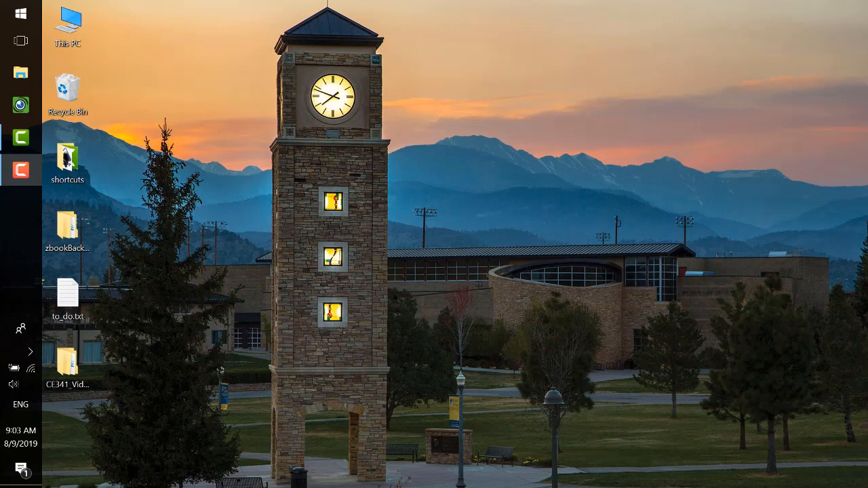
- Launch LTspice XVII from the taskbar and restore the window down from full screen
click(10, 15)
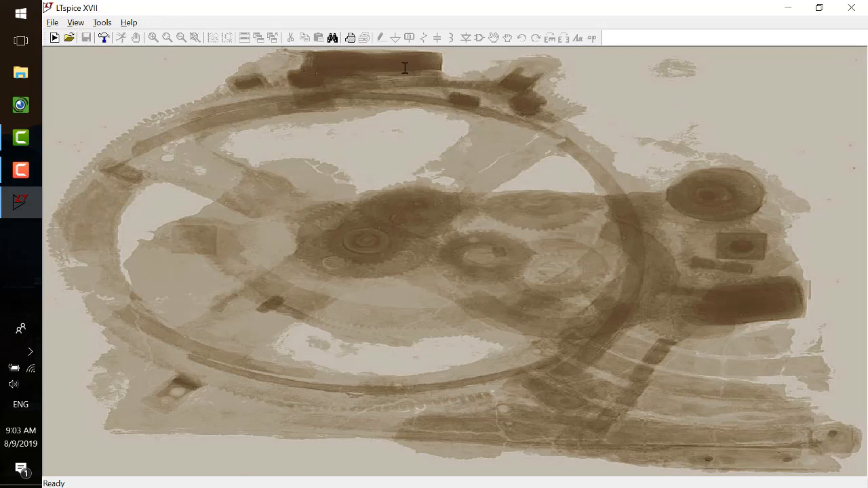
click(819, 8)
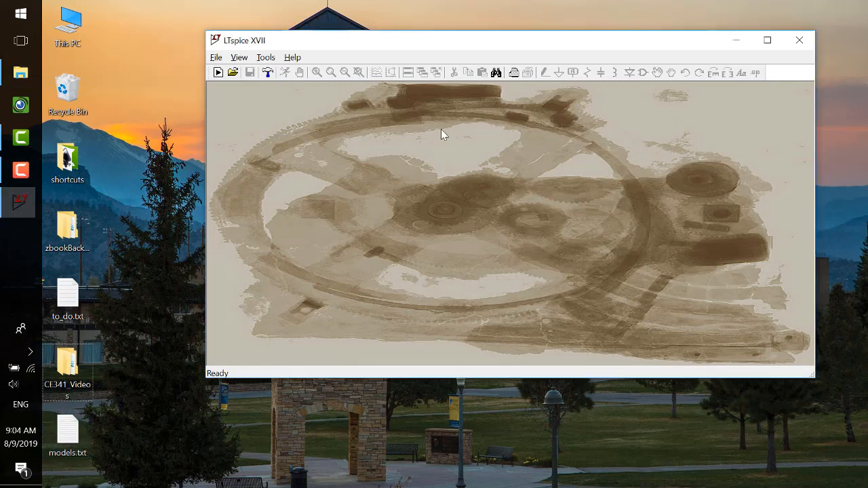
mouse_move(451, 42)
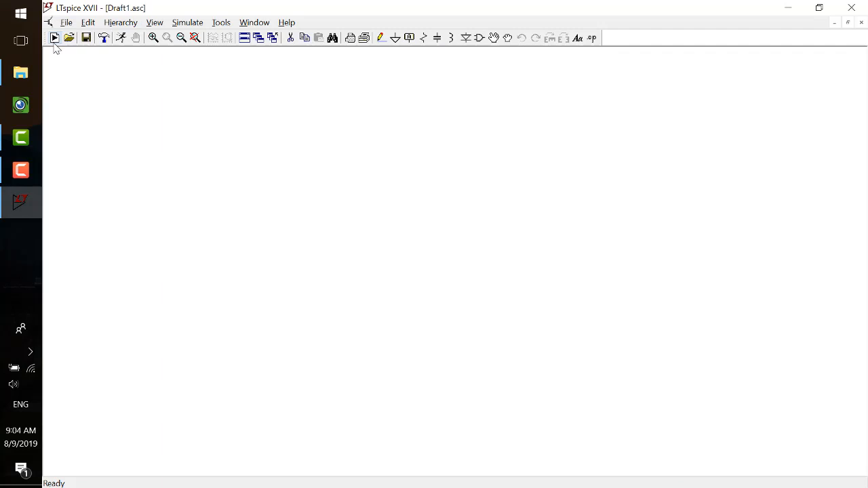
- Save the new blank schematic as NAND.asc on the Desktop and maximize the schematic window
click(66, 22)
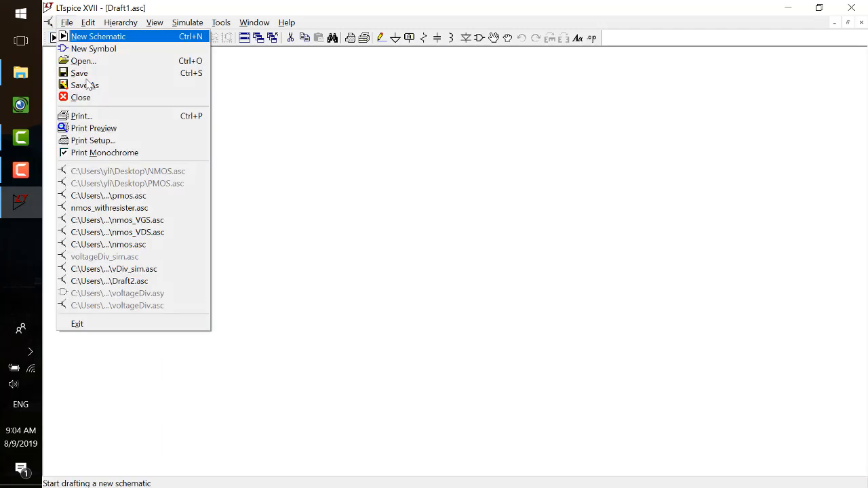
click(84, 84)
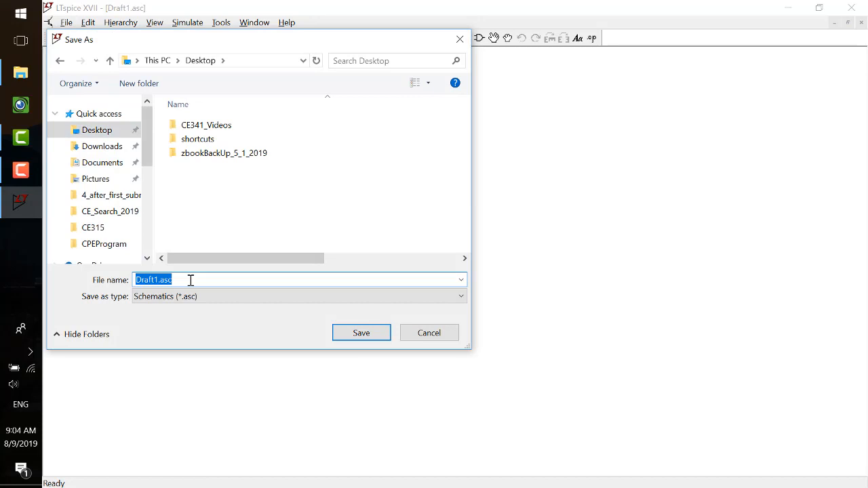
text(NAN)
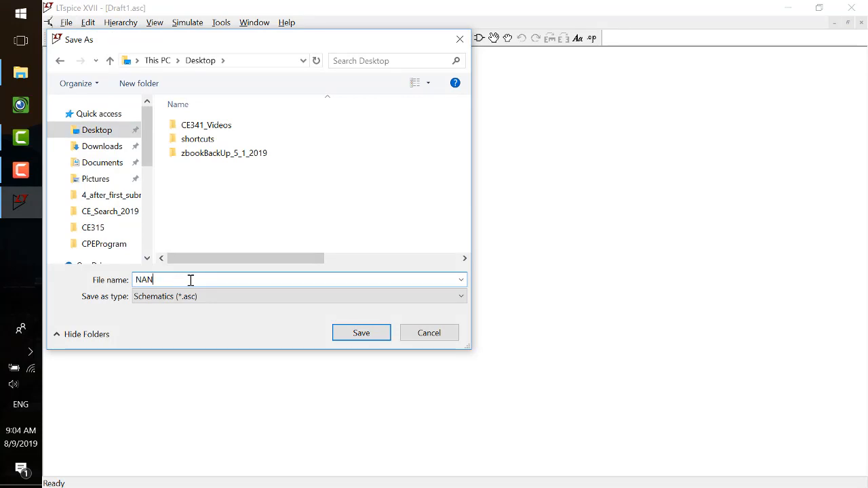
click(360, 334)
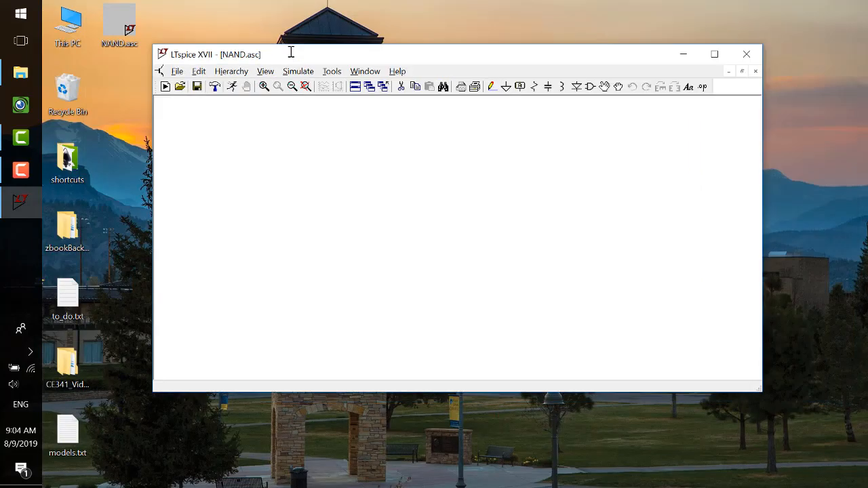
drag(290, 54, 255, 47)
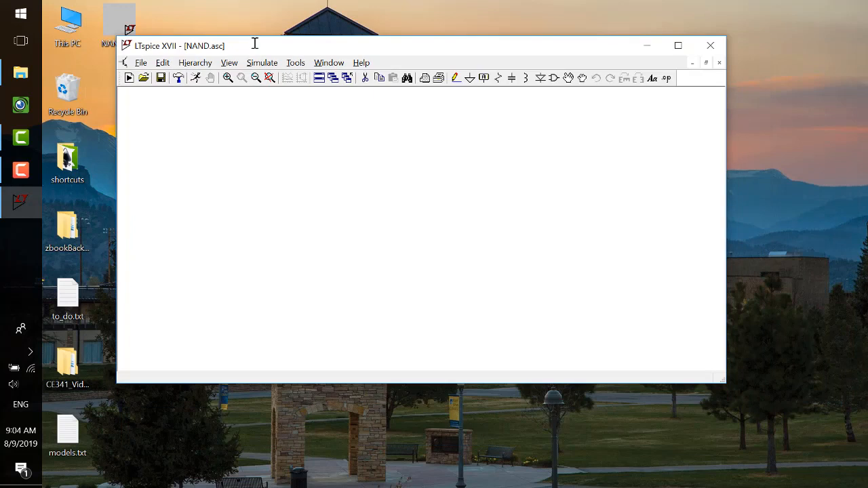
click(678, 47)
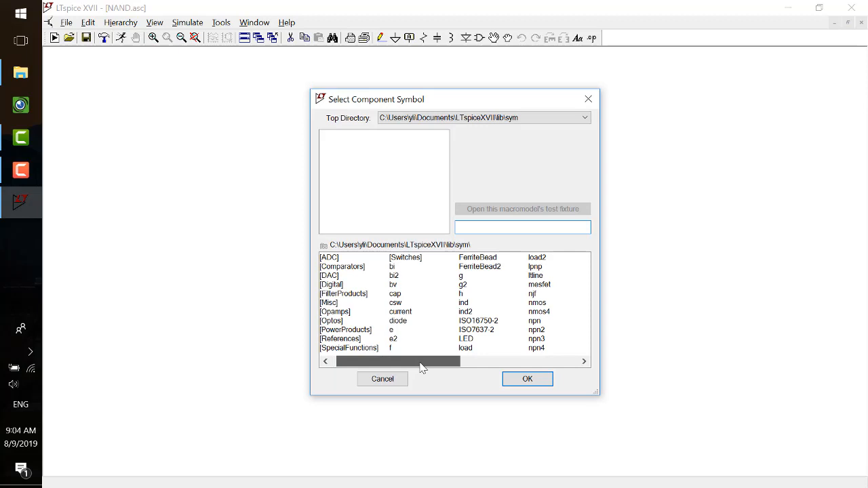
- Place an nmos4 transistor from the symbol library onto the schematic
click(468, 311)
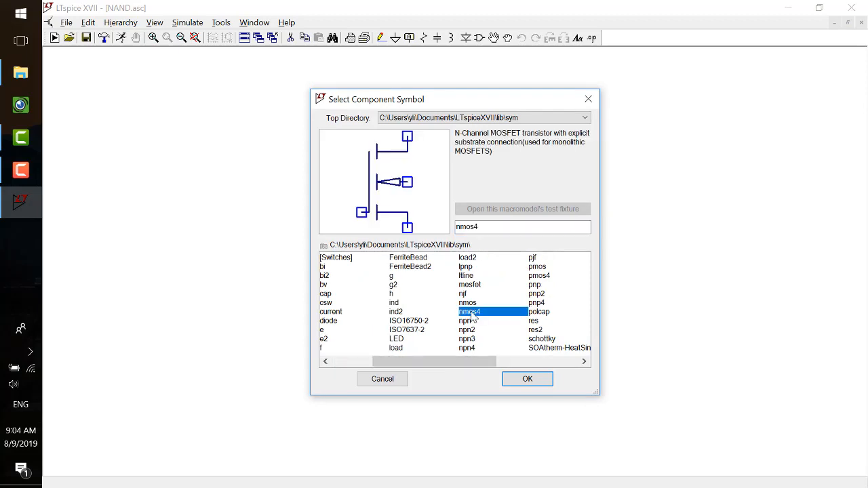
click(526, 378)
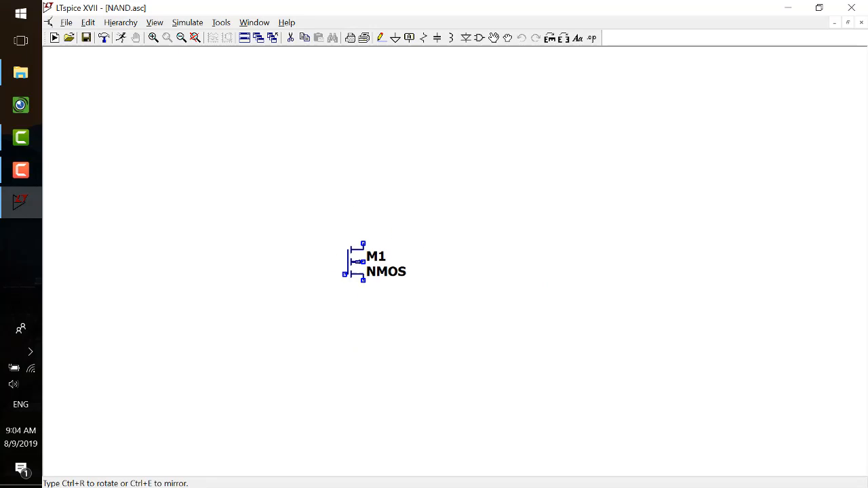
click(369, 309)
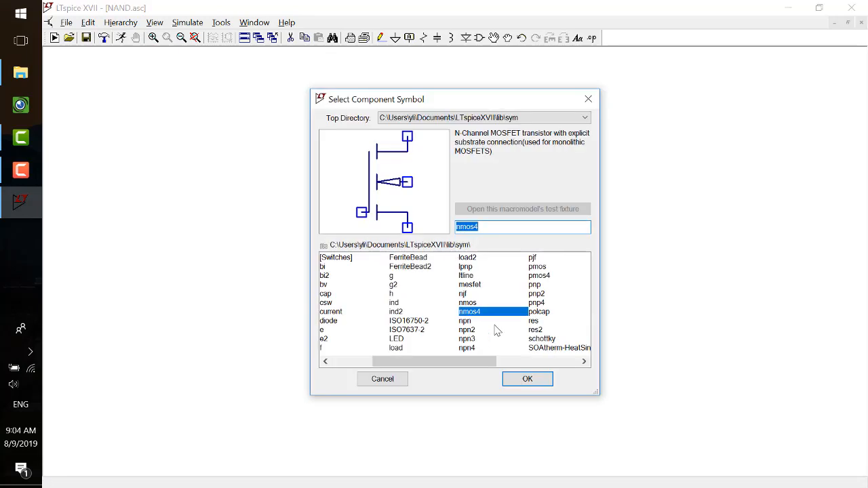
- Place two pmos4 transistors above, mirroring them with Ctrl+E so they sit side by side
click(526, 378)
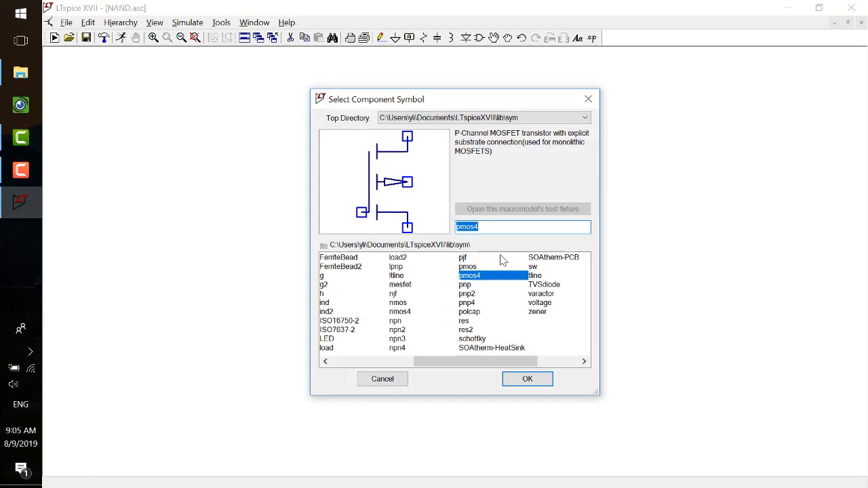
click(526, 379)
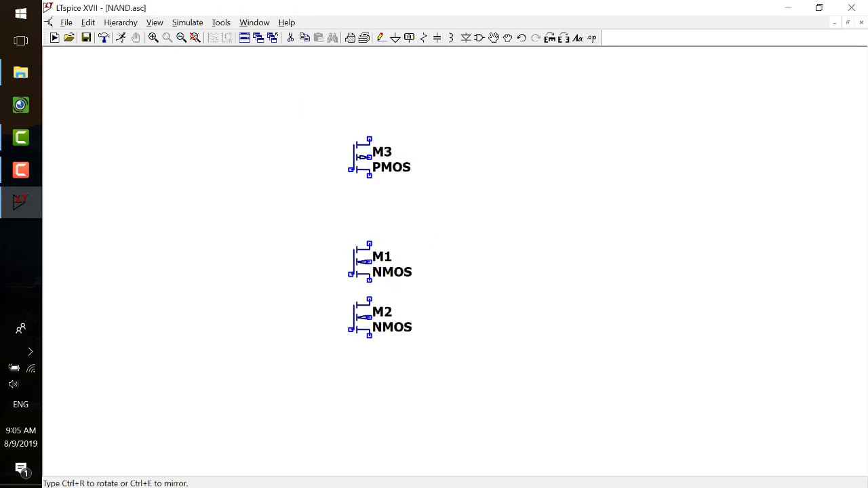
key(Ctrl+E)
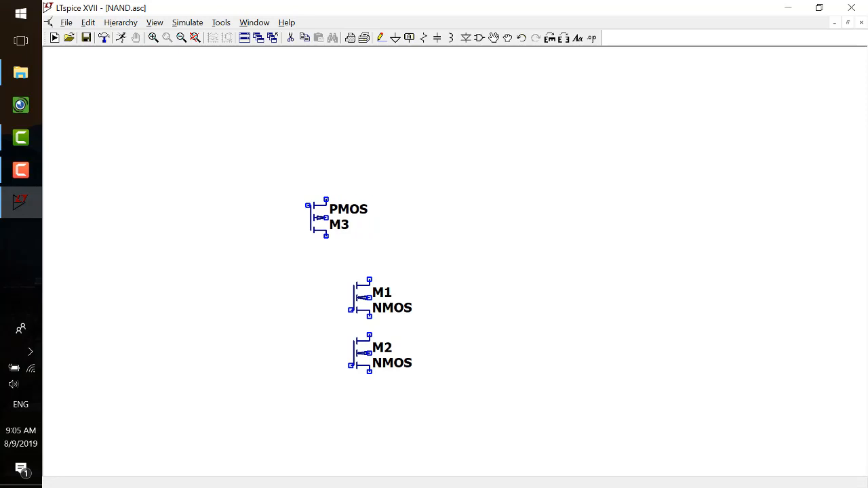
click(423, 223)
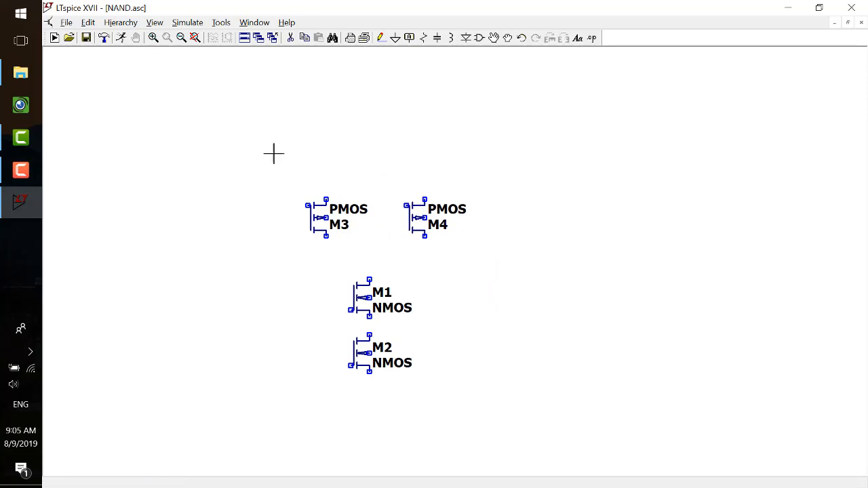
mouse_move(302, 249)
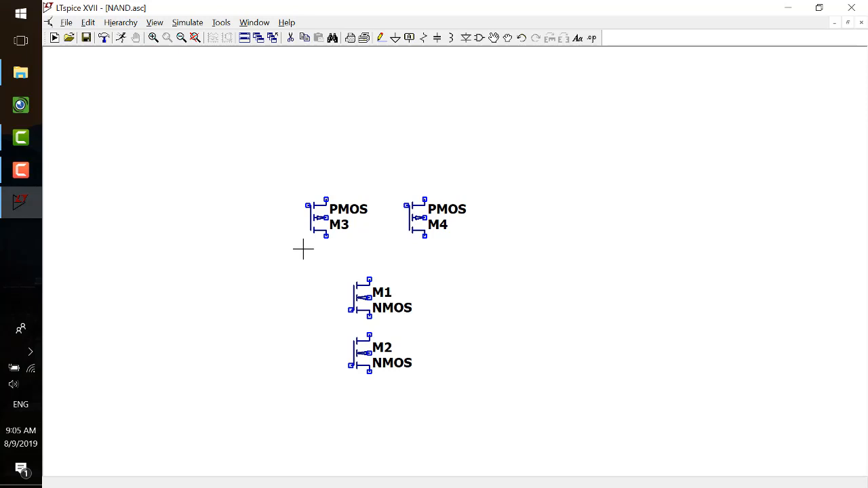
mouse_move(377, 255)
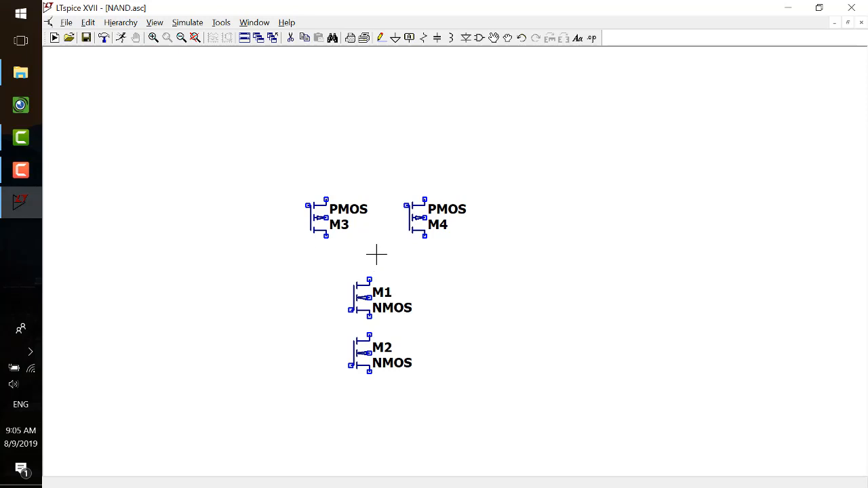
mouse_move(455, 195)
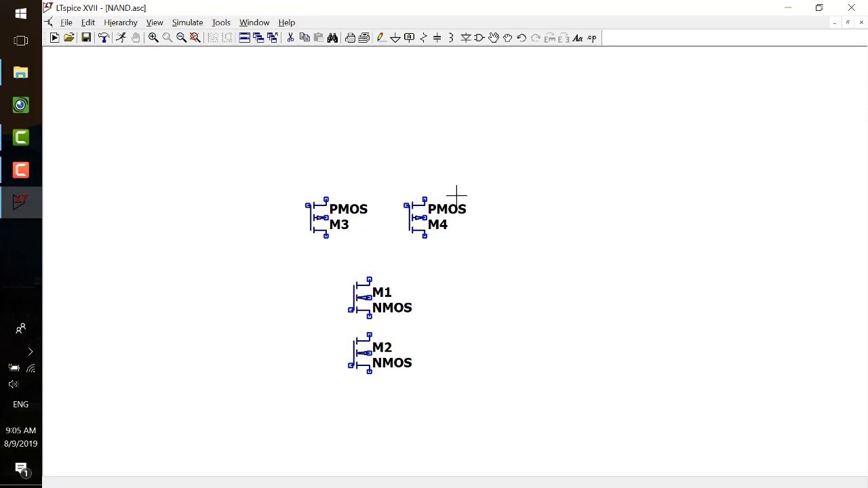
mouse_move(301, 190)
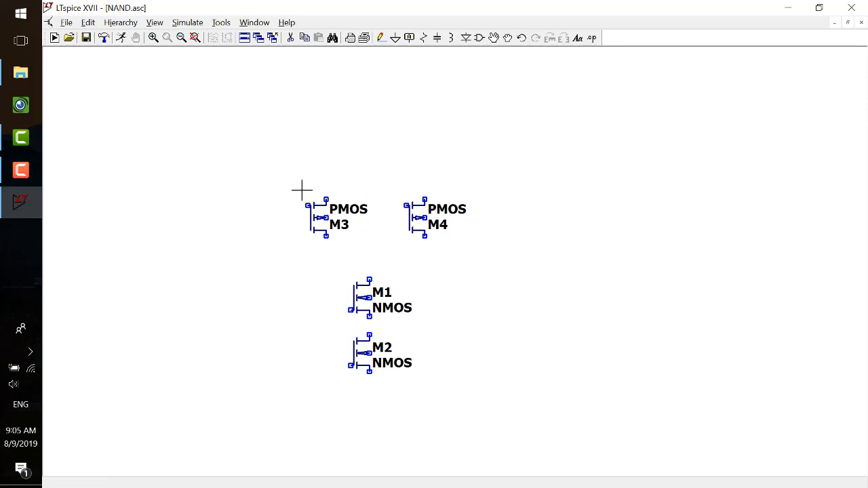
mouse_move(372, 233)
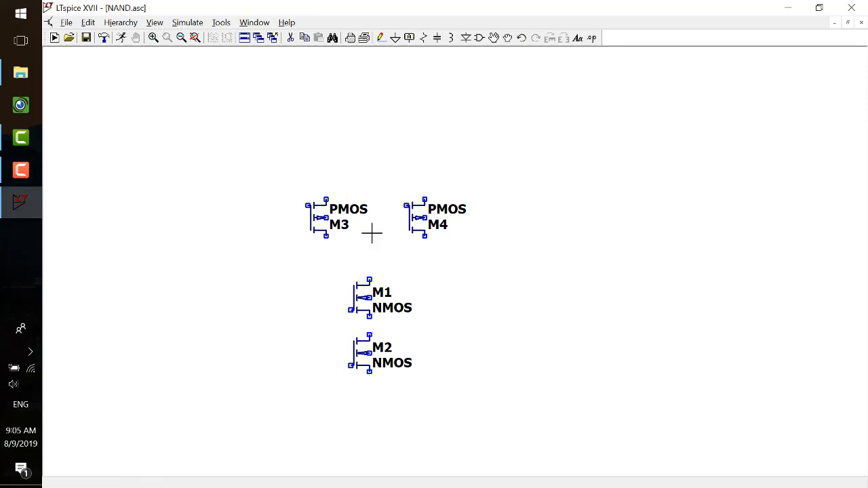
mouse_move(218, 225)
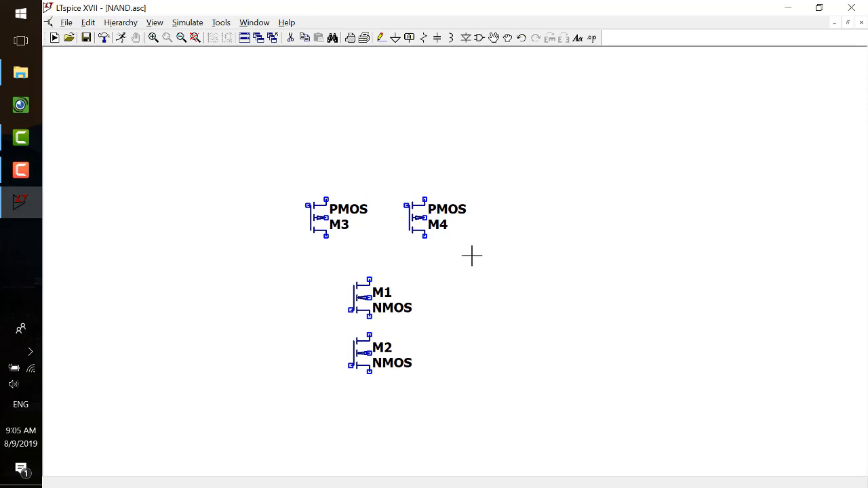
mouse_move(458, 244)
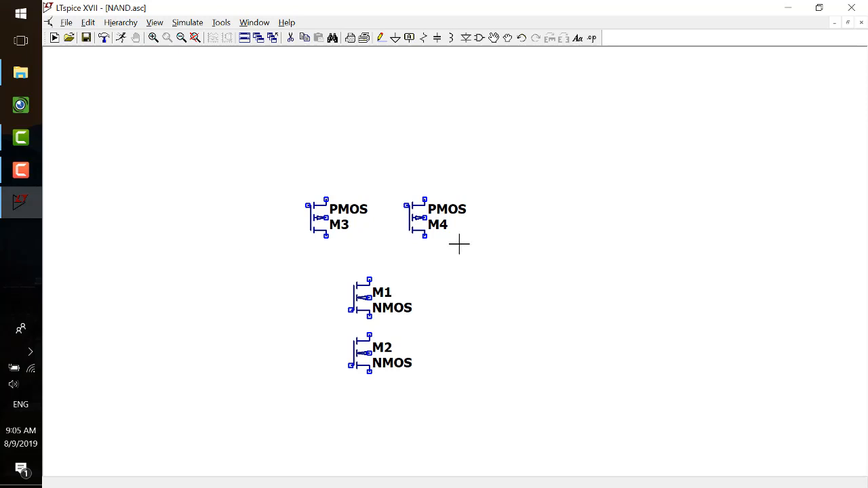
mouse_move(466, 274)
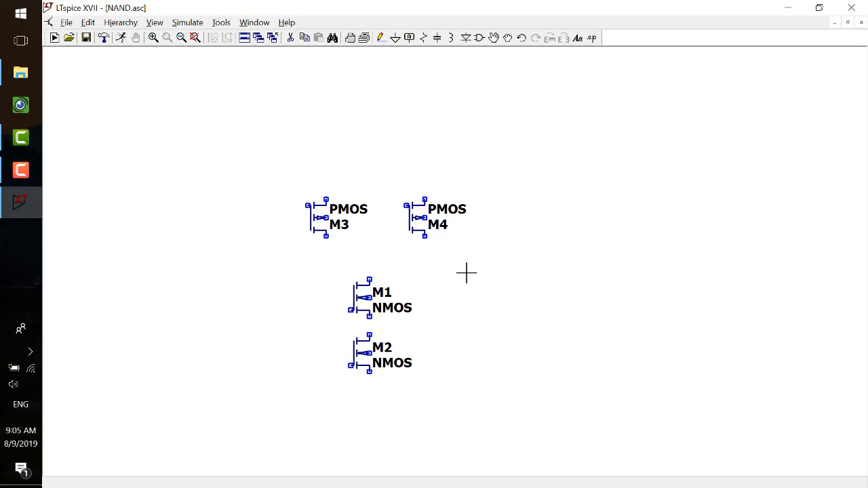
mouse_move(323, 171)
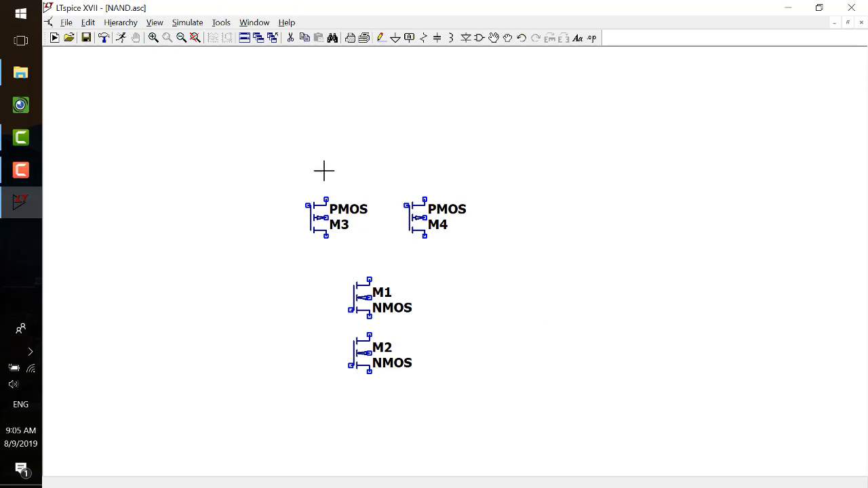
mouse_move(327, 271)
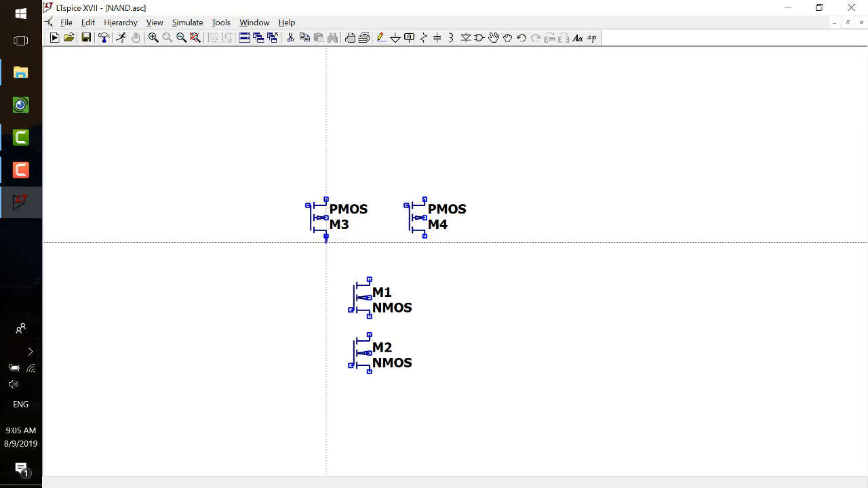
- Wire the PMOS pair to the NMOS pair and label the supply nodes VHIGH and VLOW
drag(326, 237, 426, 251)
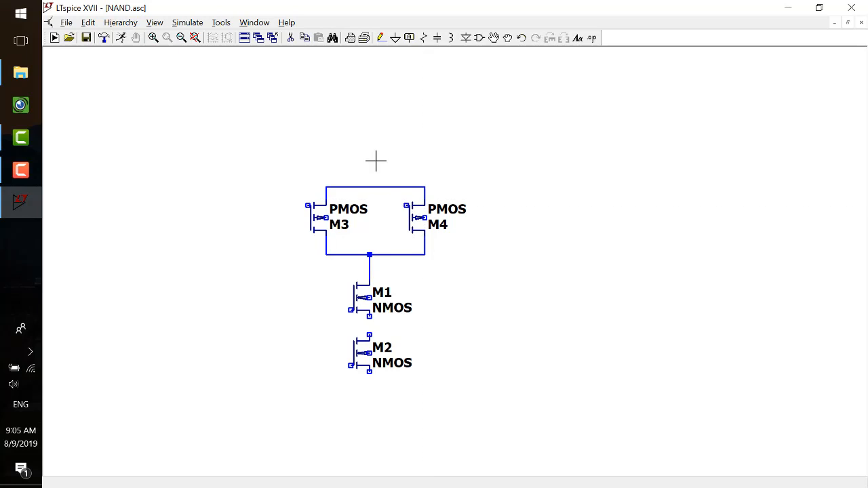
mouse_move(401, 142)
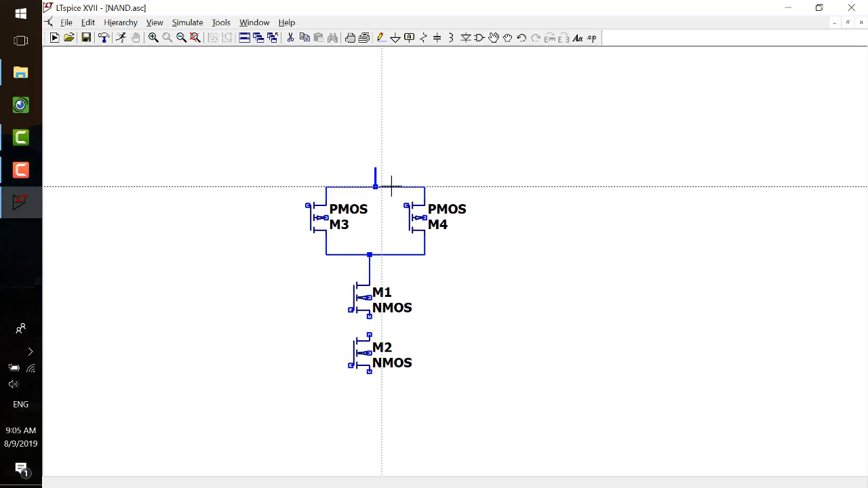
click(409, 38)
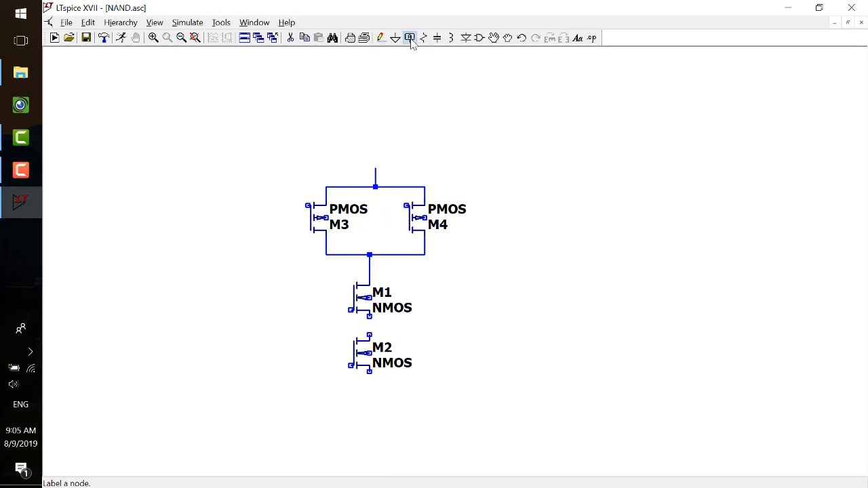
click(410, 38)
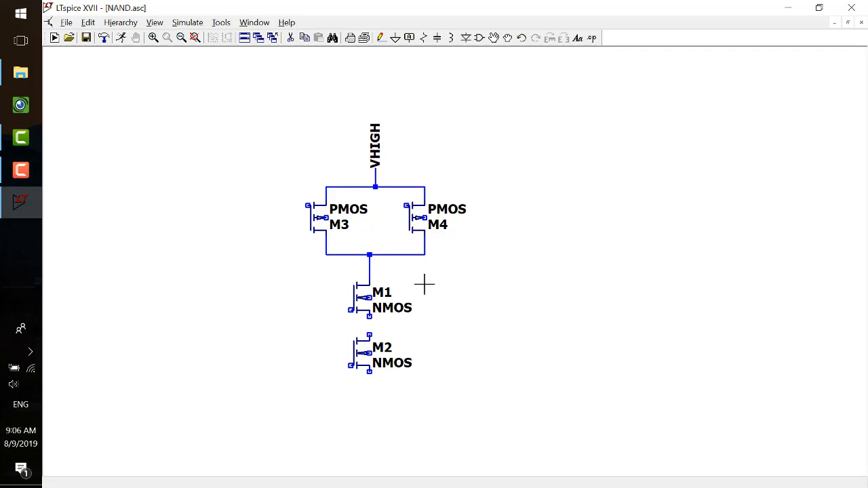
mouse_move(366, 347)
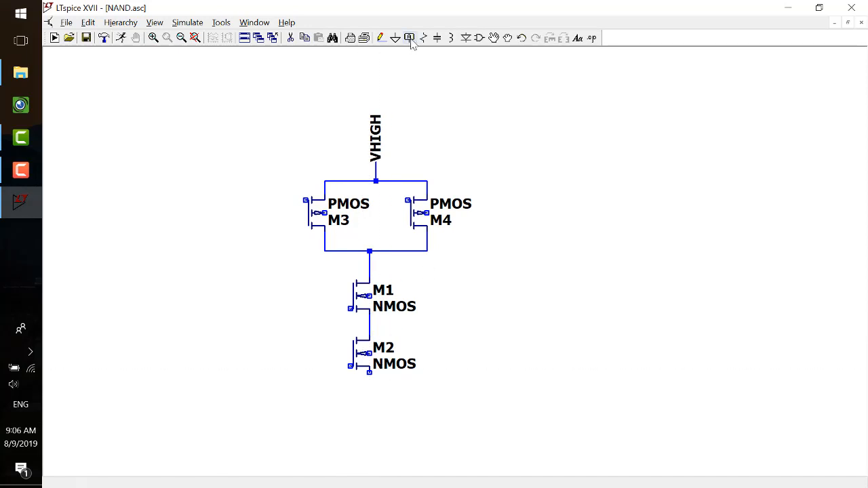
click(410, 38)
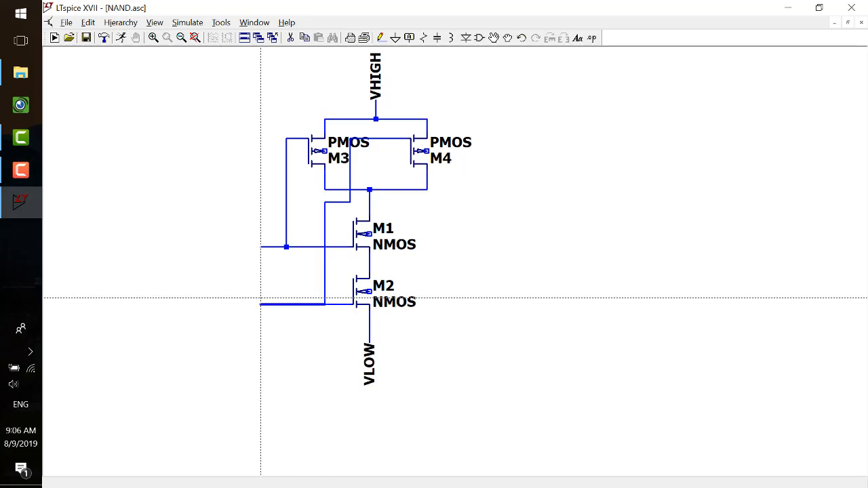
- Label the gate inputs VA and VB and wire both NMOS bodies to VLOW
click(410, 38)
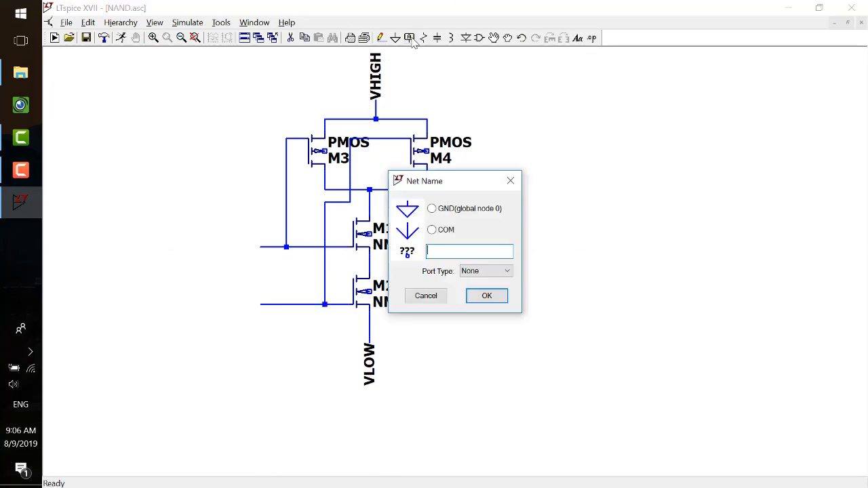
text(VA)
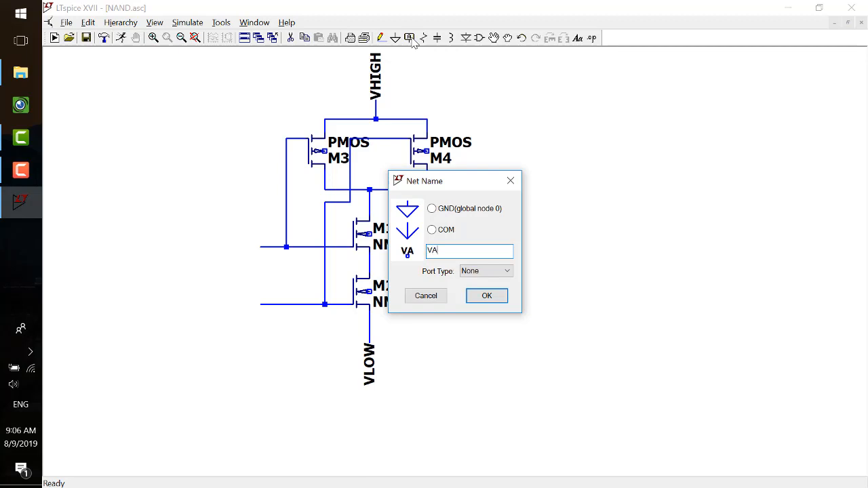
click(485, 295)
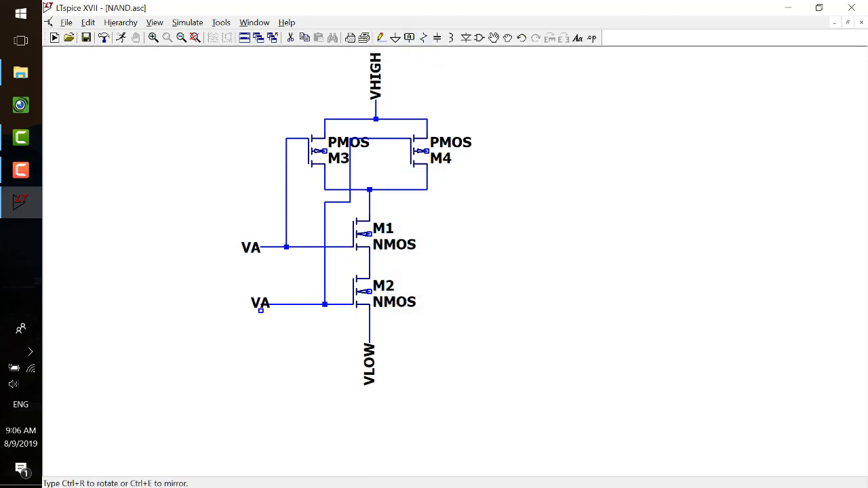
mouse_move(250, 304)
text(VB)
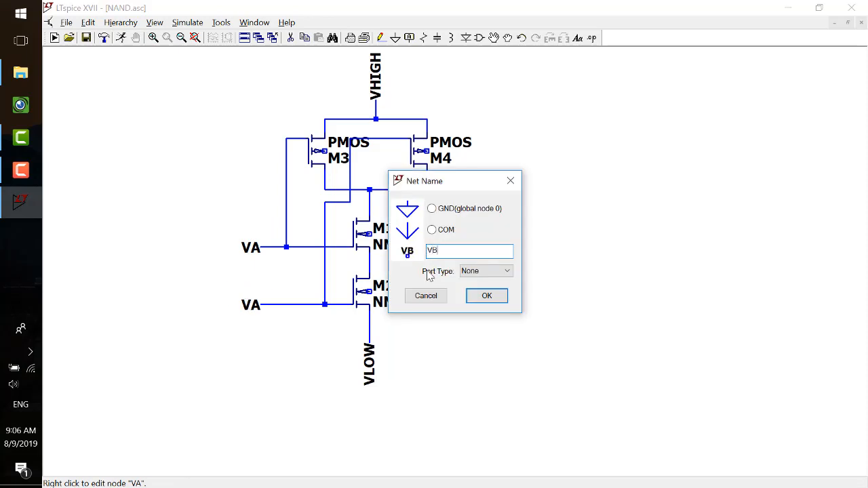
click(485, 295)
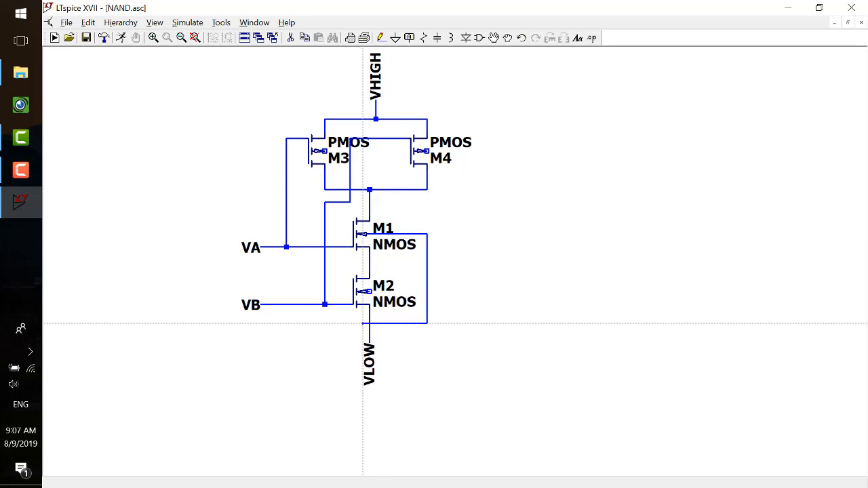
right_click(393, 339)
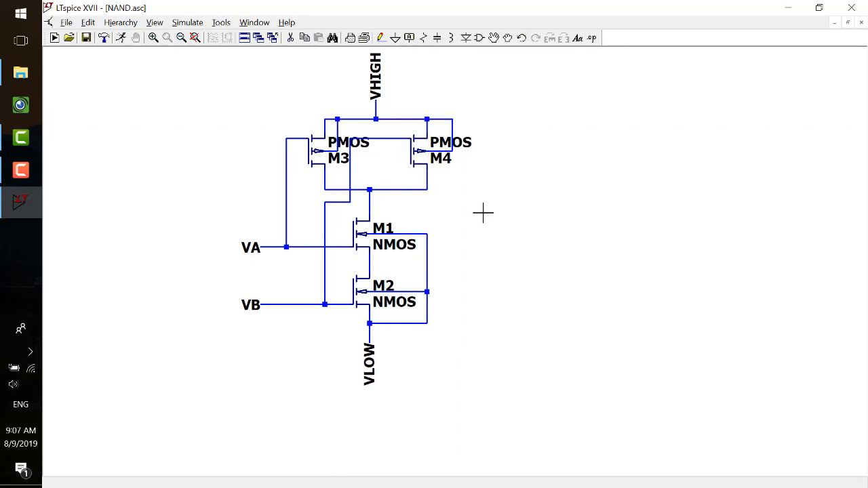
mouse_move(396, 66)
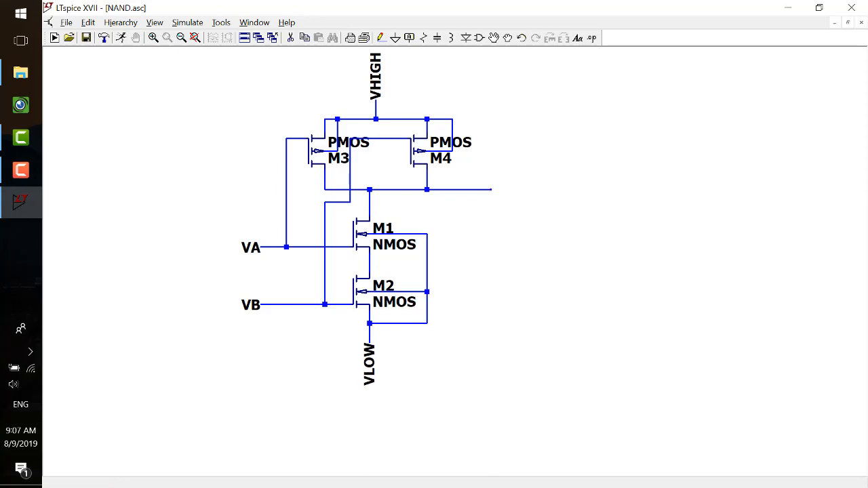
- Label the output wire VOUT
click(410, 38)
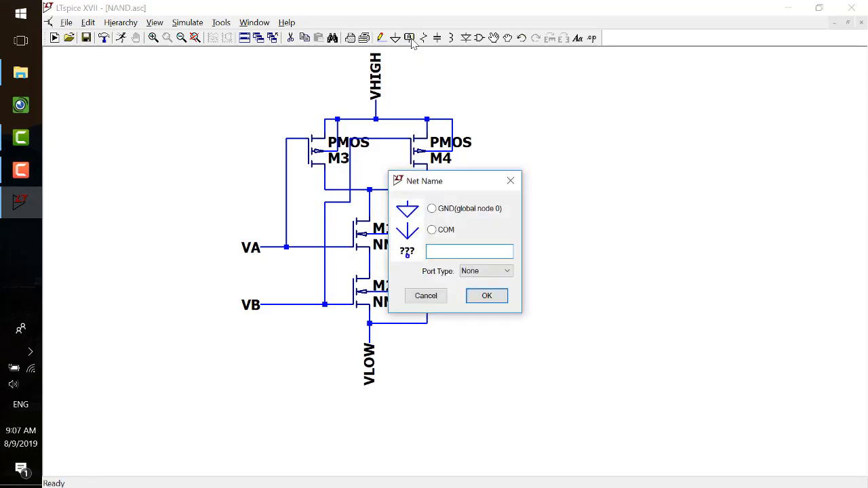
click(485, 295)
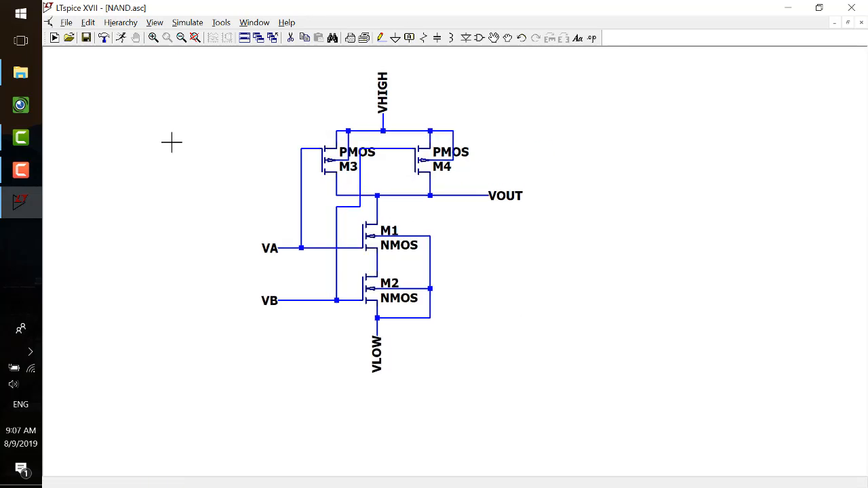
mouse_move(387, 283)
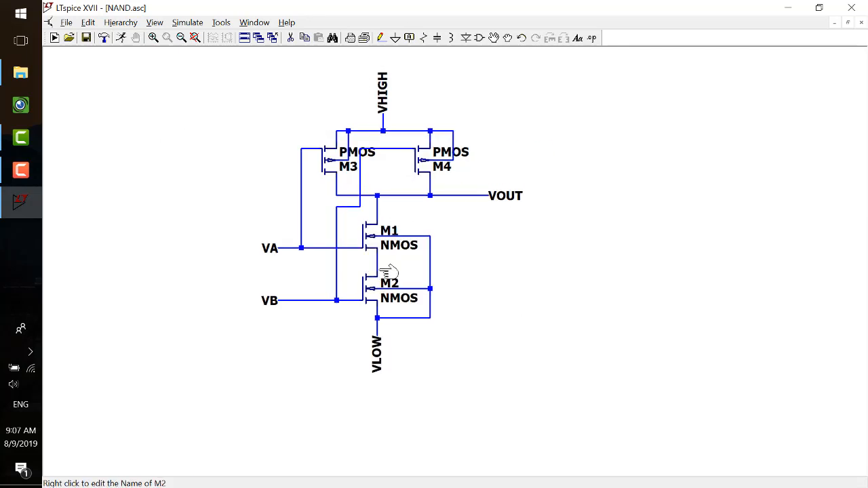
- Set the model value of M3 and M4 to P_1u
right_click(355, 152)
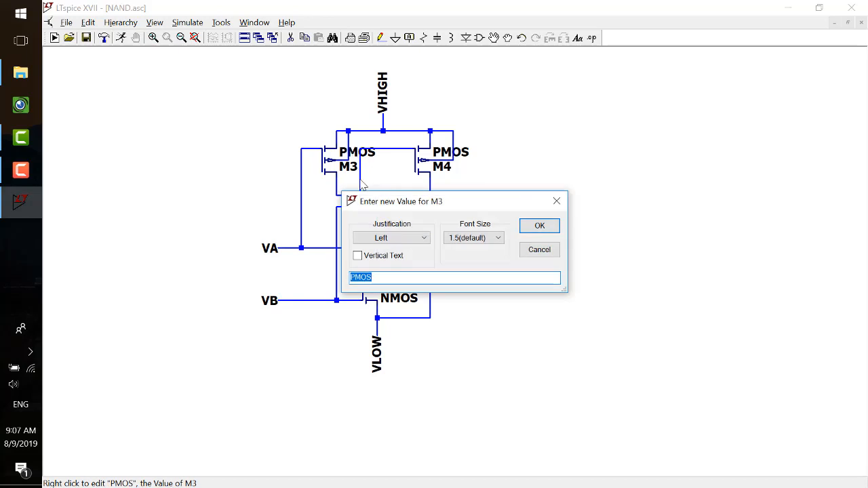
text(P_1u)
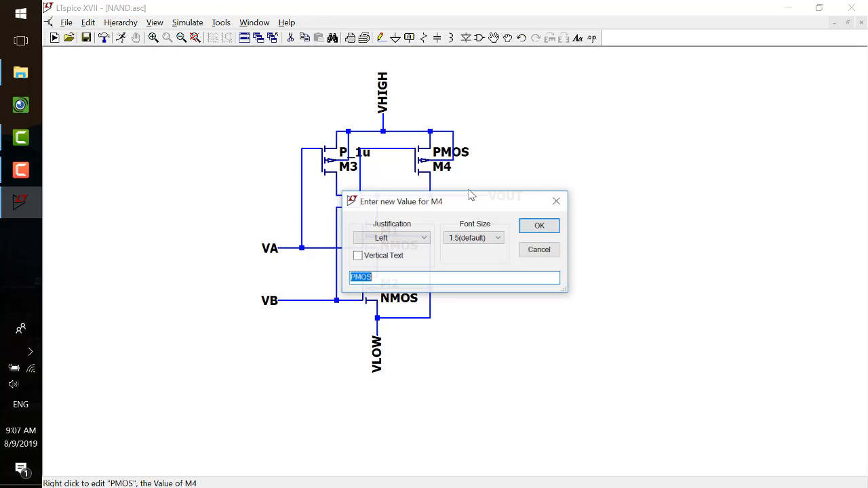
text(P_)
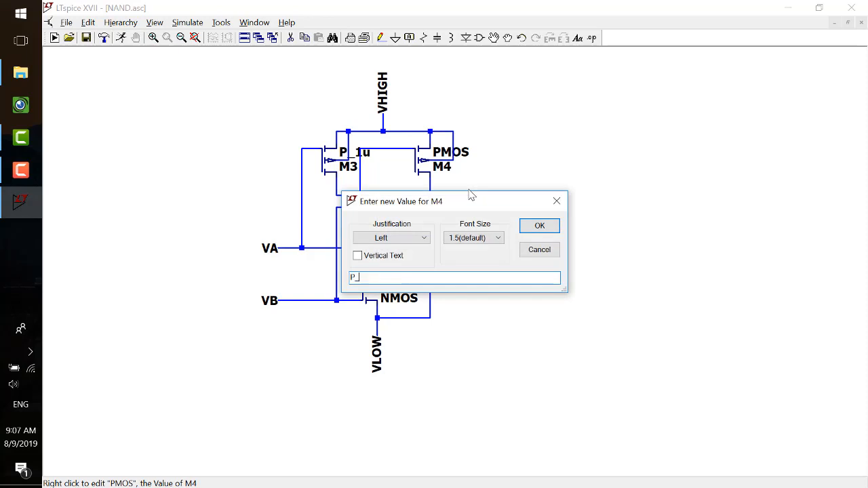
click(540, 225)
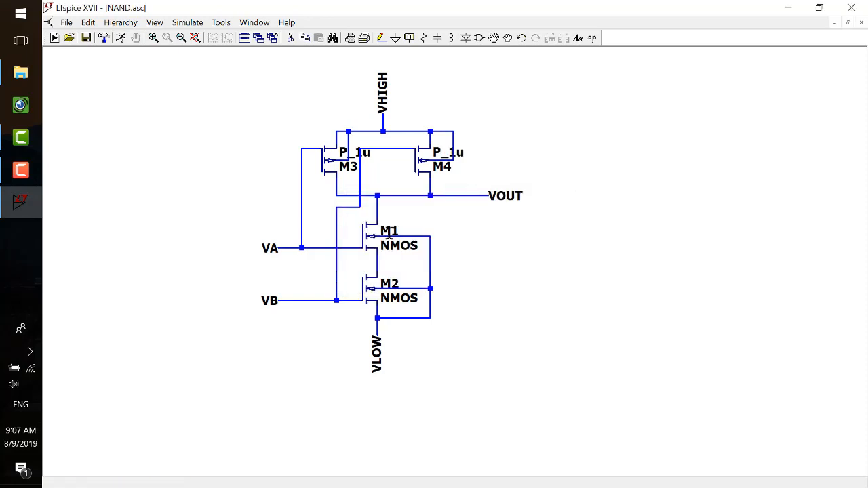
- Set M1's model value to N_1u and begin editing M2's value
right_click(388, 230)
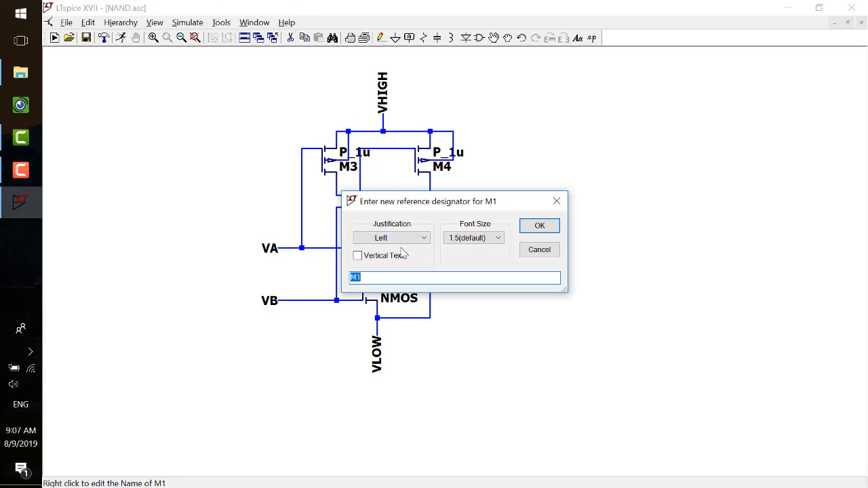
click(539, 225)
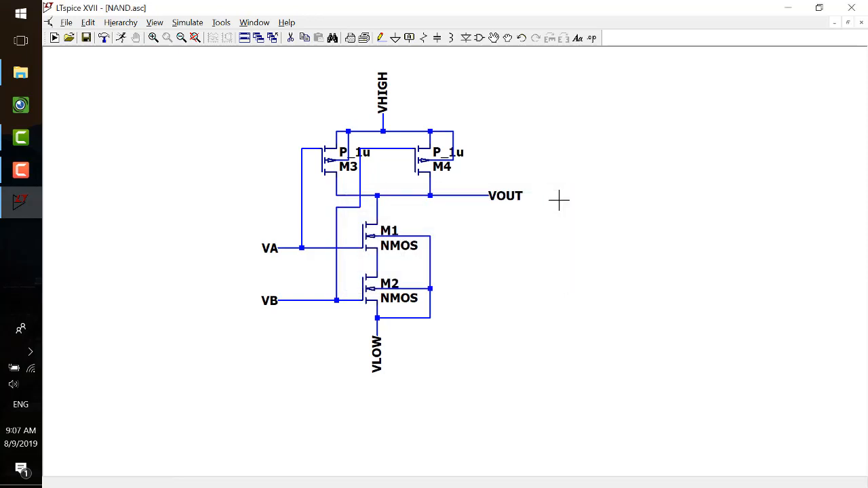
mouse_move(396, 249)
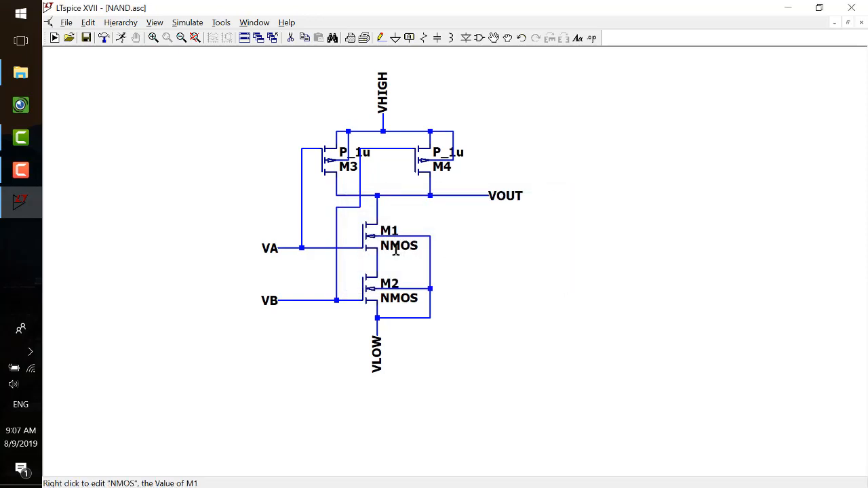
right_click(399, 245)
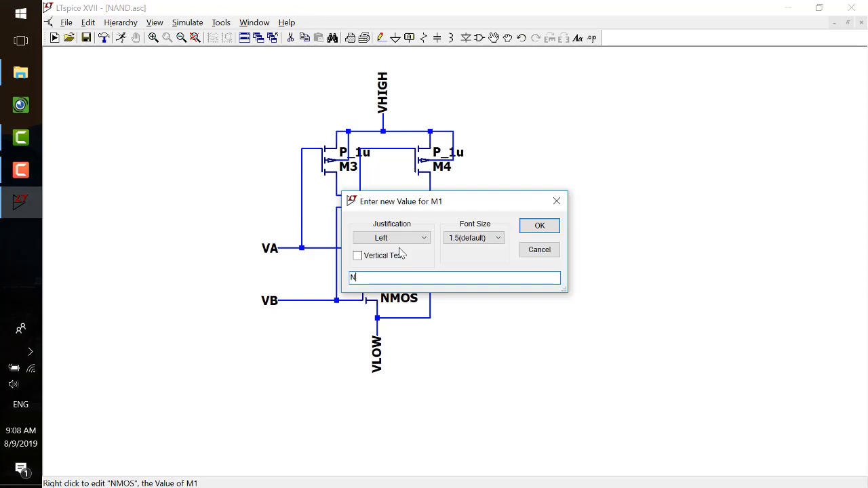
text(_1)
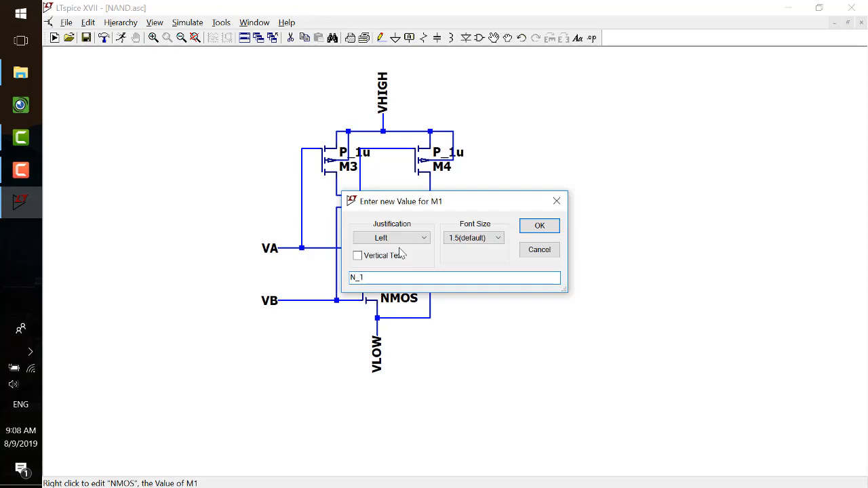
click(540, 225)
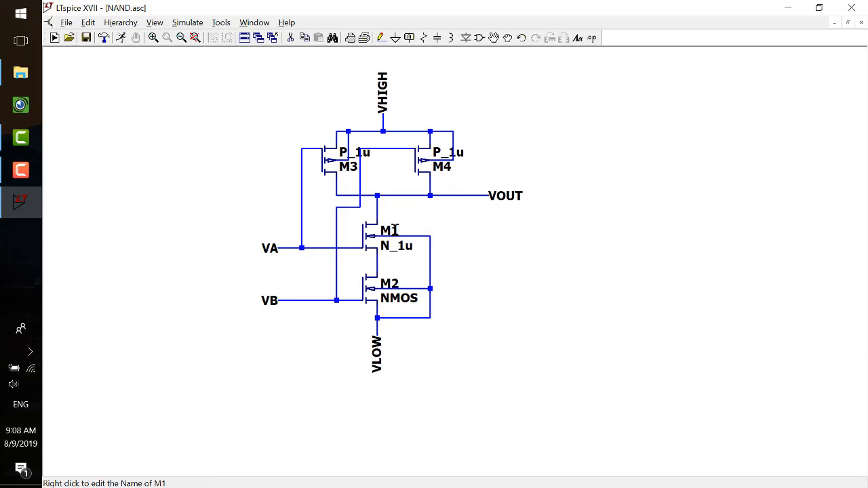
mouse_move(387, 233)
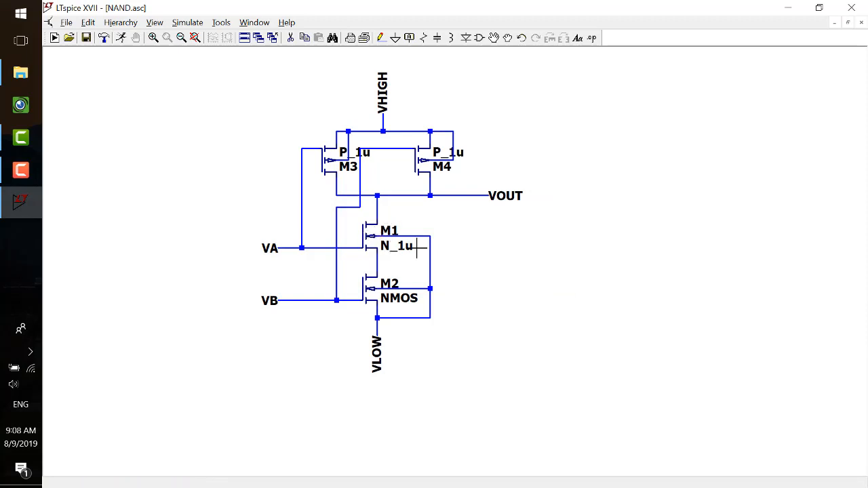
right_click(399, 298)
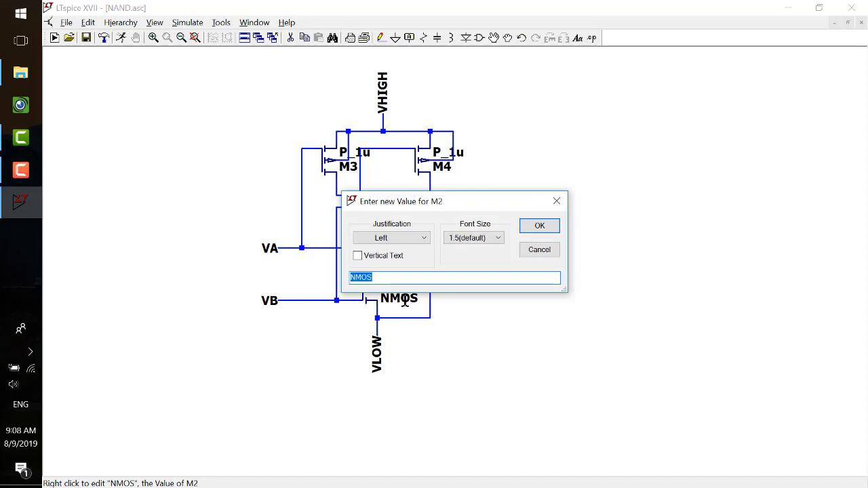
- Confirm N_1u for M2, then give M3 length 1u and width 2u, shown on the schematic
click(540, 225)
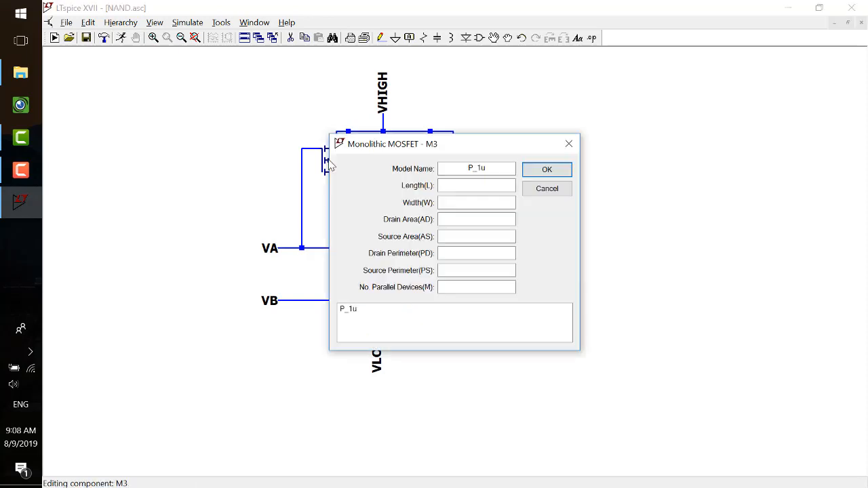
click(476, 202)
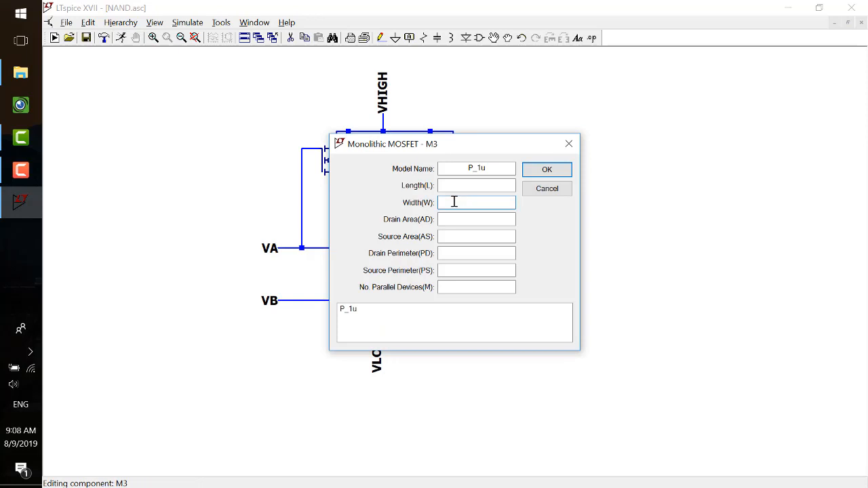
text(2u)
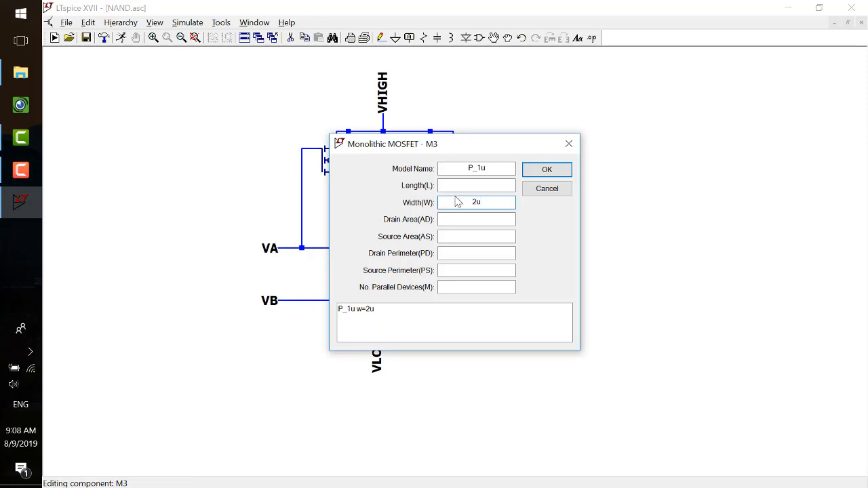
text(1u)
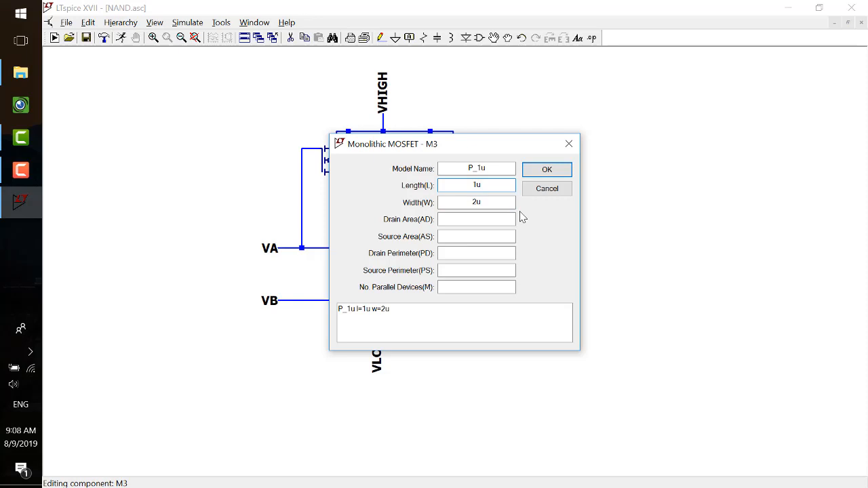
click(546, 168)
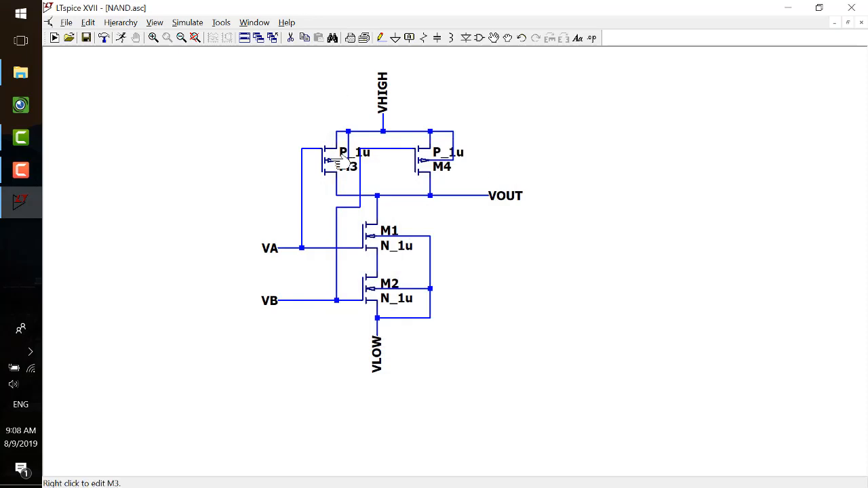
right_click(341, 160)
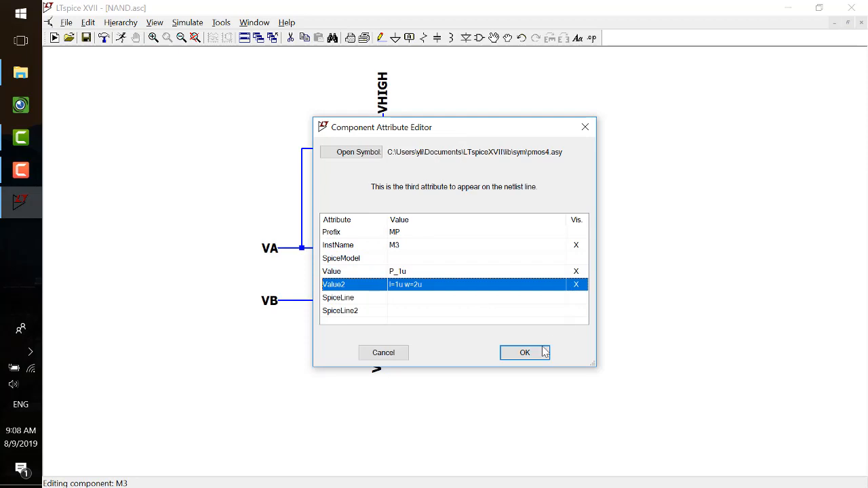
click(524, 352)
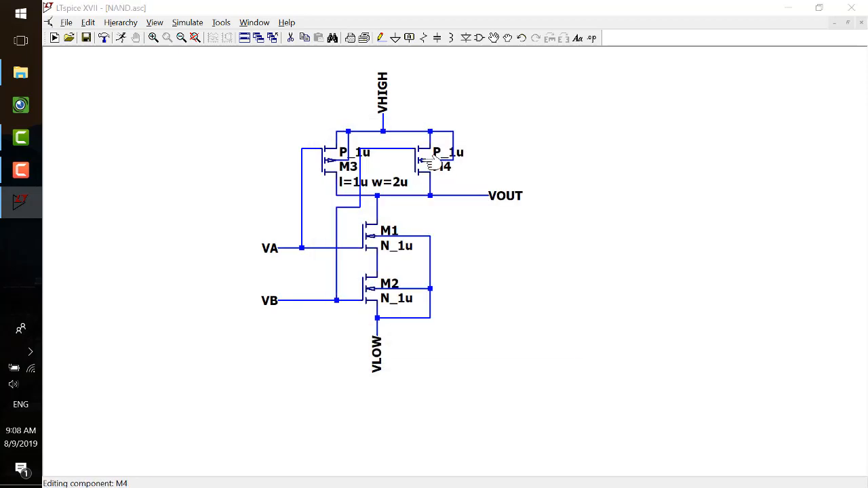
- Give M4 length 1u and width 2u
double_click(433, 160)
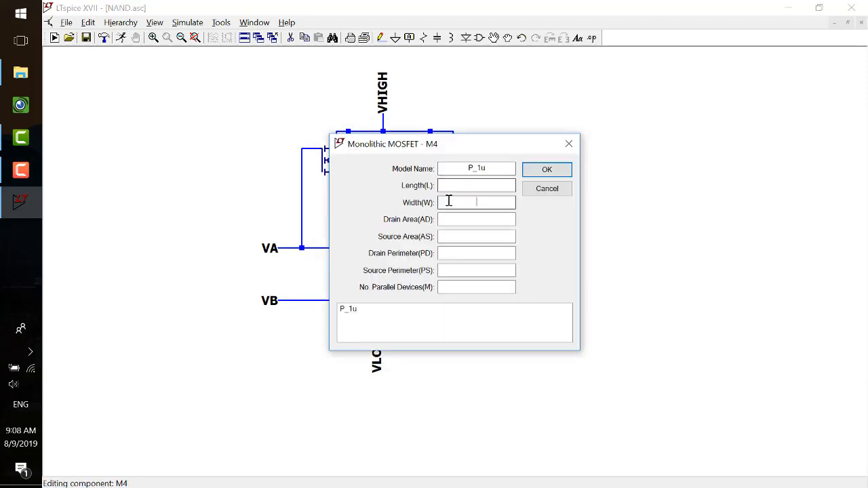
text(2u)
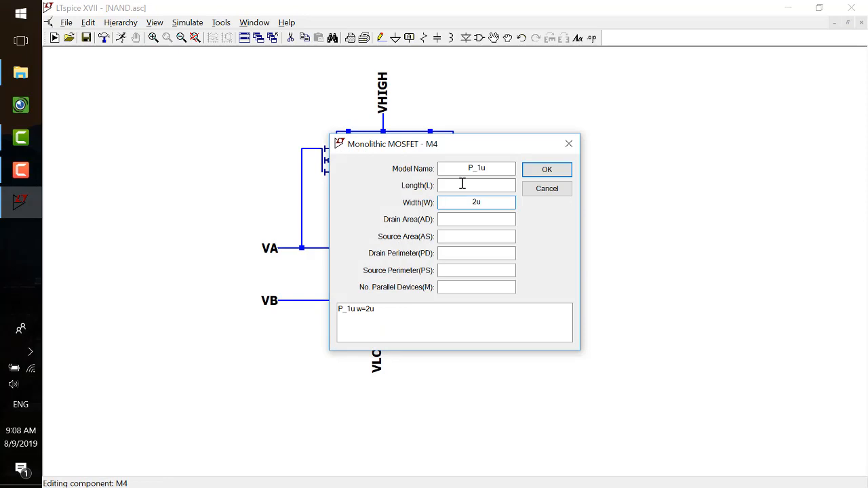
text(1u)
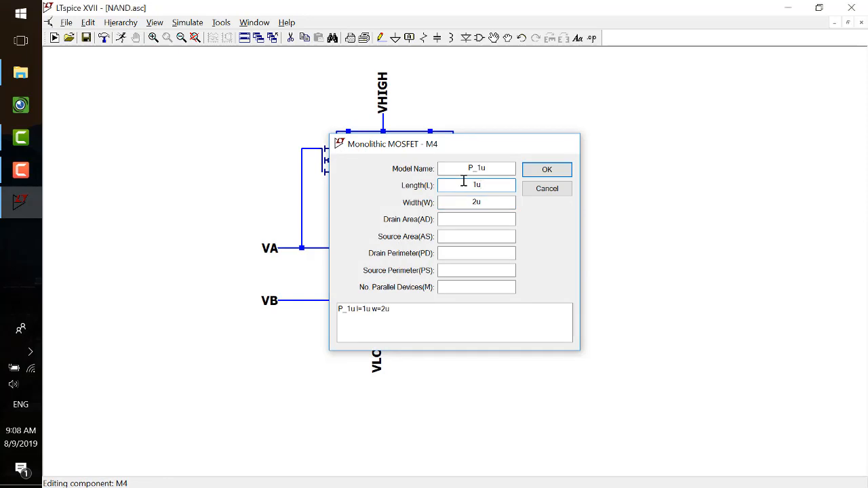
click(546, 168)
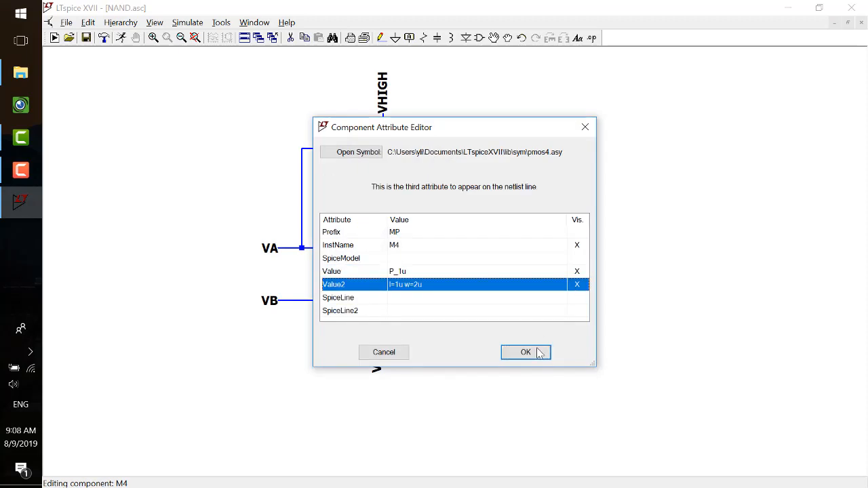
click(526, 352)
text(2)
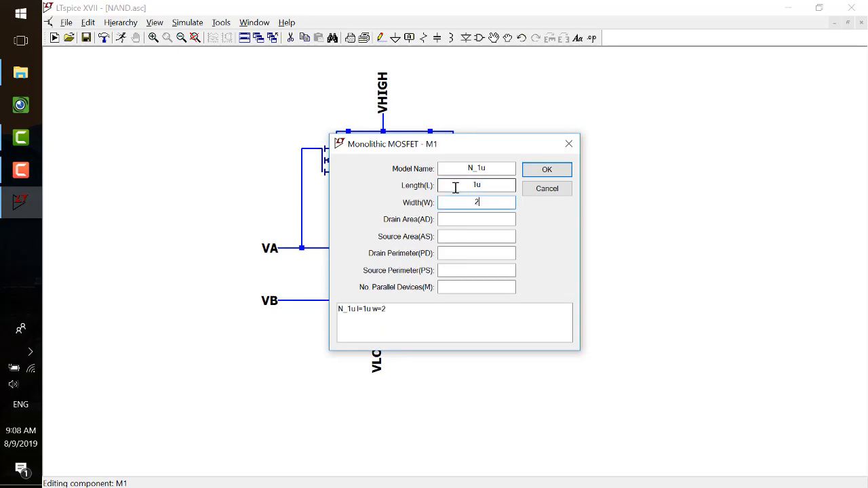
- Give M1 and M2 length 1u and width 2u
click(546, 168)
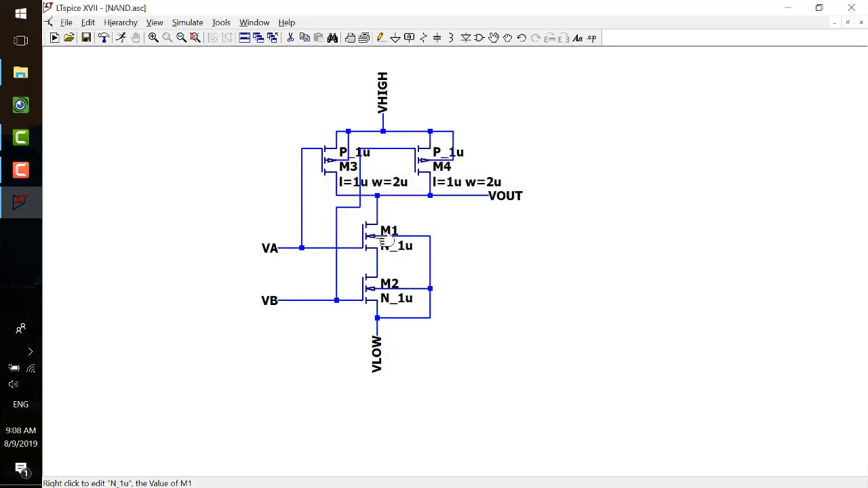
right_click(379, 244)
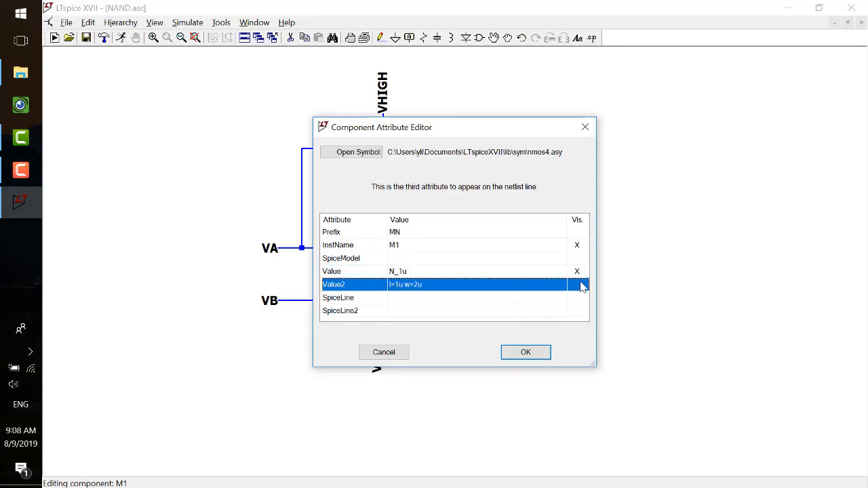
click(524, 353)
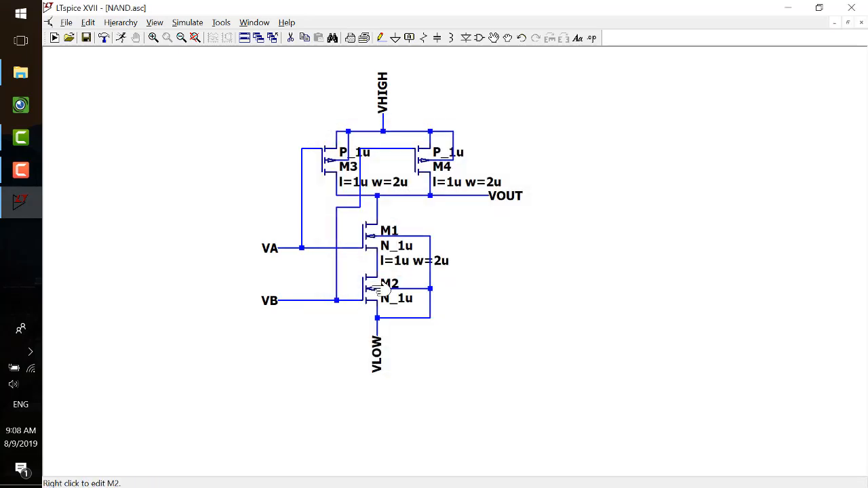
right_click(376, 287)
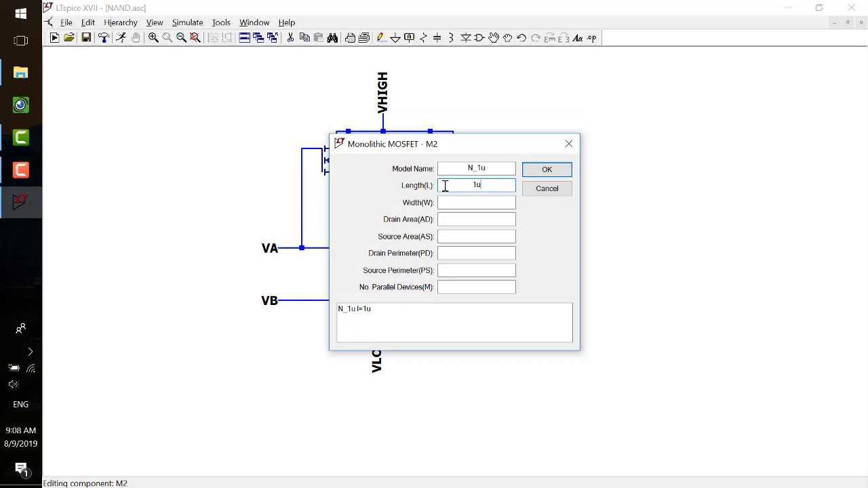
text(2u)
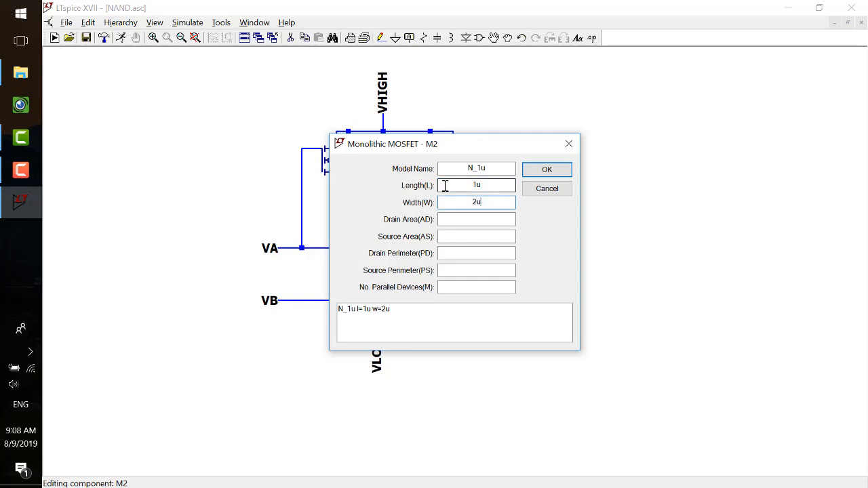
click(546, 168)
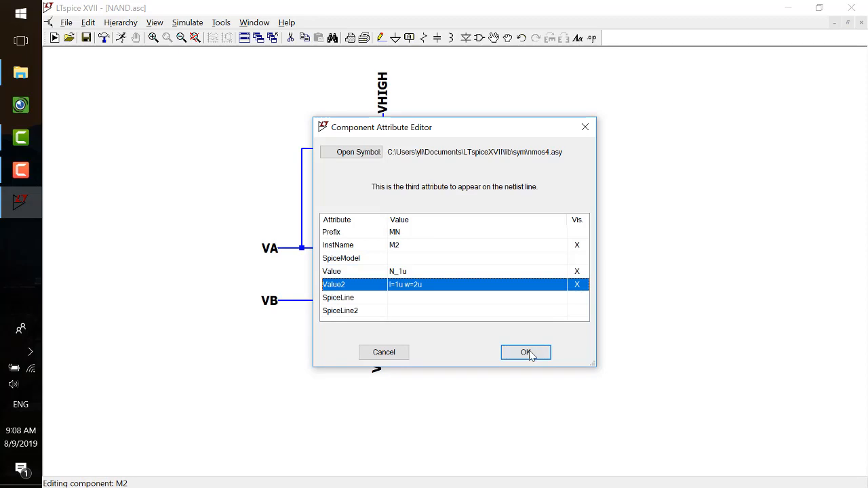
click(526, 353)
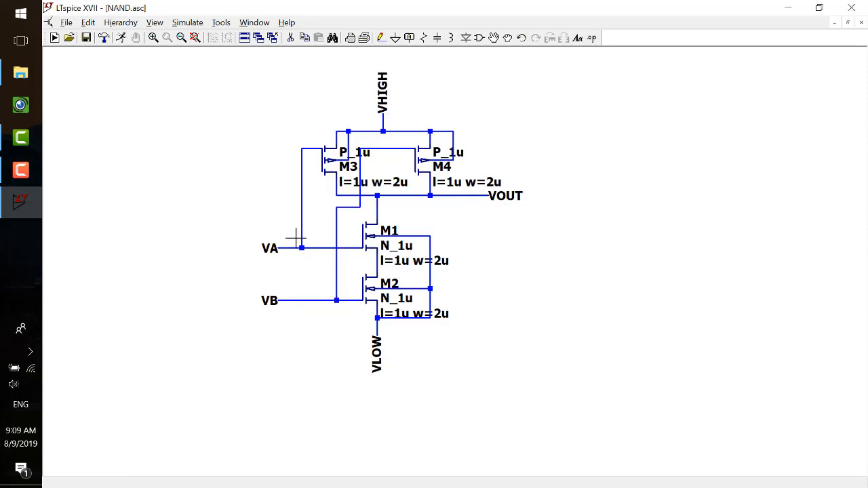
mouse_move(263, 264)
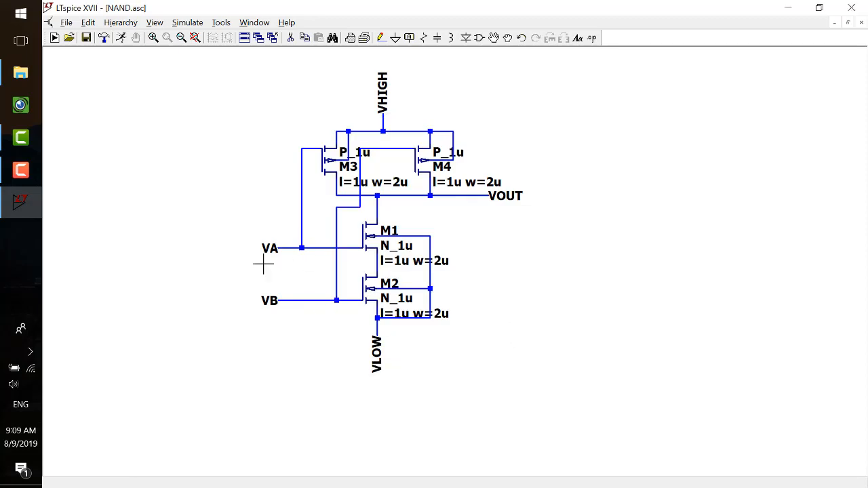
mouse_move(382, 95)
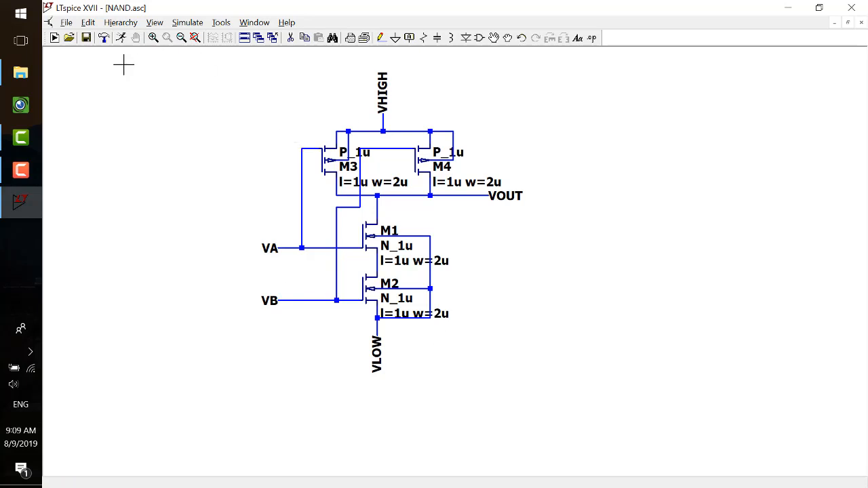
- Save the sized schematic again as NAND.asc on the Desktop
click(67, 21)
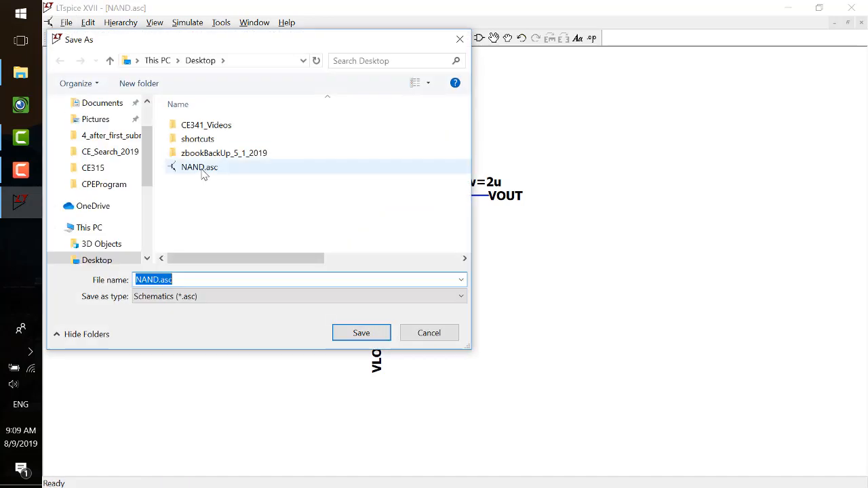
mouse_move(200, 168)
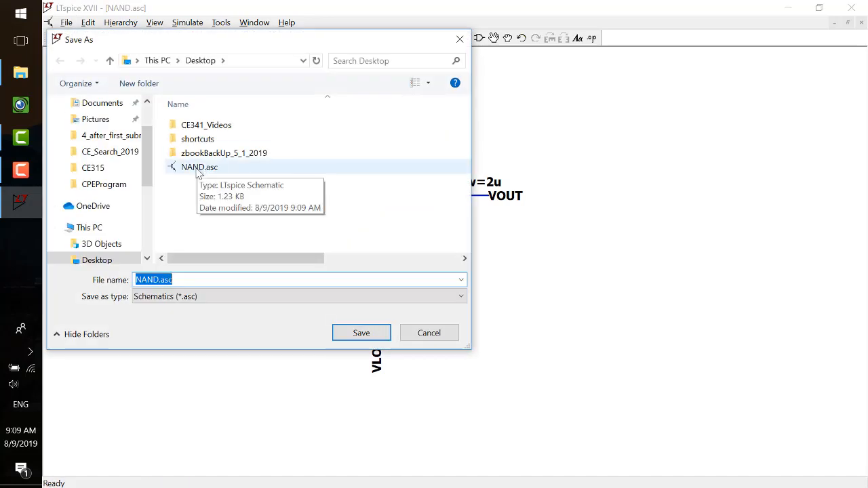
click(361, 332)
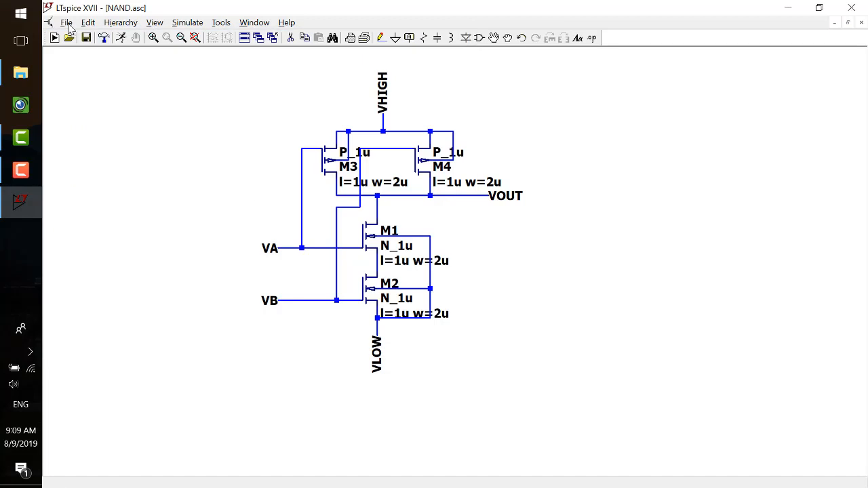
- Create a new symbol file and save it as NAND.asy on the Desktop
click(66, 21)
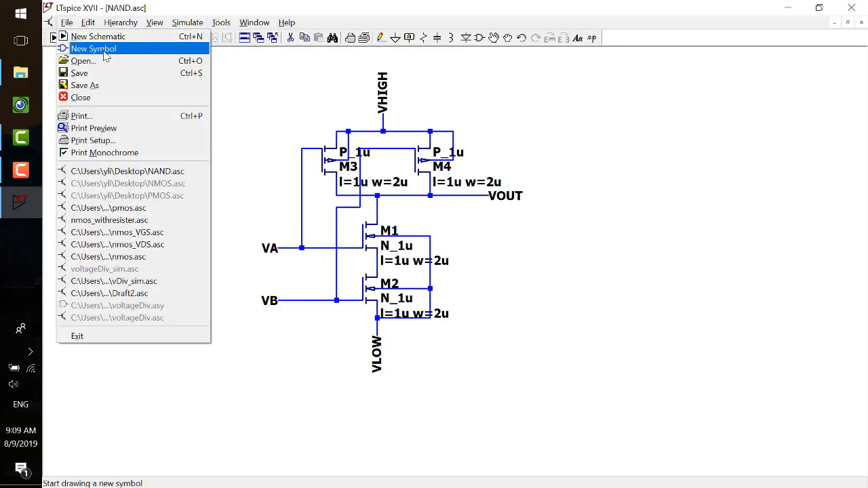
mouse_move(80, 33)
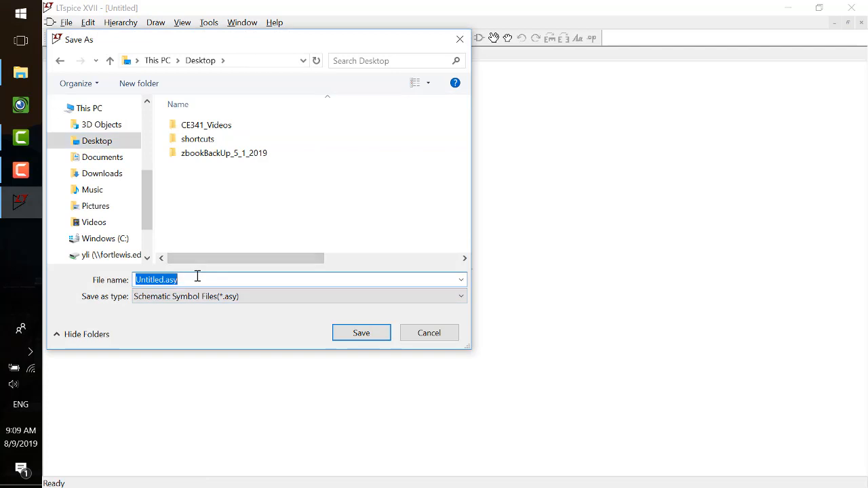
text(NAND)
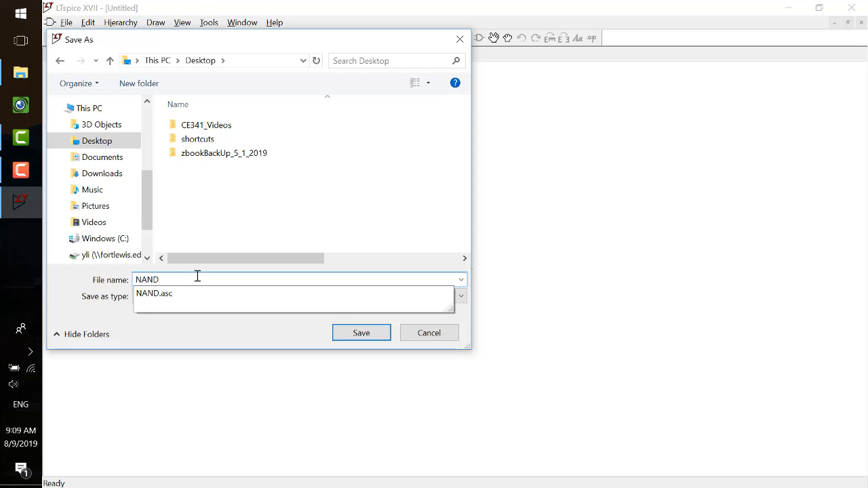
click(361, 332)
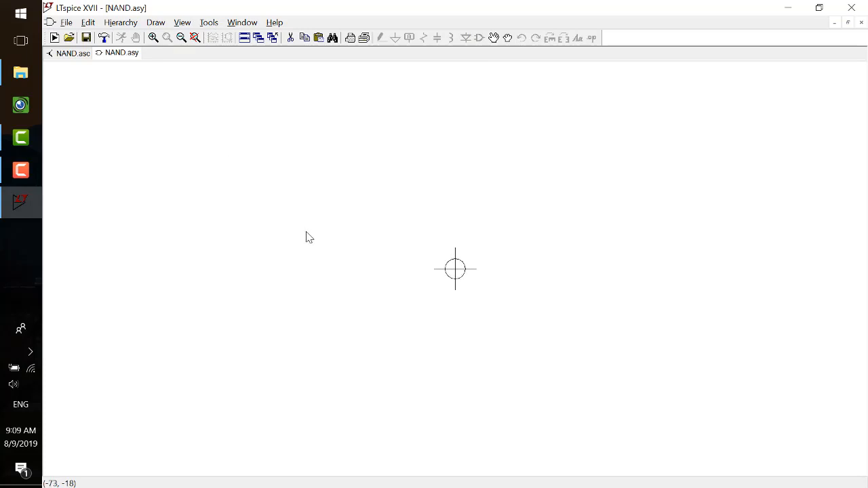
mouse_move(441, 278)
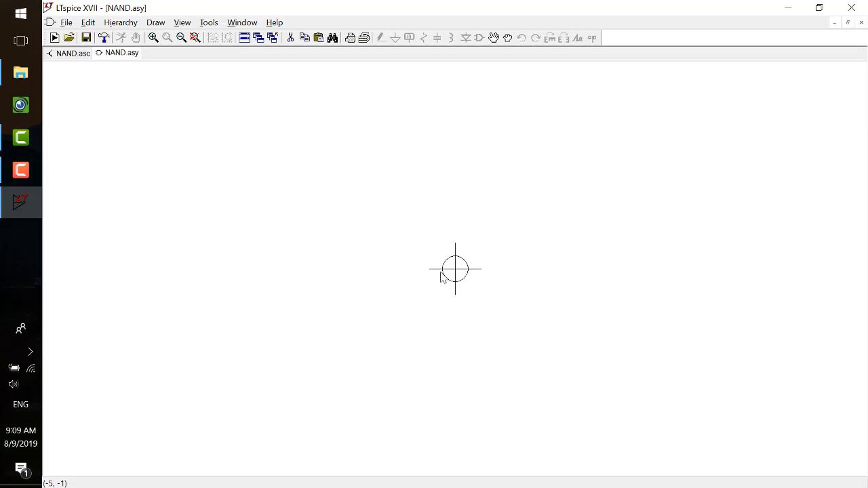
mouse_move(458, 301)
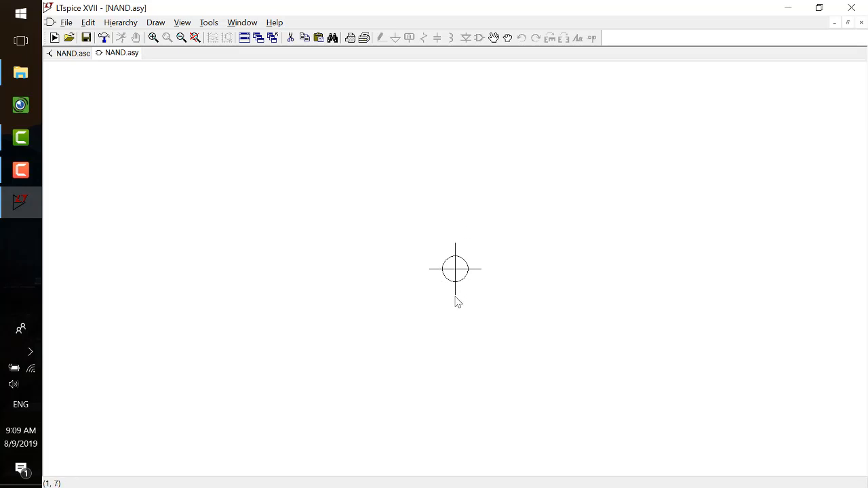
mouse_move(518, 210)
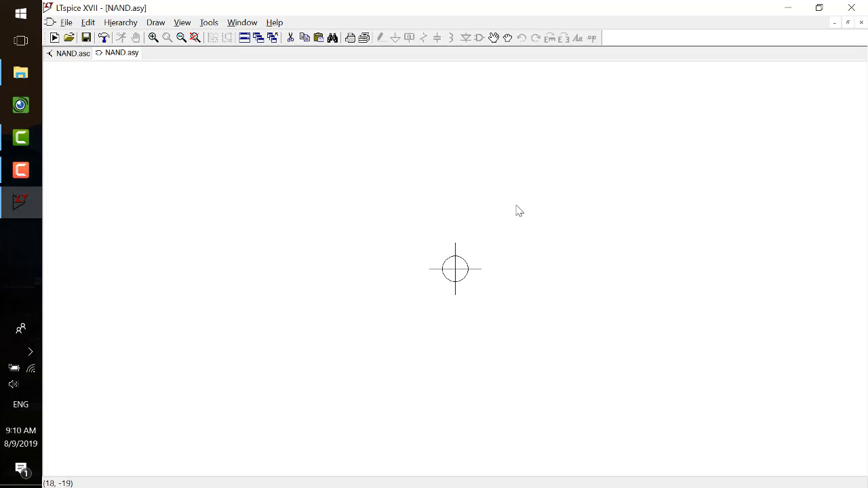
click(68, 53)
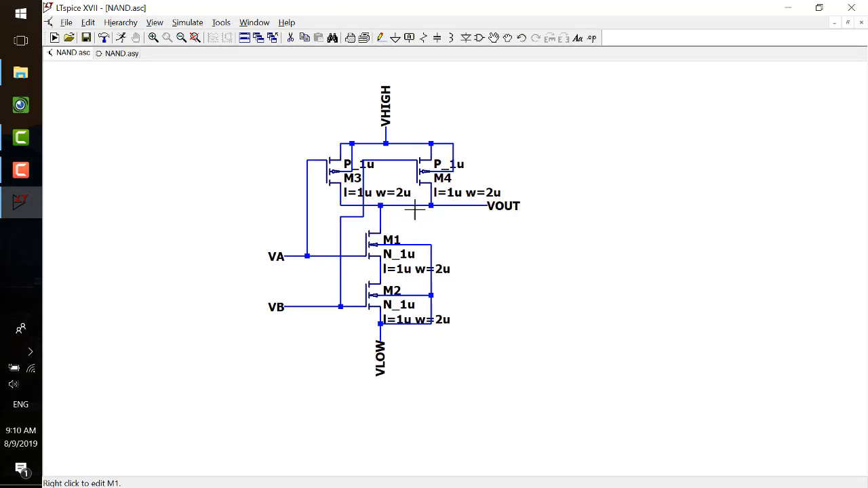
click(122, 53)
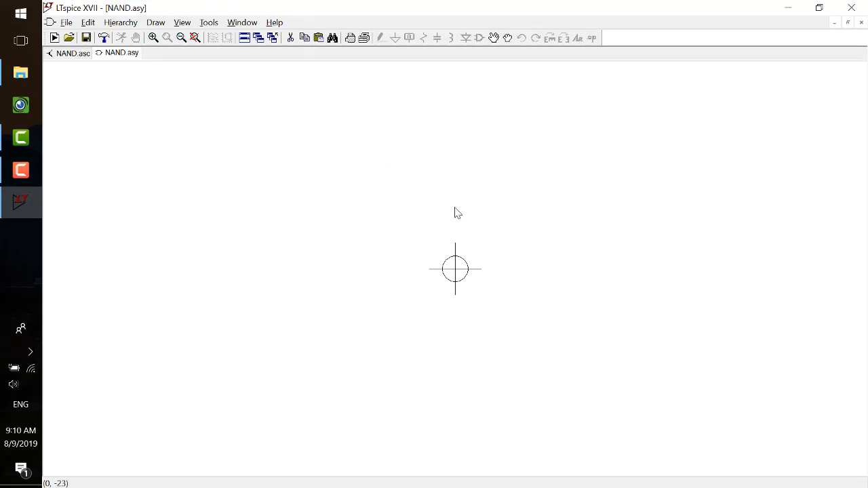
mouse_move(469, 324)
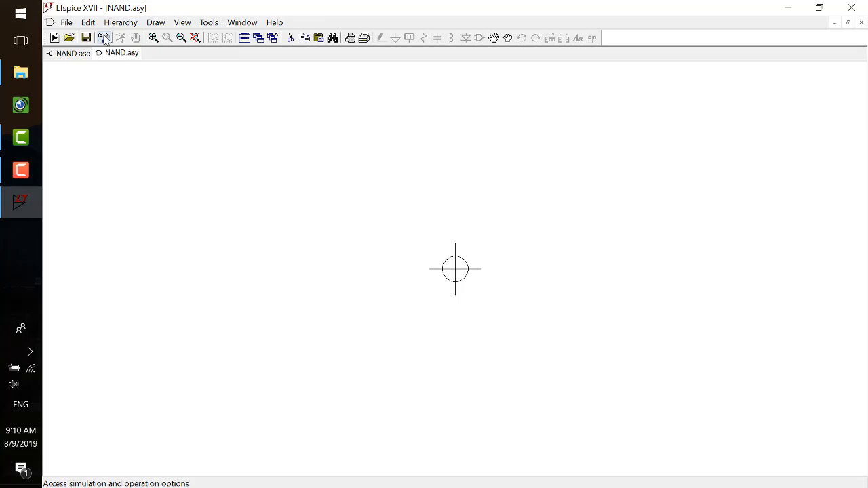
- In Control Panel drafting colour scheme, darken the Grid colour so grid dots show
click(103, 38)
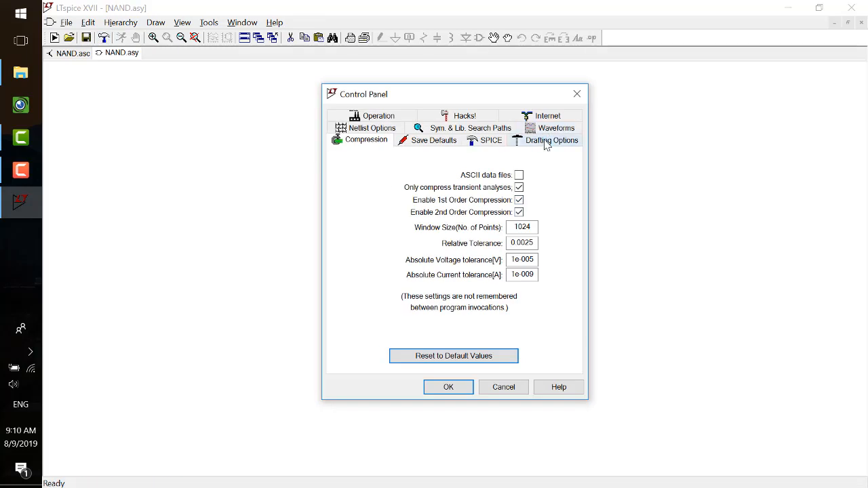
click(552, 139)
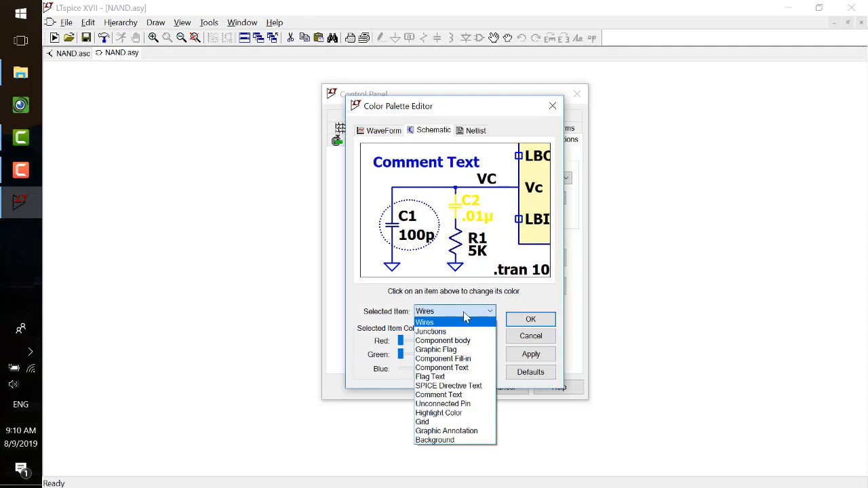
click(421, 422)
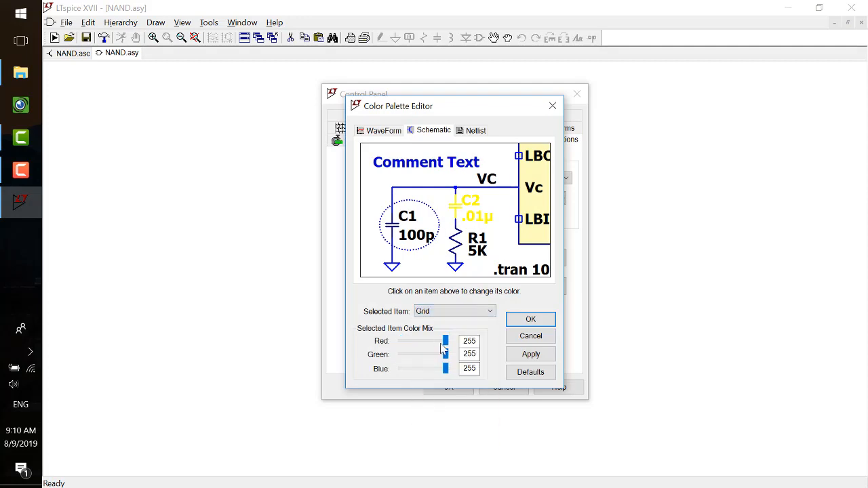
drag(445, 341, 400, 340)
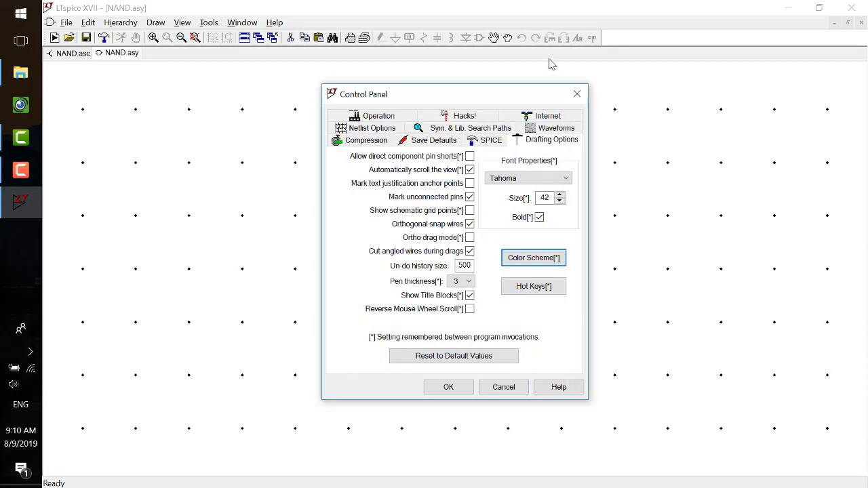
click(448, 386)
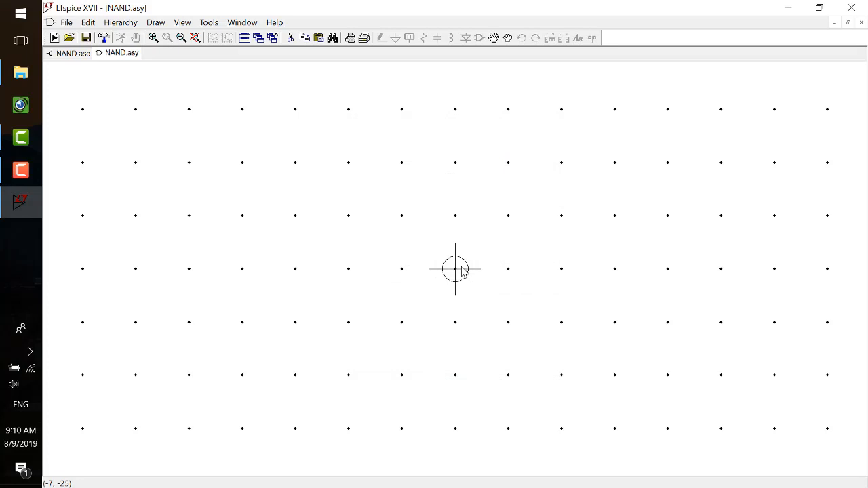
mouse_move(361, 304)
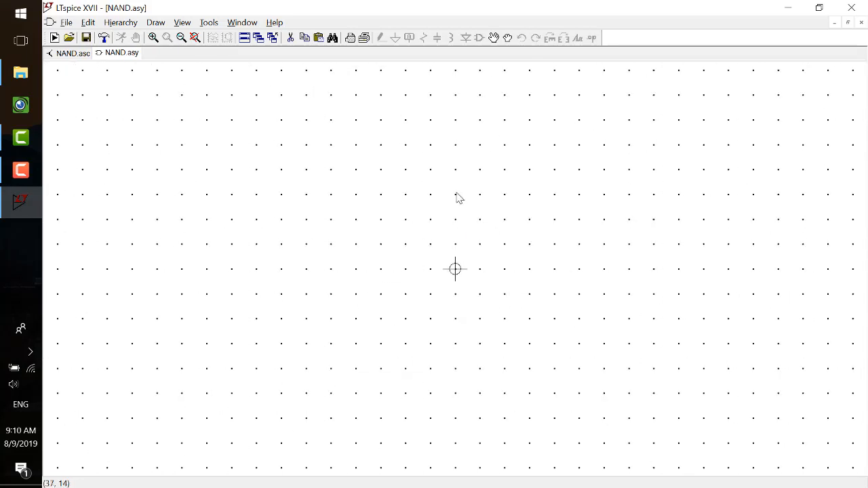
mouse_move(472, 285)
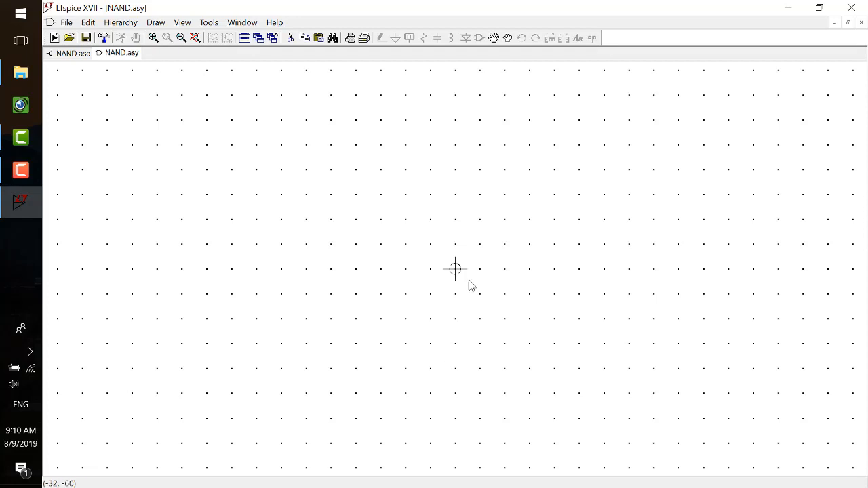
mouse_move(448, 308)
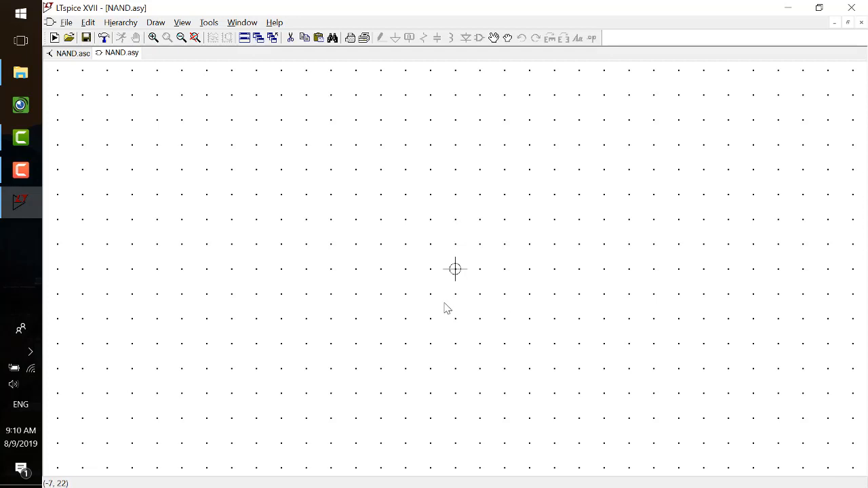
mouse_move(464, 238)
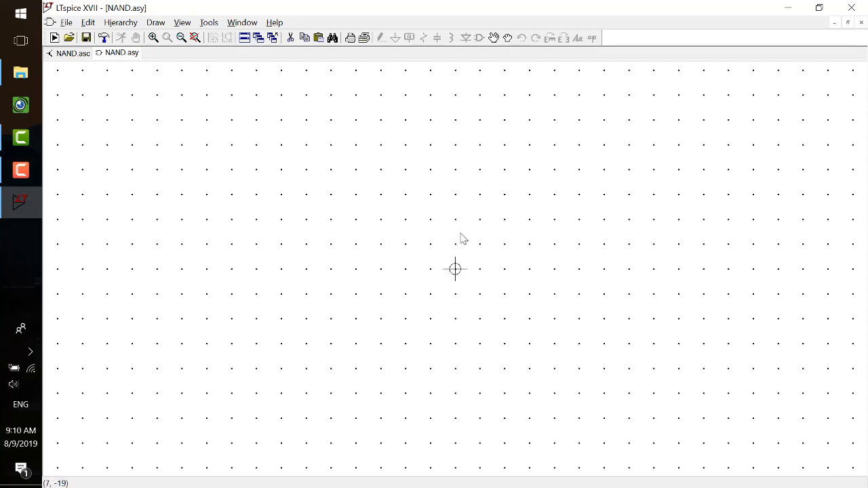
mouse_move(470, 333)
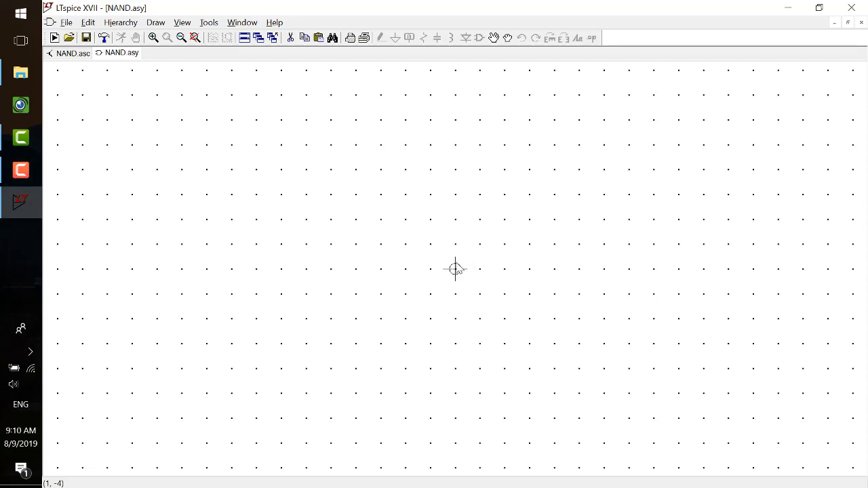
mouse_move(455, 269)
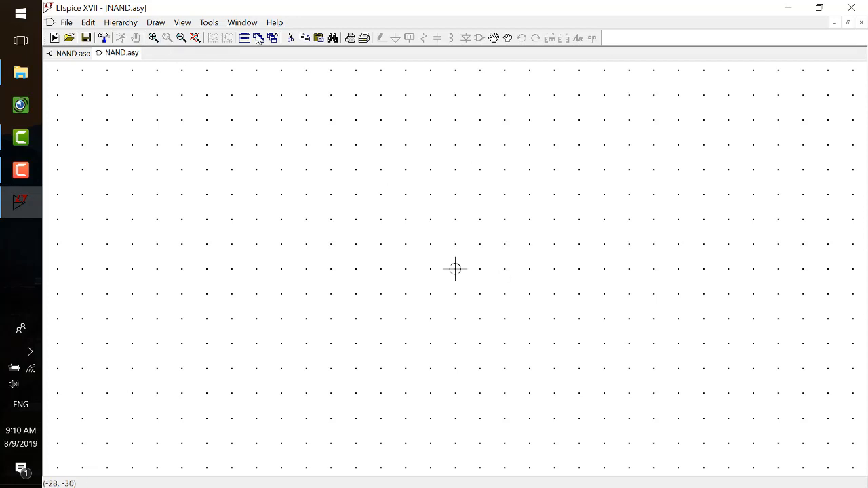
- Draw the left vertical side and bottom edge lines of the gate outline
click(156, 22)
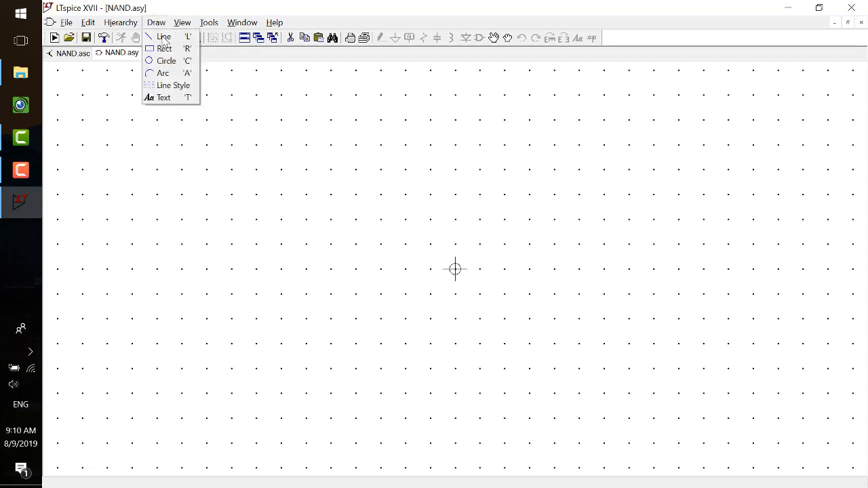
mouse_move(173, 84)
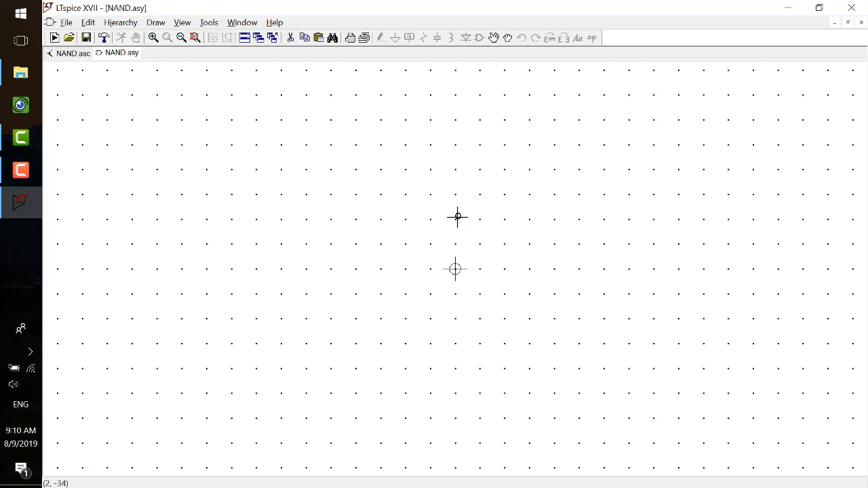
mouse_move(456, 218)
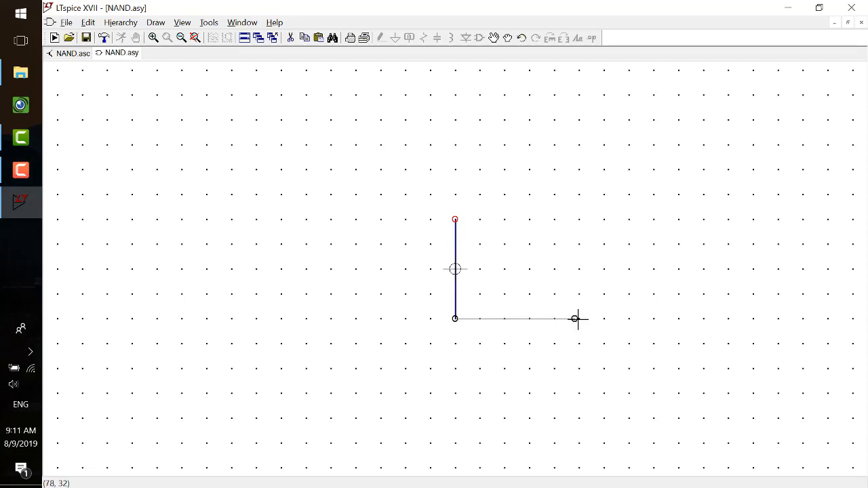
click(577, 318)
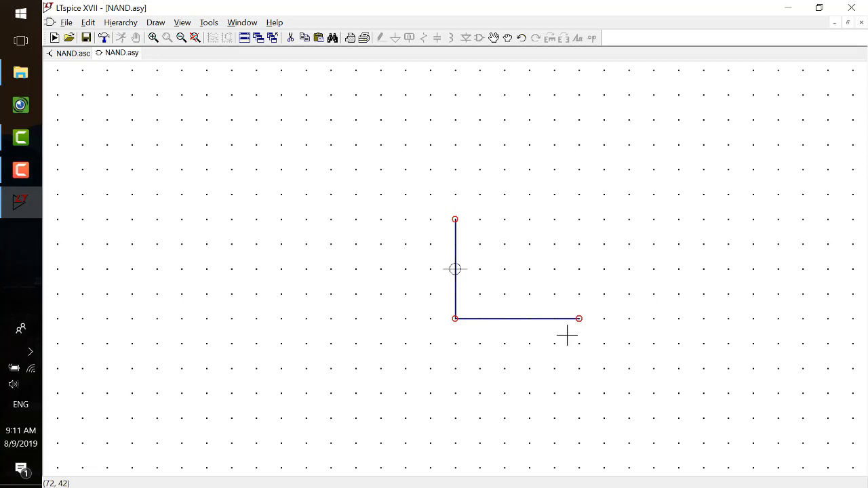
mouse_move(555, 264)
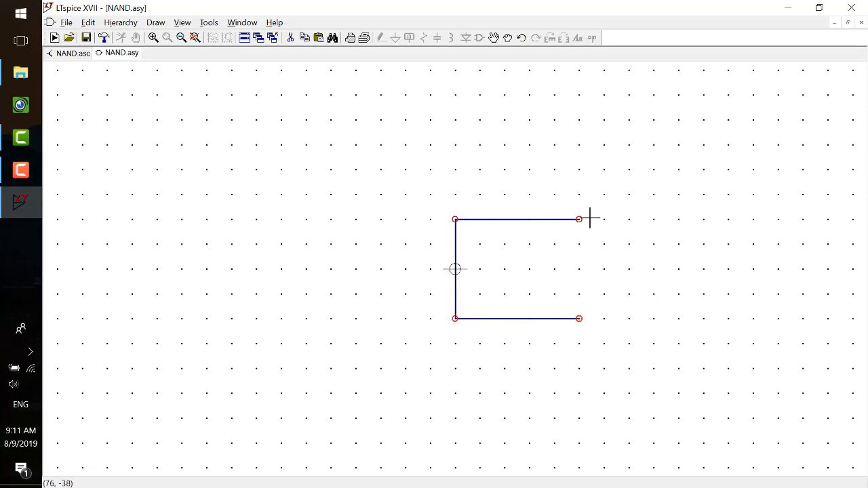
mouse_move(172, 115)
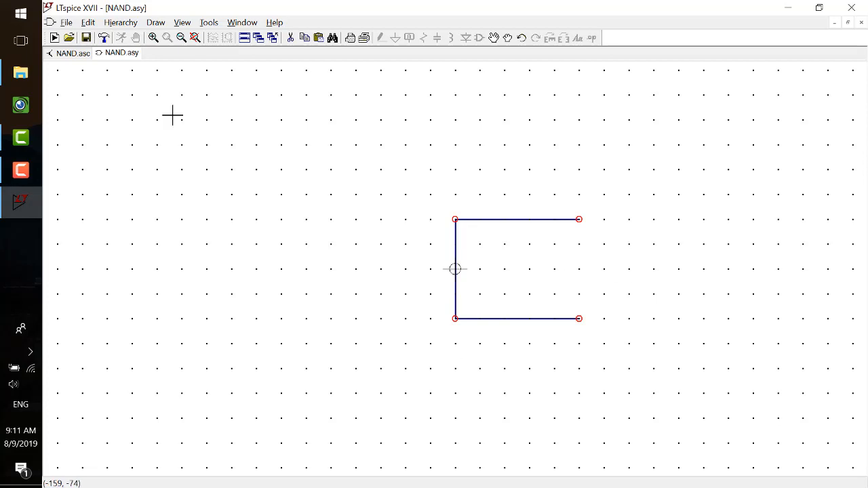
- Switch the Draw menu to Arc for the gate body's curved right side
click(155, 22)
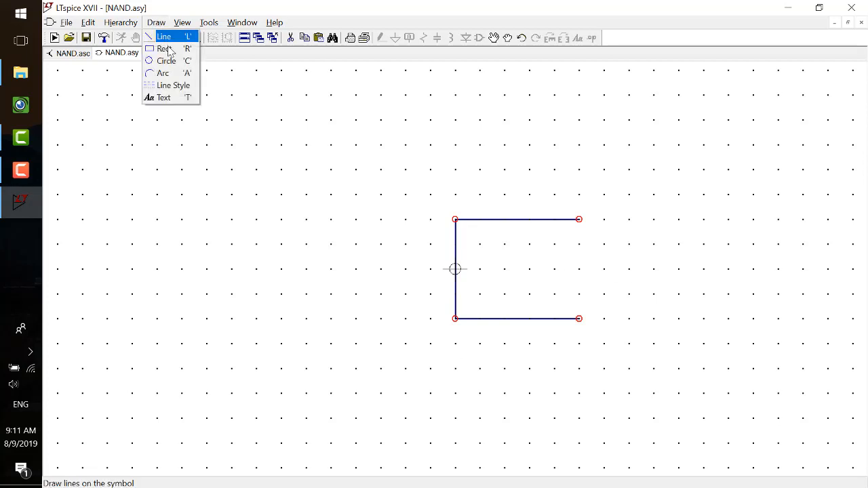
mouse_move(169, 73)
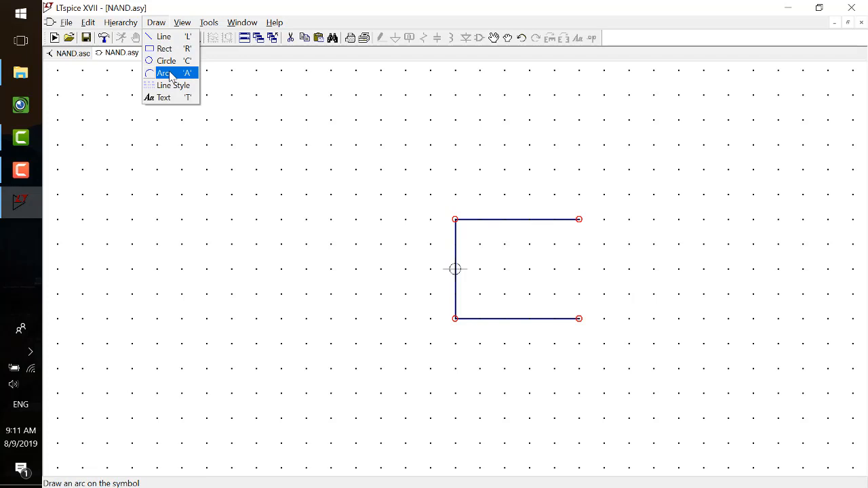
click(162, 73)
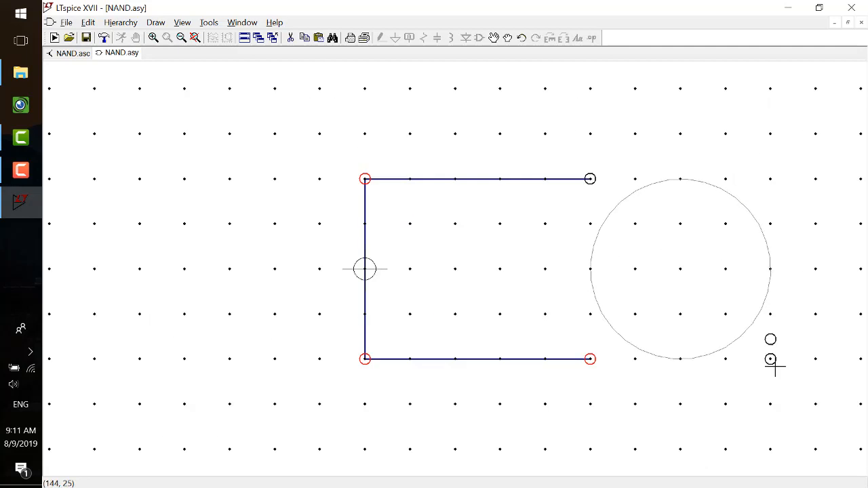
mouse_move(651, 339)
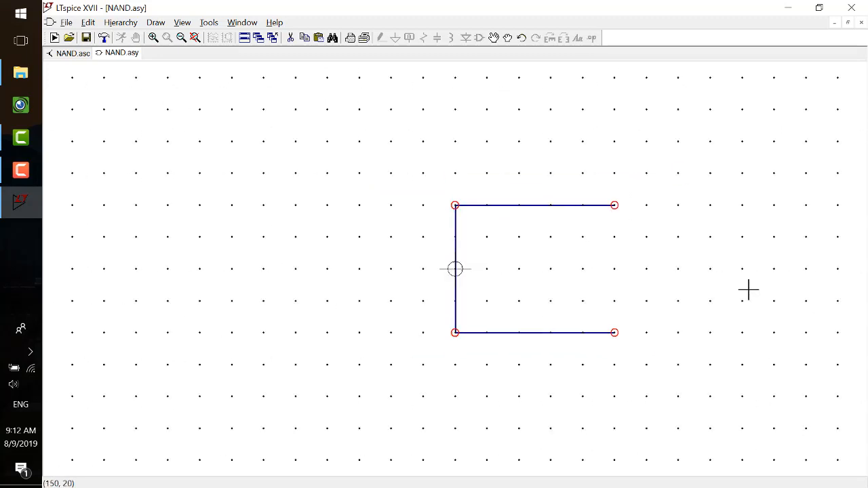
mouse_move(423, 69)
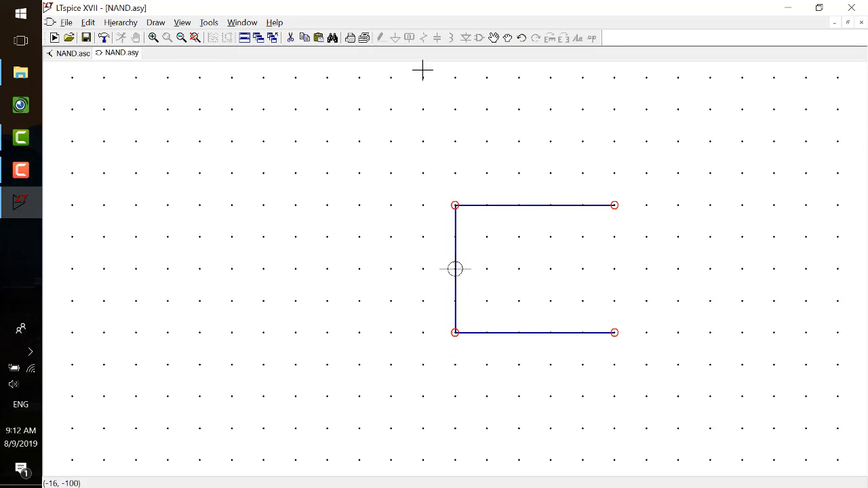
mouse_move(754, 294)
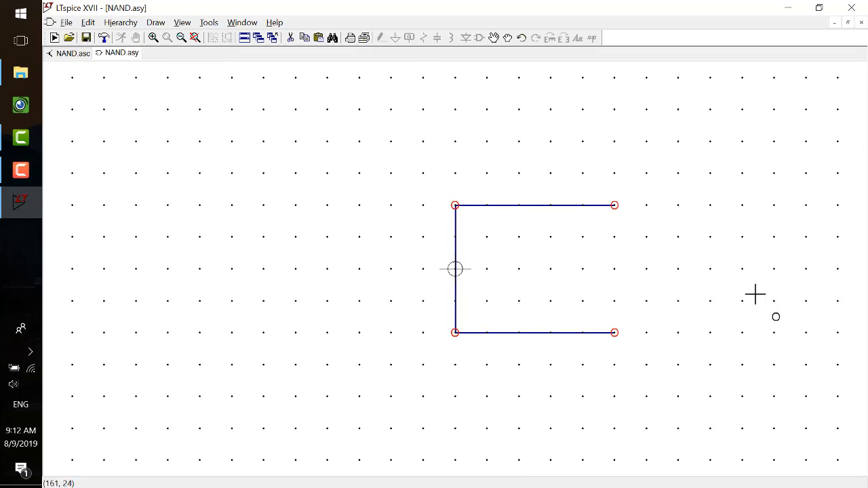
mouse_move(653, 256)
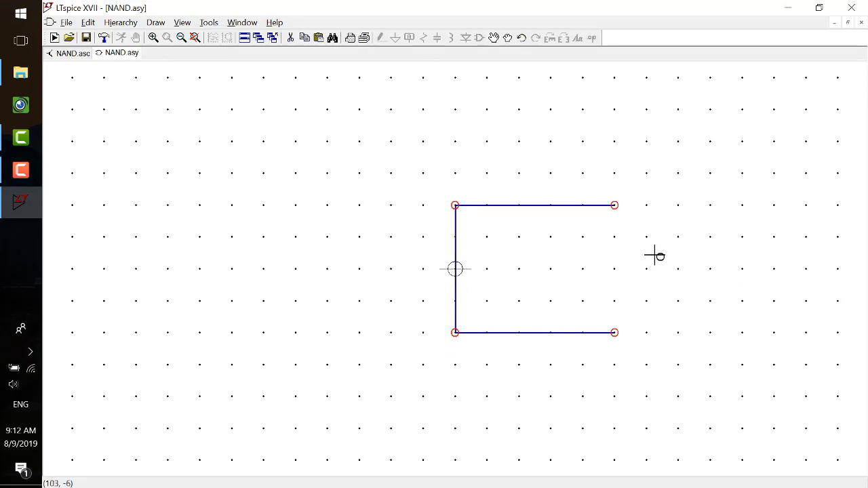
mouse_move(666, 264)
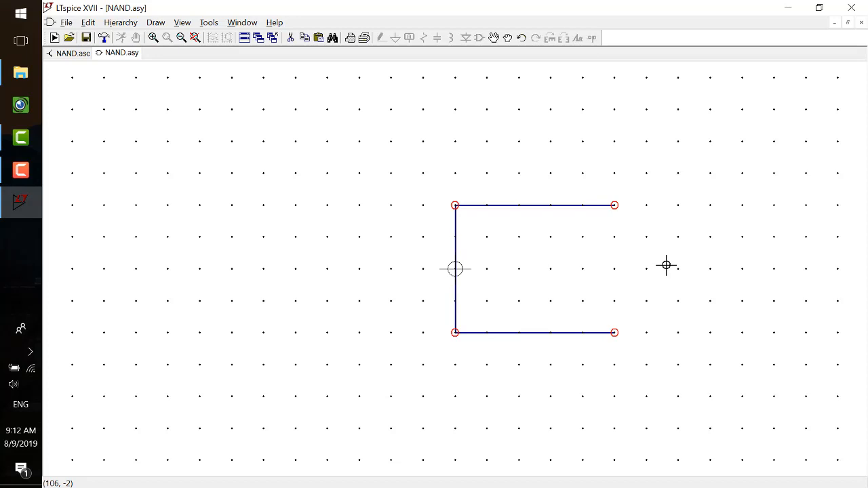
mouse_move(622, 220)
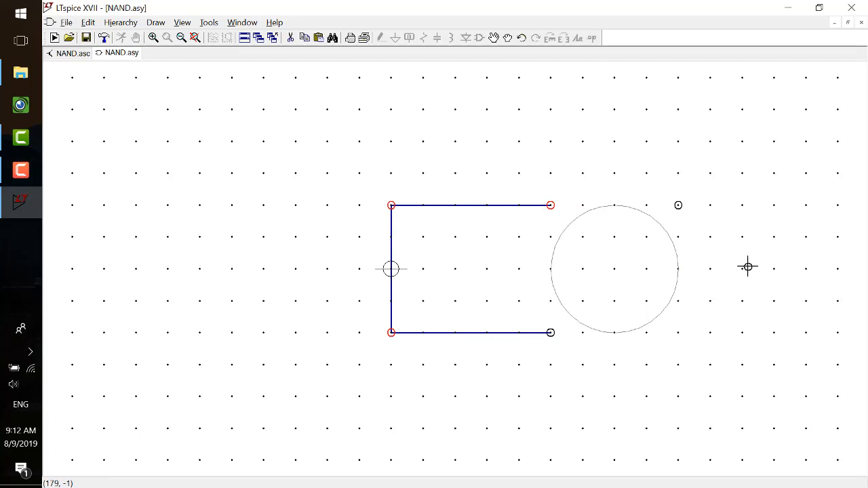
mouse_move(657, 206)
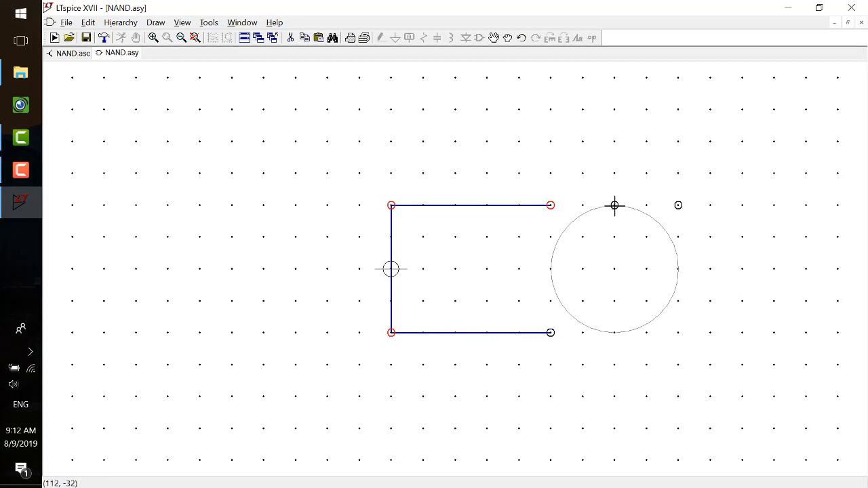
mouse_move(589, 220)
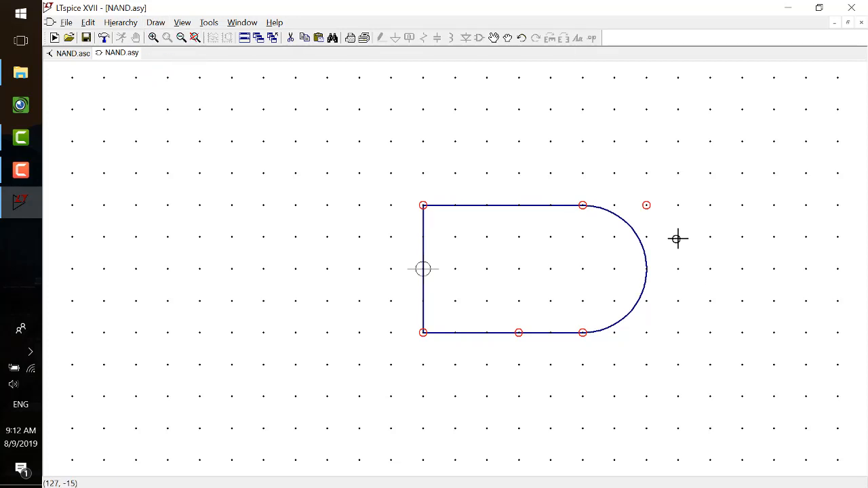
mouse_move(677, 237)
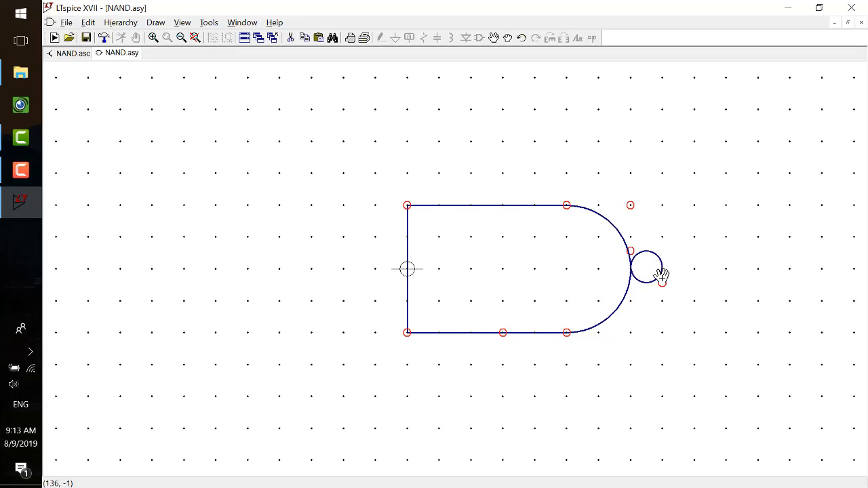
mouse_move(657, 284)
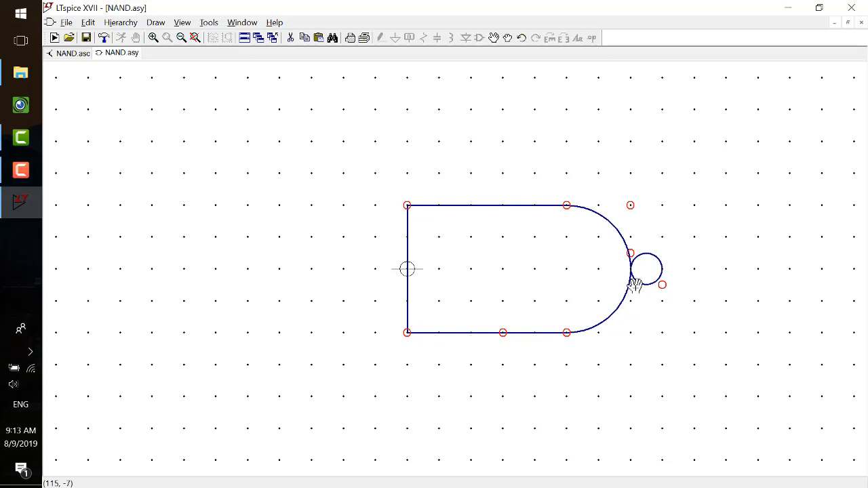
mouse_move(720, 236)
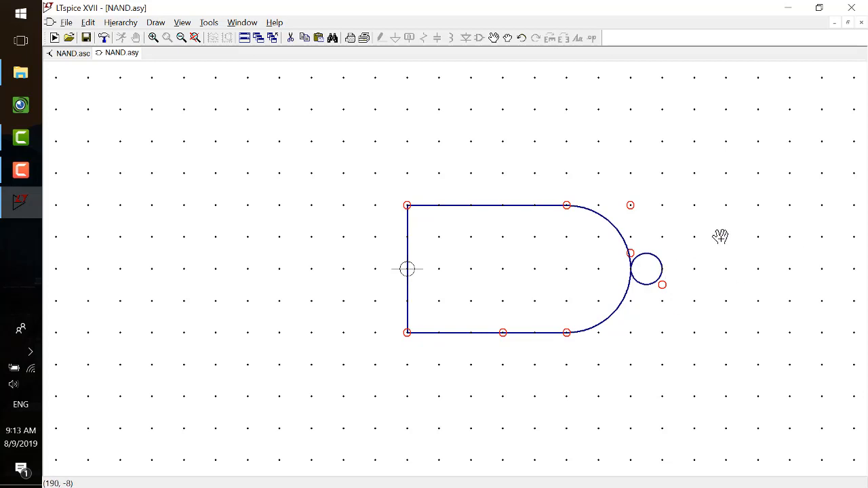
mouse_move(467, 203)
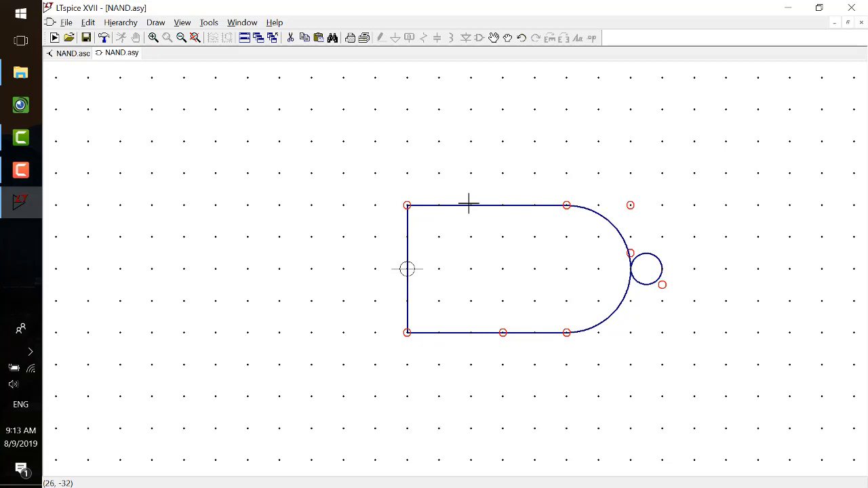
mouse_move(374, 231)
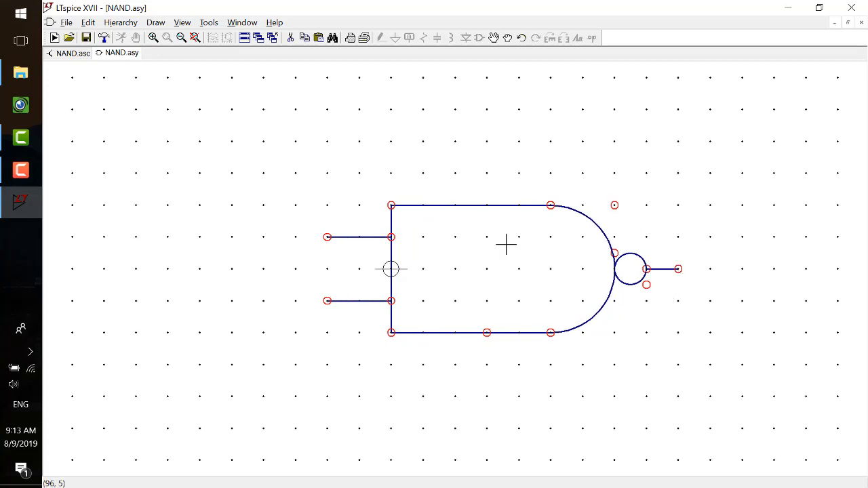
mouse_move(487, 198)
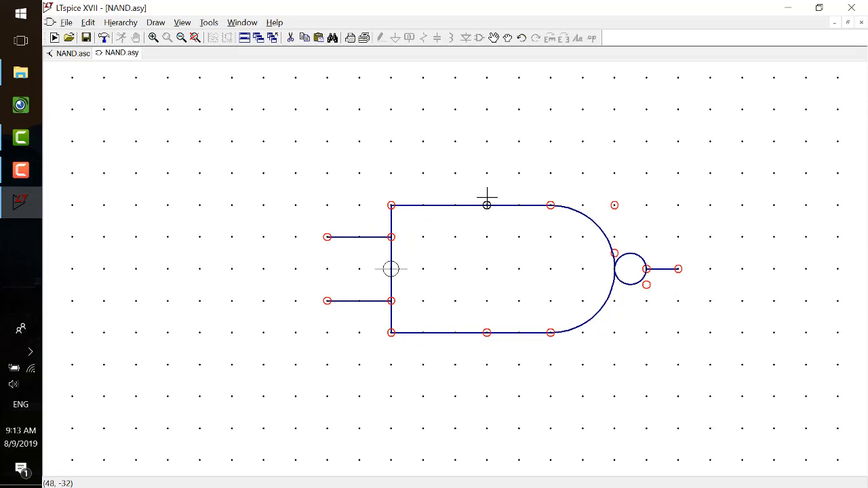
mouse_move(485, 171)
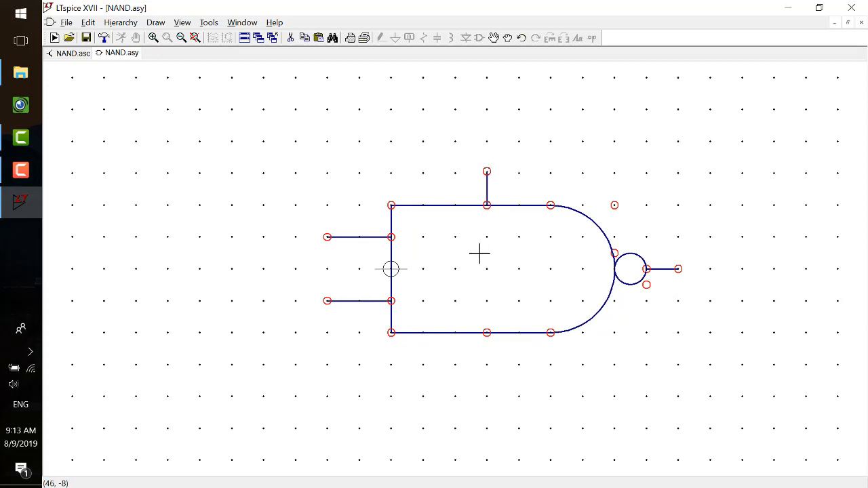
mouse_move(485, 331)
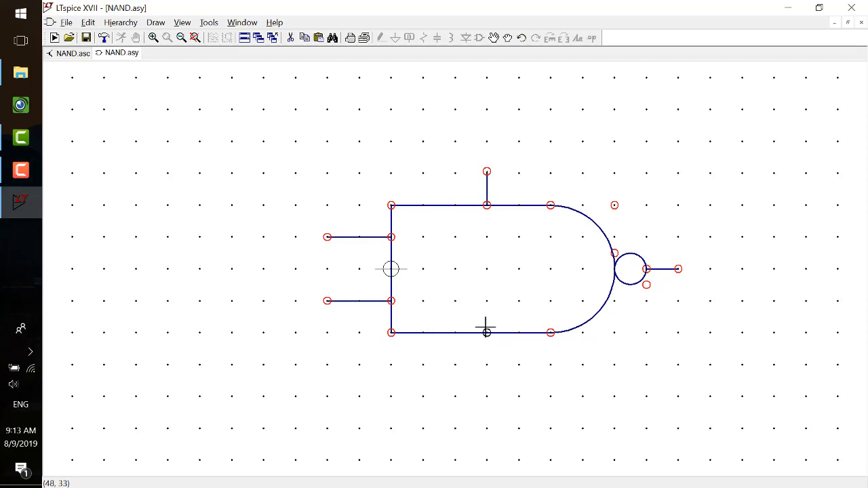
mouse_move(486, 363)
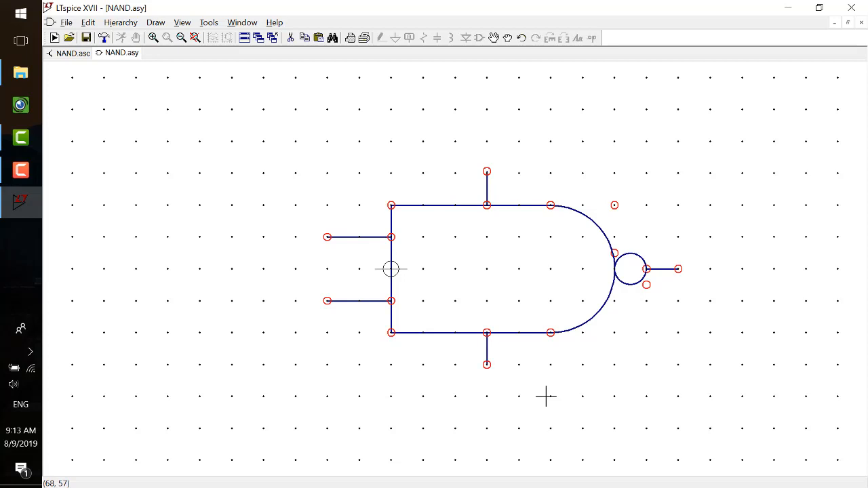
mouse_move(566, 341)
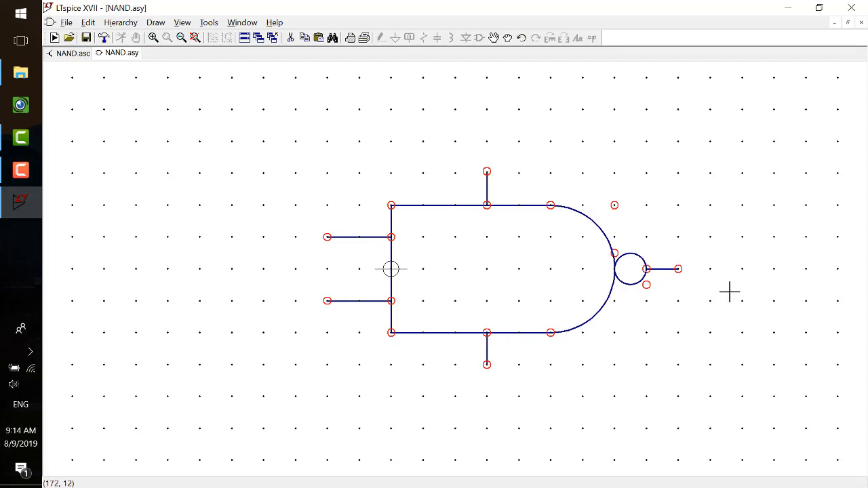
mouse_move(441, 214)
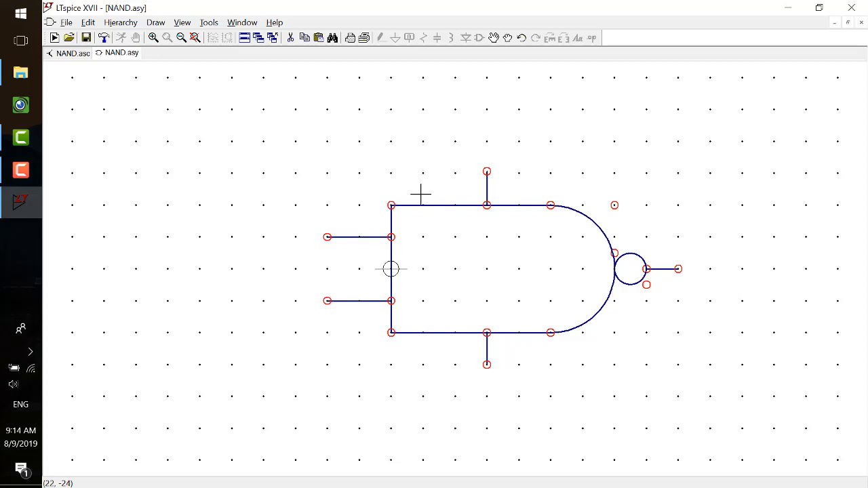
mouse_move(290, 106)
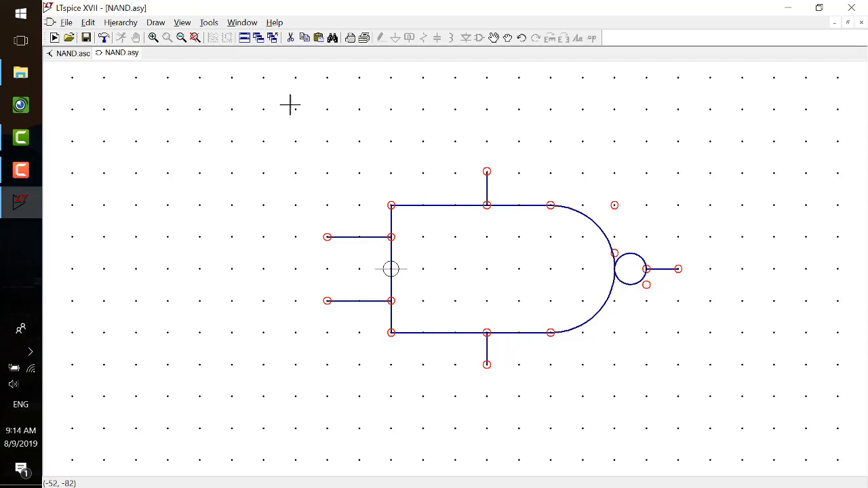
- Try Add Pin/Port twice without placing, checking the NAND schematic's node names in between
click(156, 21)
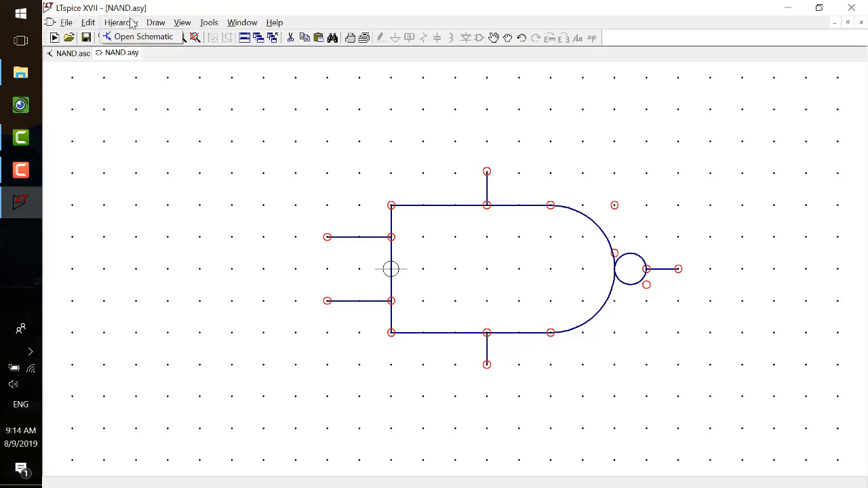
click(120, 22)
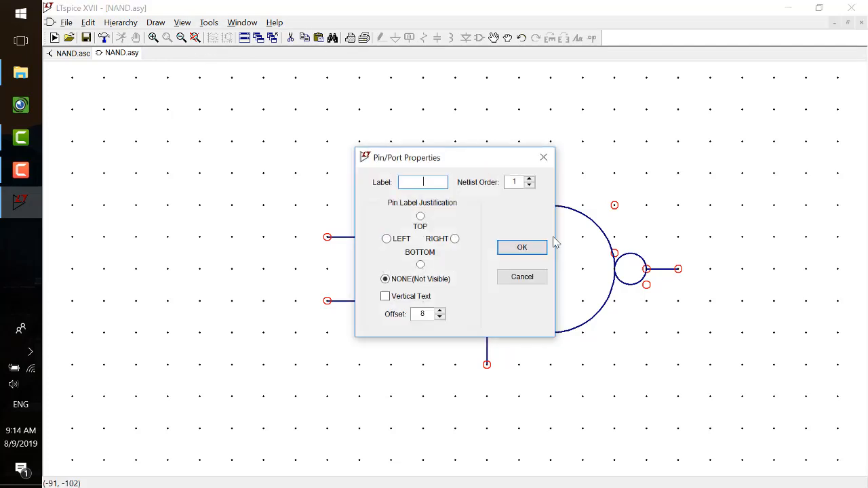
click(520, 247)
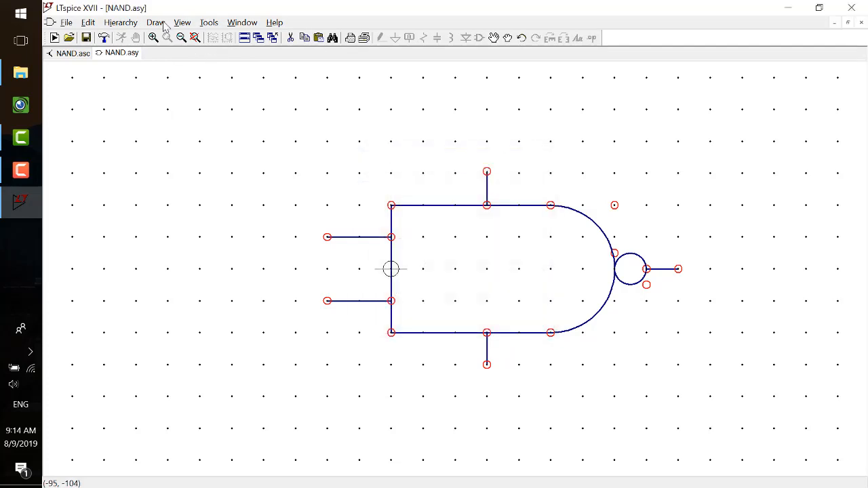
click(86, 22)
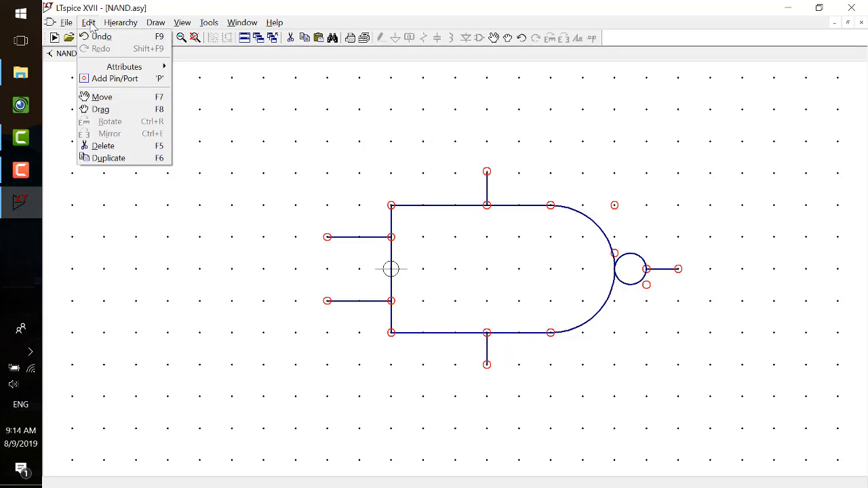
mouse_move(122, 77)
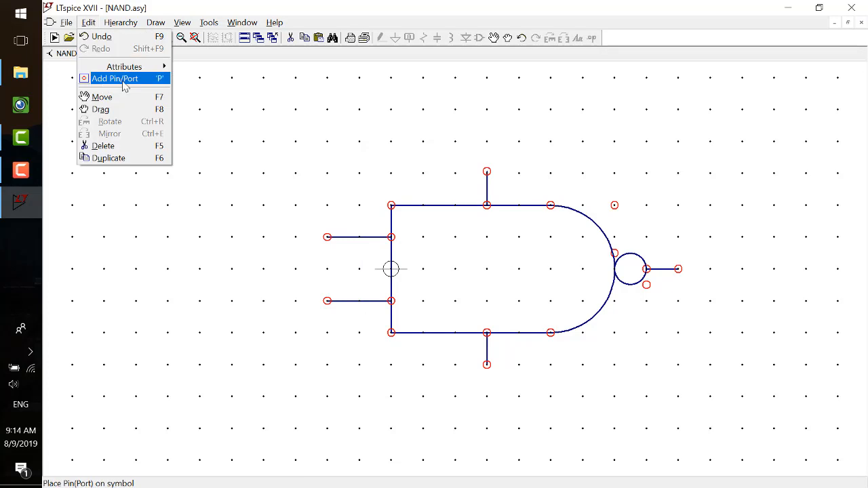
mouse_move(161, 83)
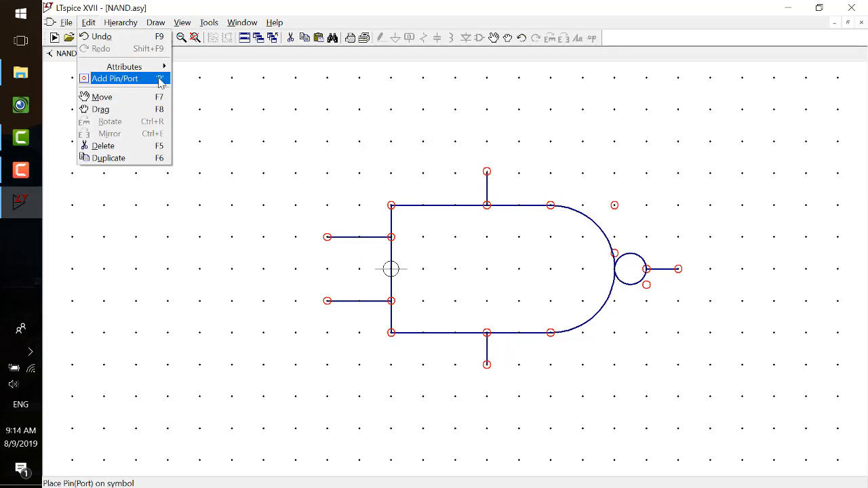
click(114, 77)
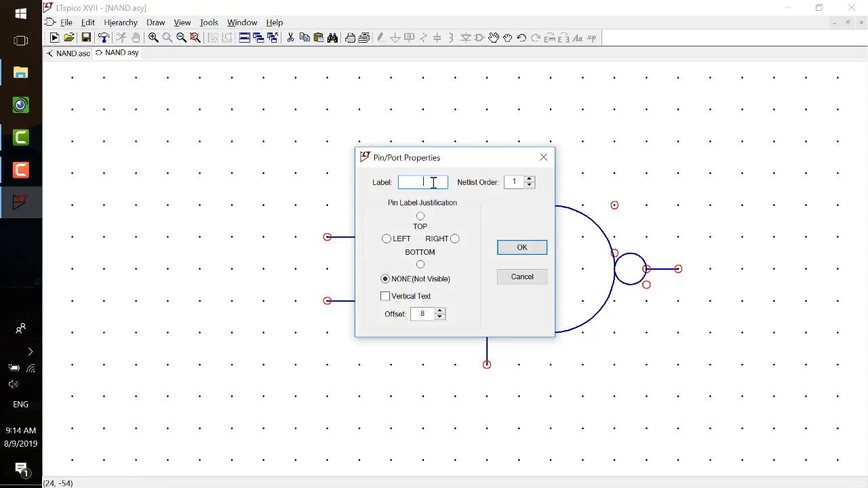
click(520, 247)
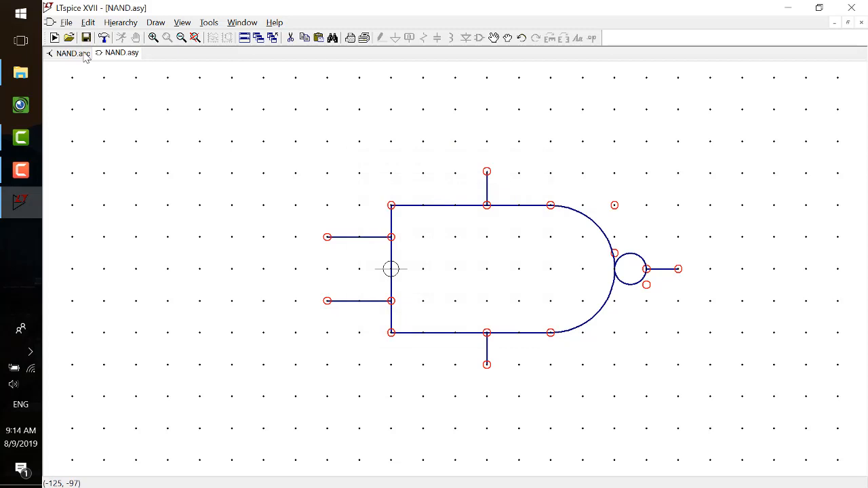
click(67, 53)
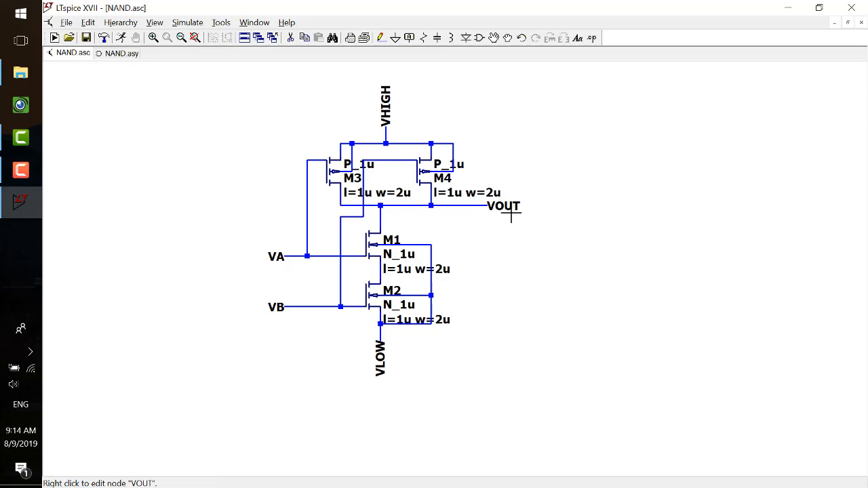
click(122, 53)
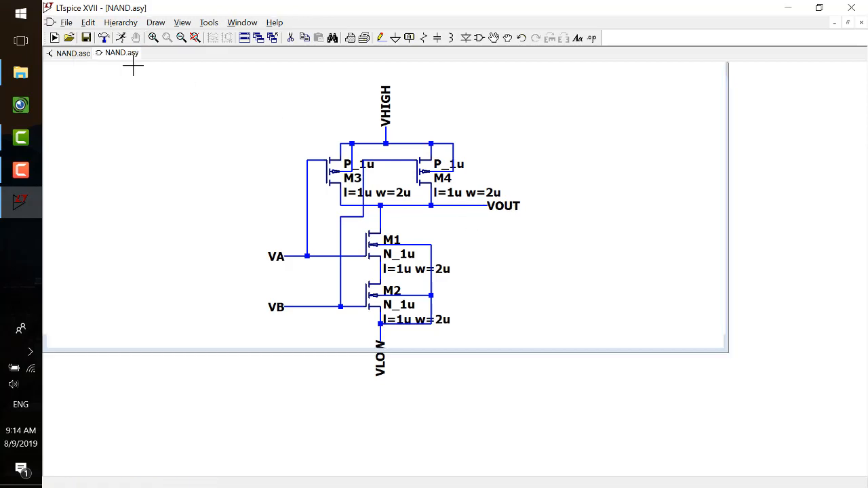
- Place pins VHIGH, VLOW, VA, VB and VOUT on the top, bottom, input and output leads
click(122, 53)
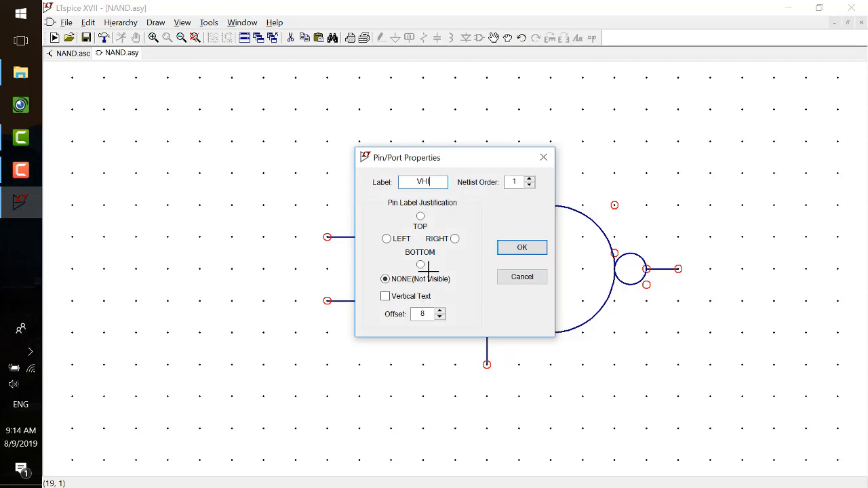
click(520, 247)
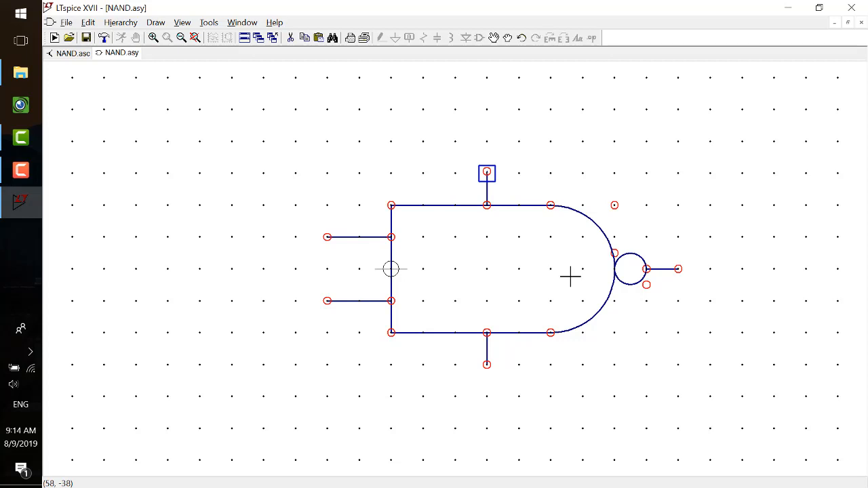
double_click(486, 173)
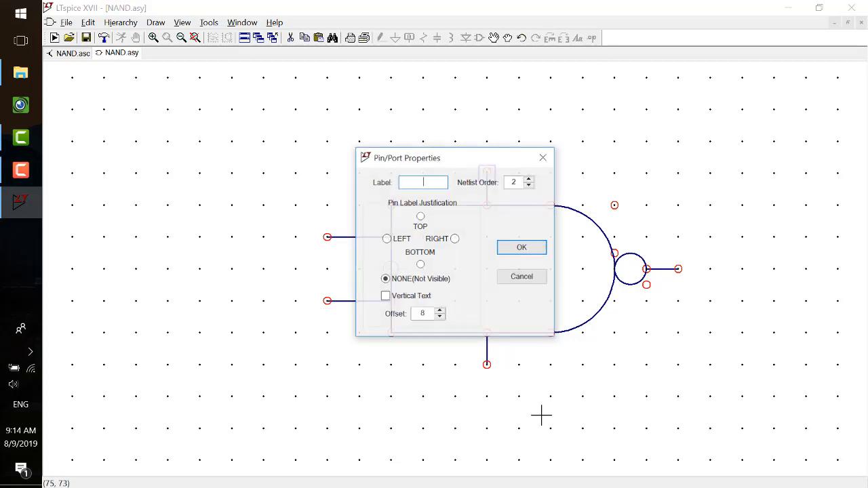
click(521, 246)
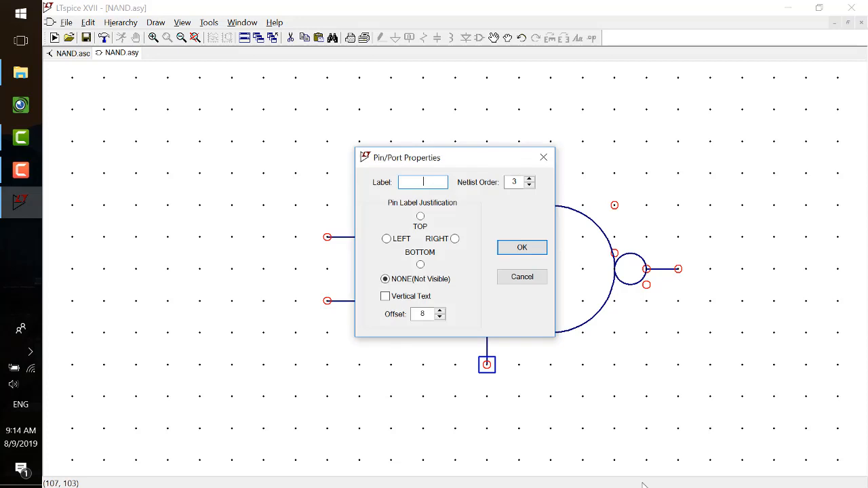
click(521, 247)
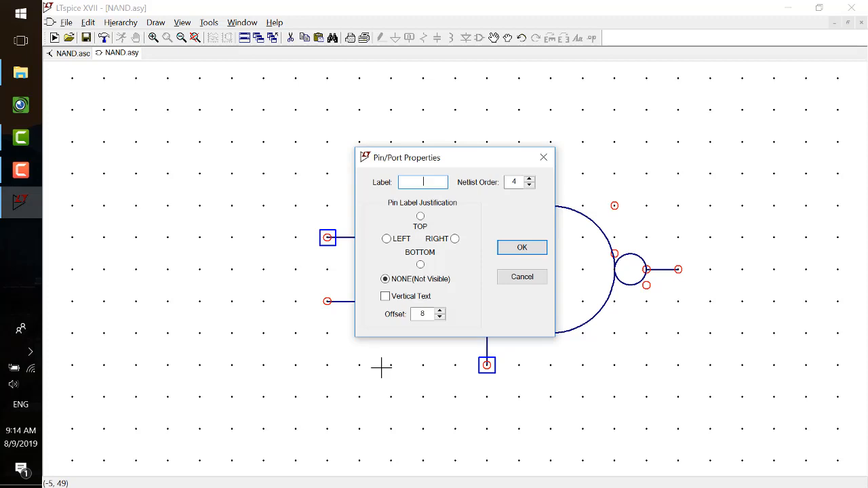
click(520, 246)
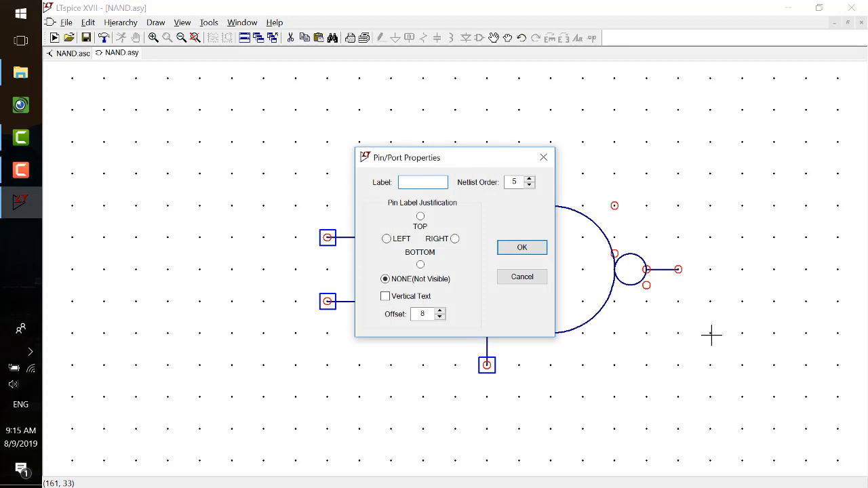
click(520, 247)
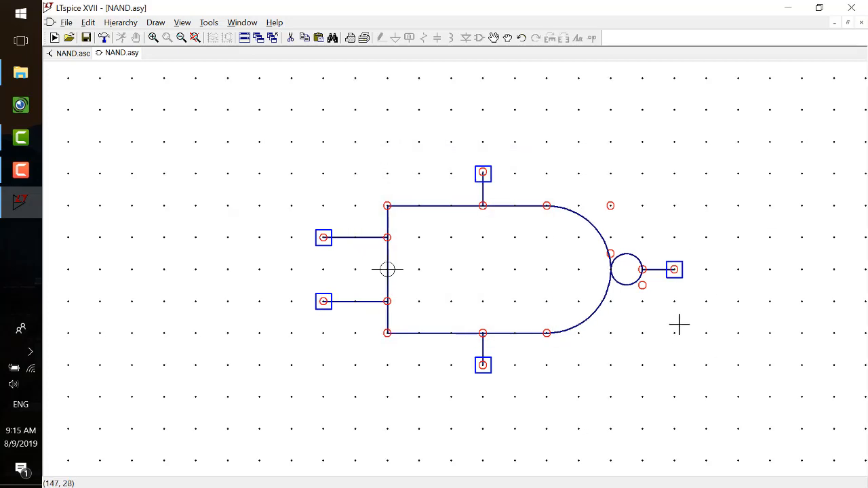
mouse_move(488, 103)
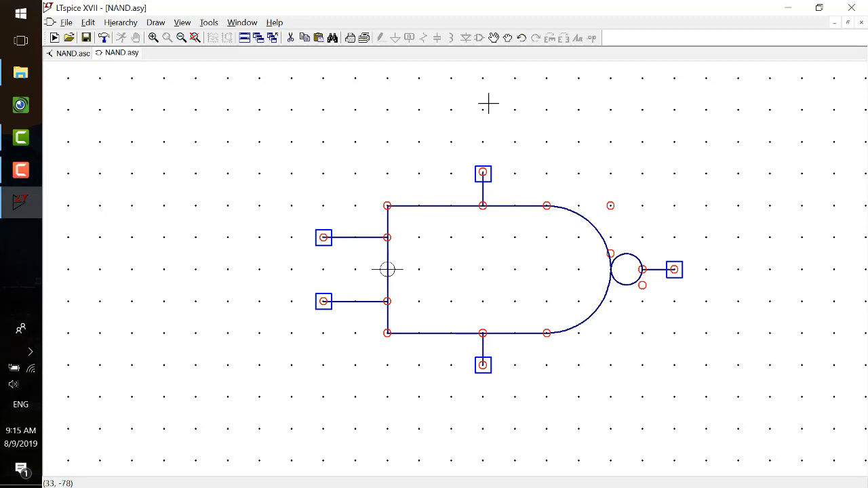
mouse_move(485, 171)
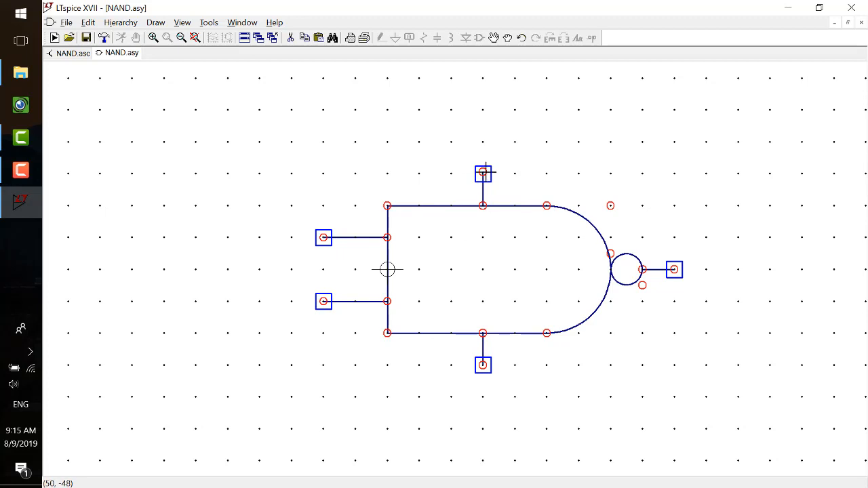
double_click(483, 173)
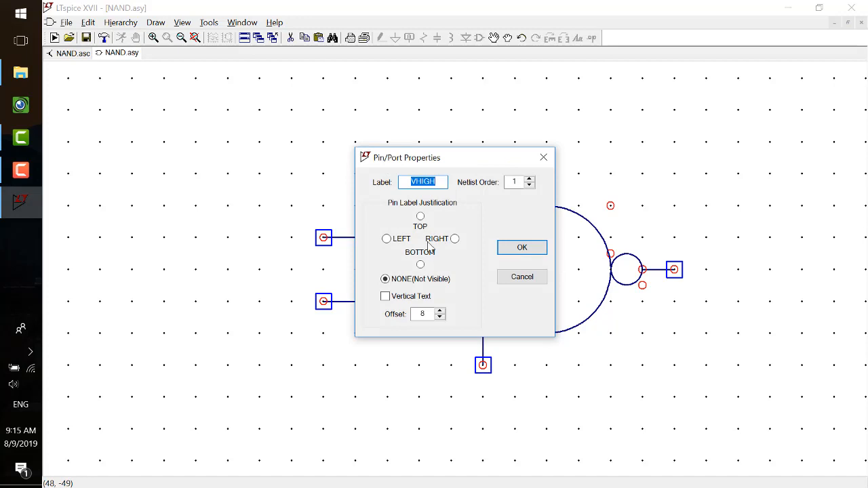
click(420, 263)
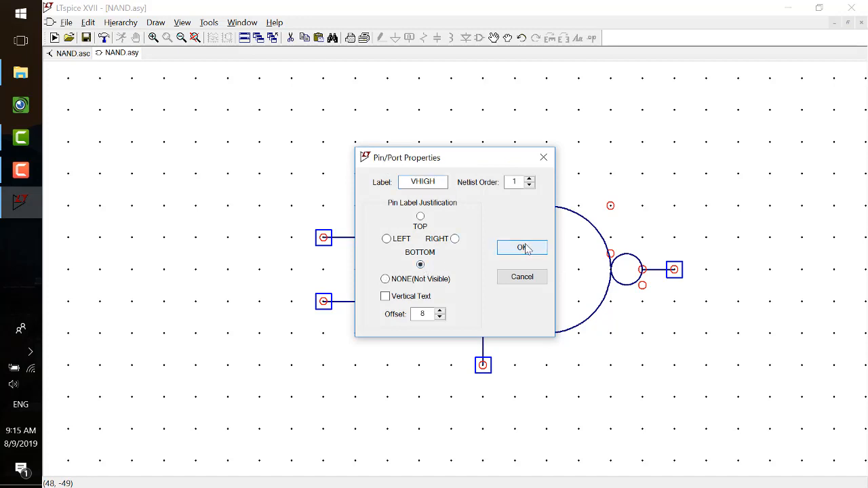
click(521, 246)
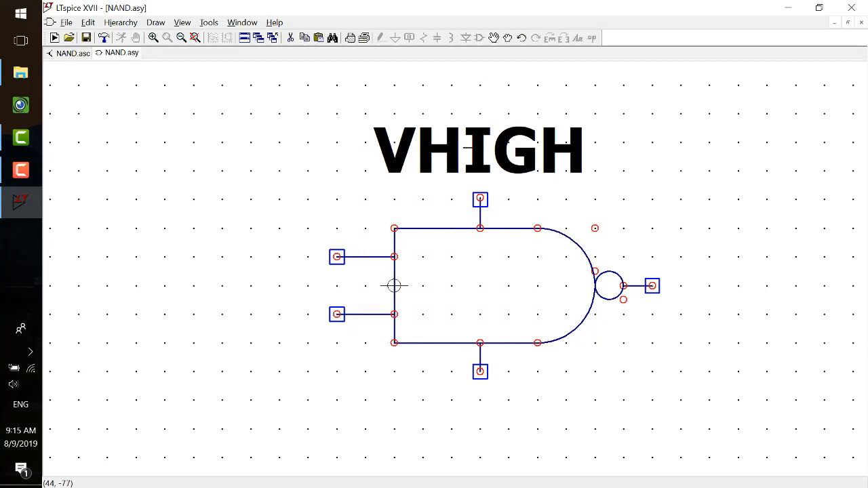
mouse_move(481, 149)
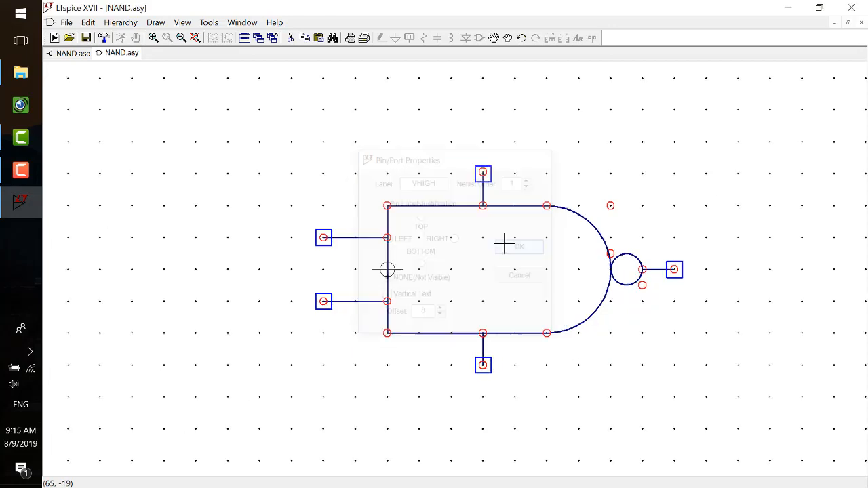
click(518, 247)
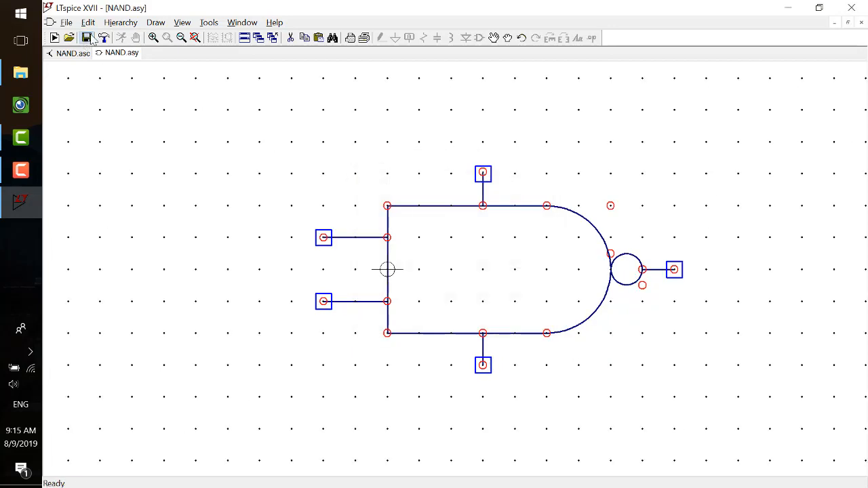
- Start a new blank schematic and bring up Save As for it
click(72, 53)
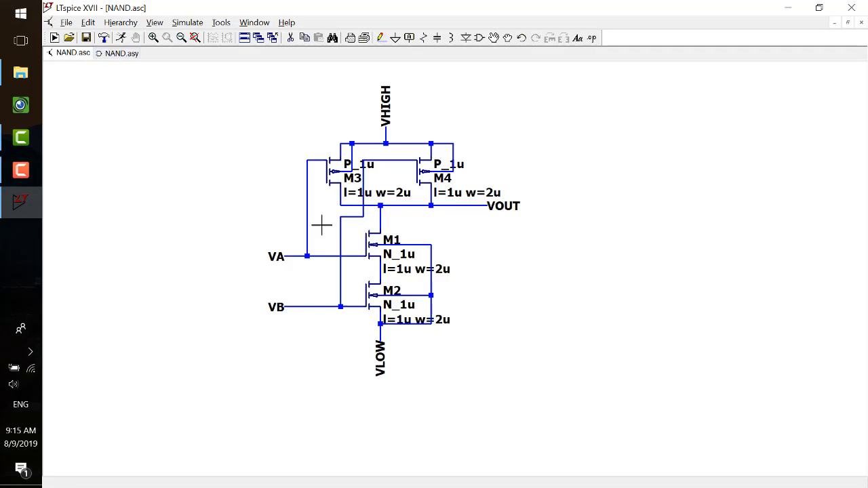
click(122, 53)
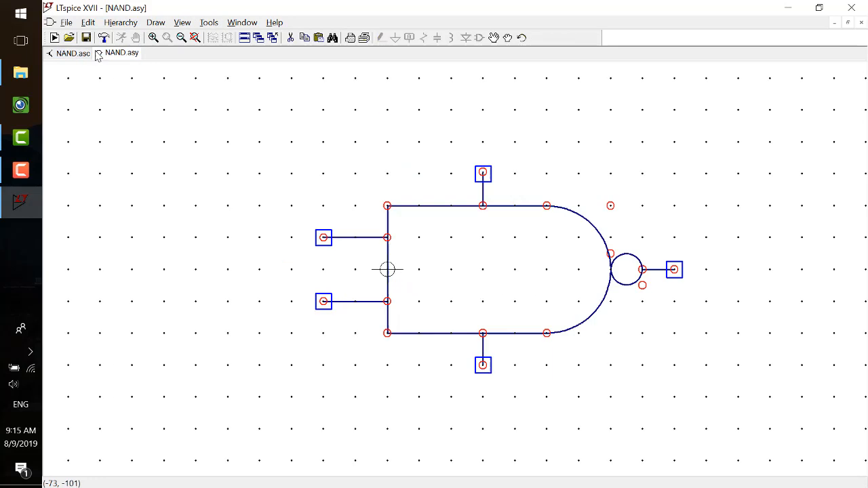
click(54, 38)
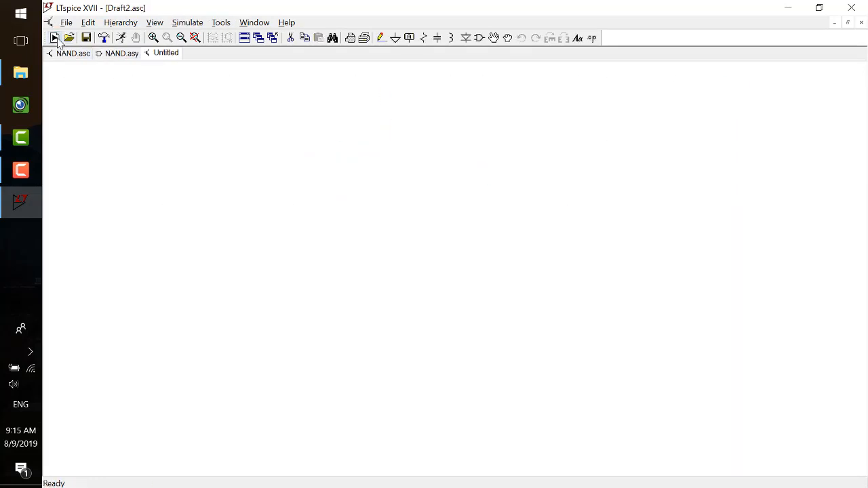
click(65, 21)
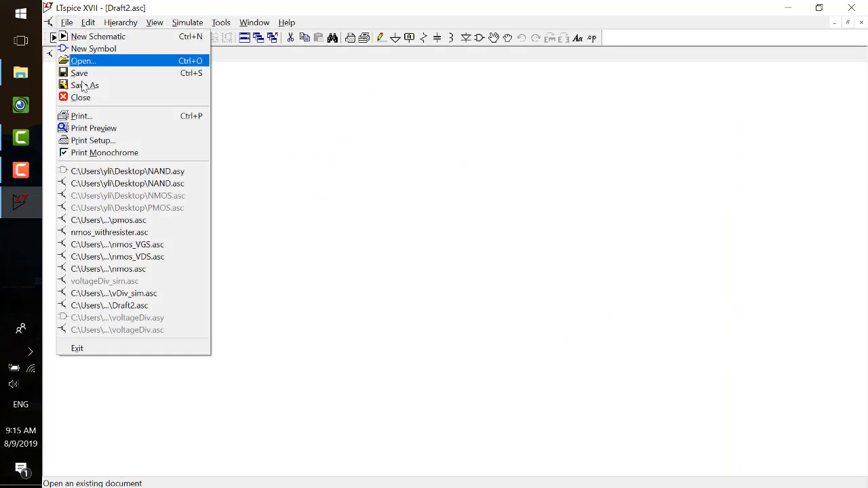
click(84, 84)
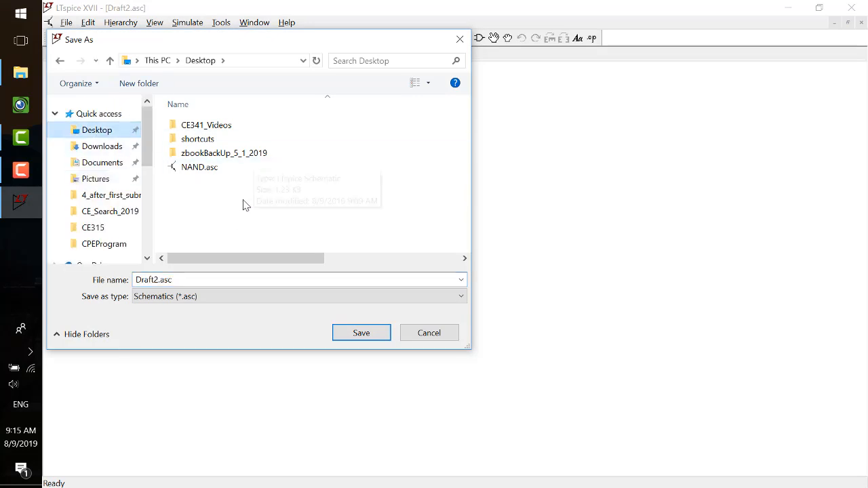
mouse_move(263, 189)
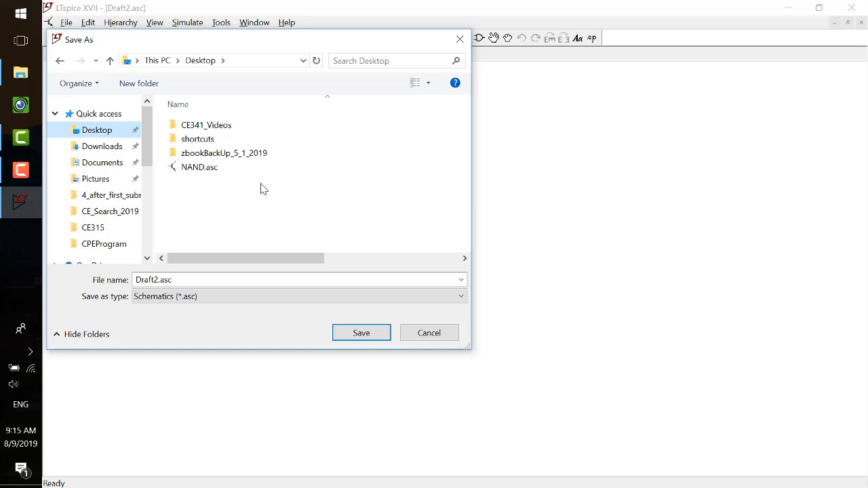
mouse_move(231, 206)
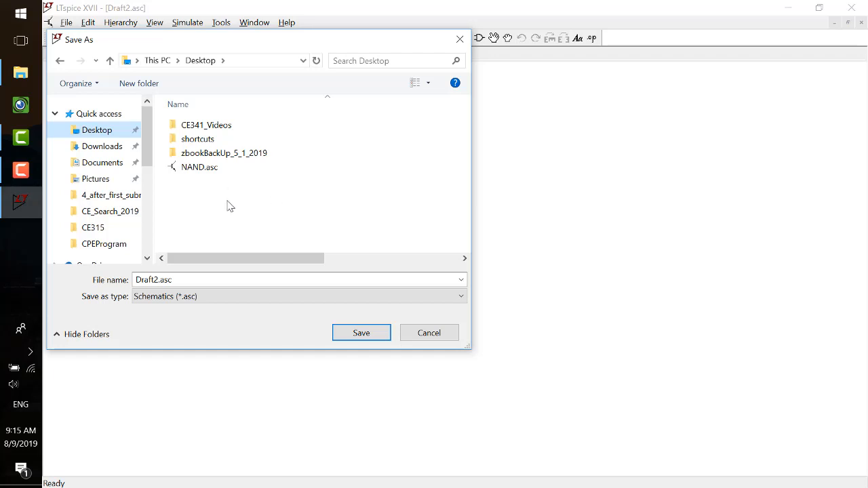
mouse_move(265, 206)
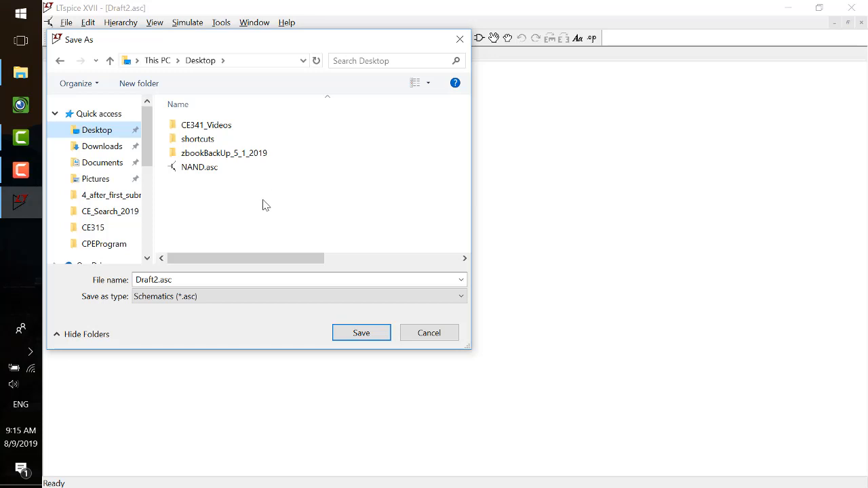
mouse_move(269, 51)
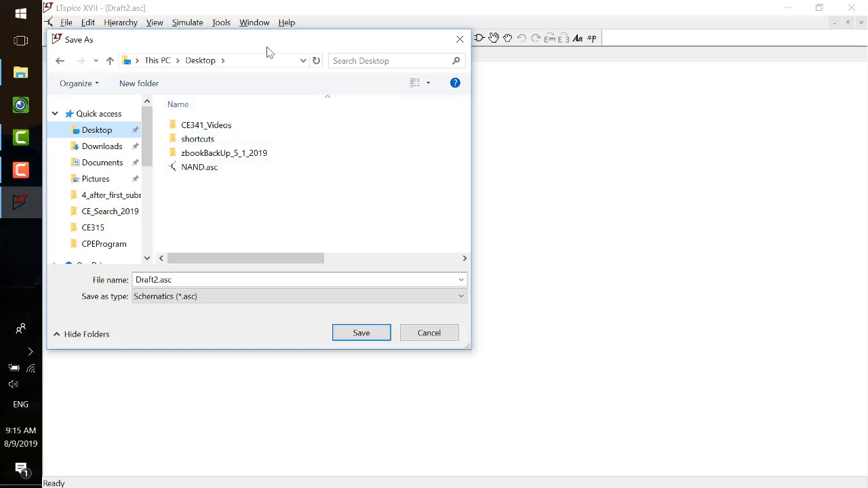
mouse_move(270, 233)
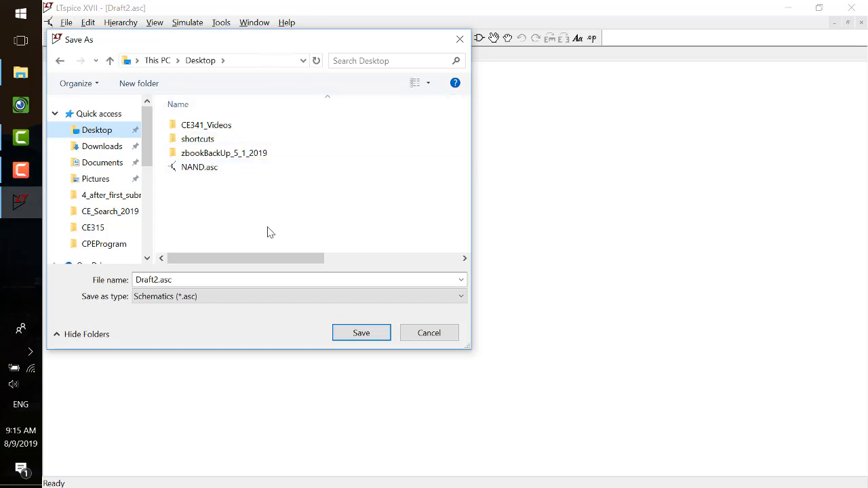
mouse_move(251, 212)
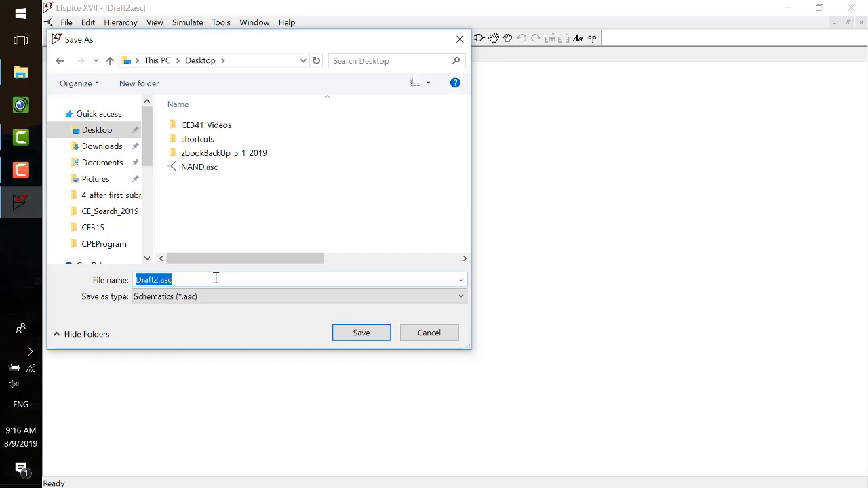
- Save the new schematic to the Desktop as NAND_sim.asc
text(NAND_)
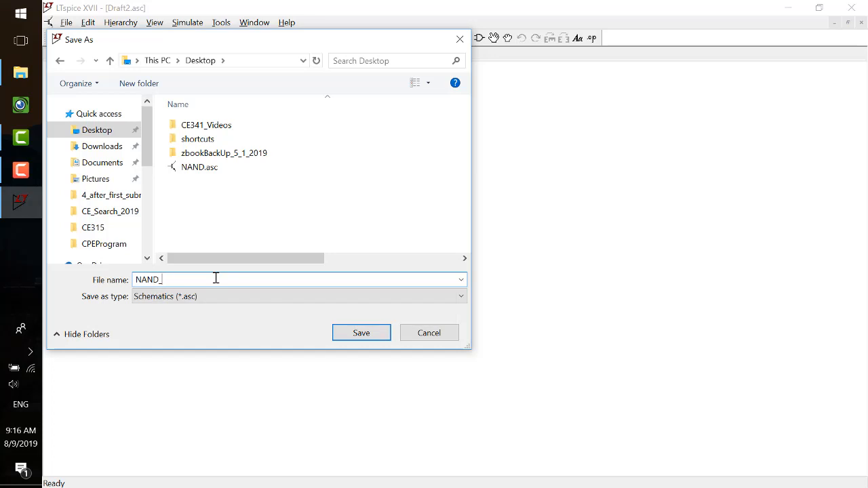
text(sim)
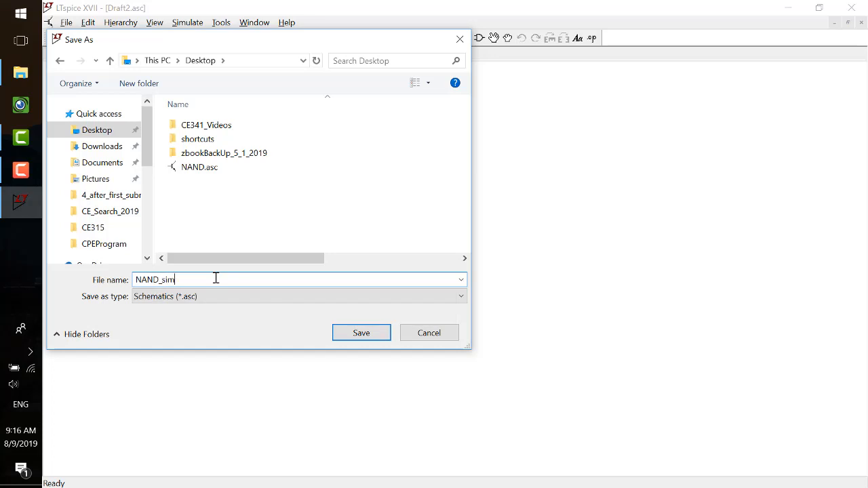
click(360, 334)
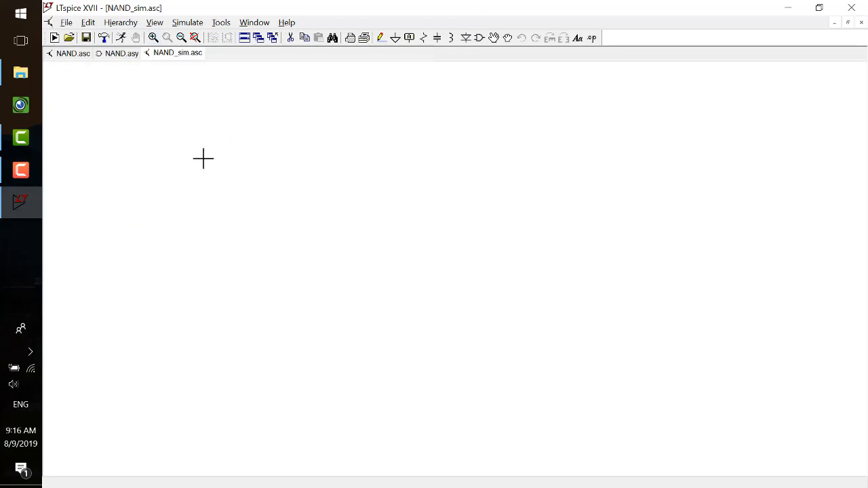
- In the component picker, point Top Directory at the Desktop and select the NAND symbol
click(423, 38)
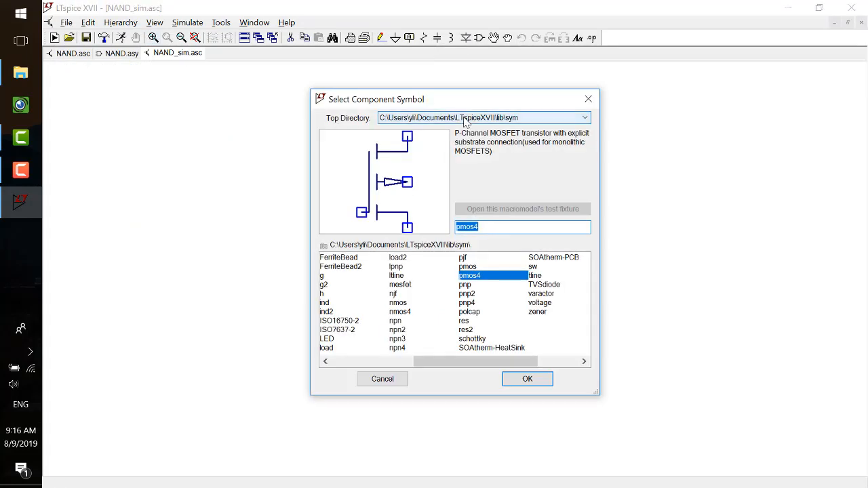
click(583, 116)
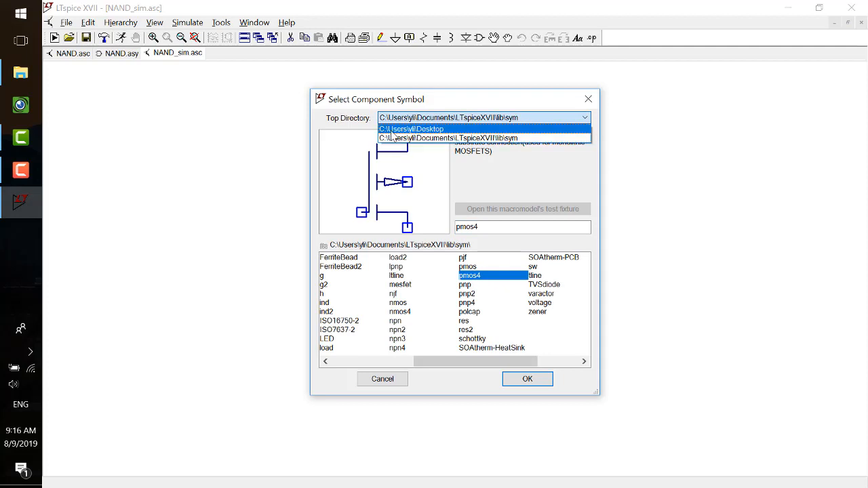
mouse_move(466, 129)
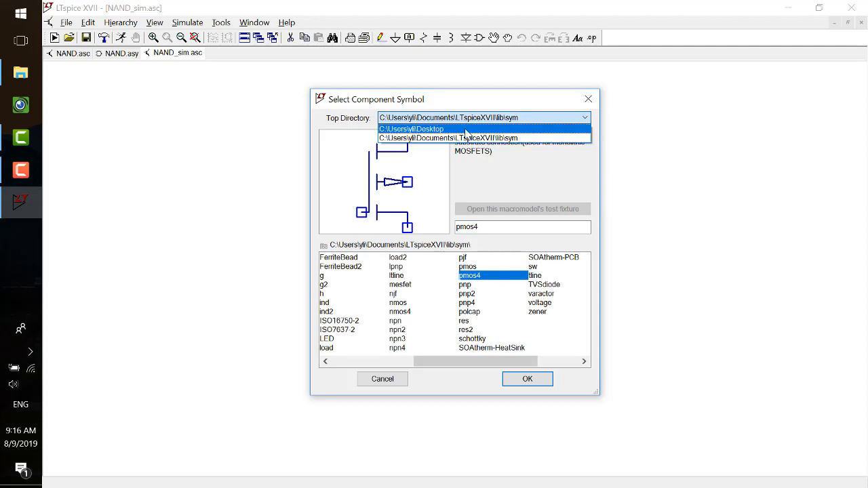
click(412, 128)
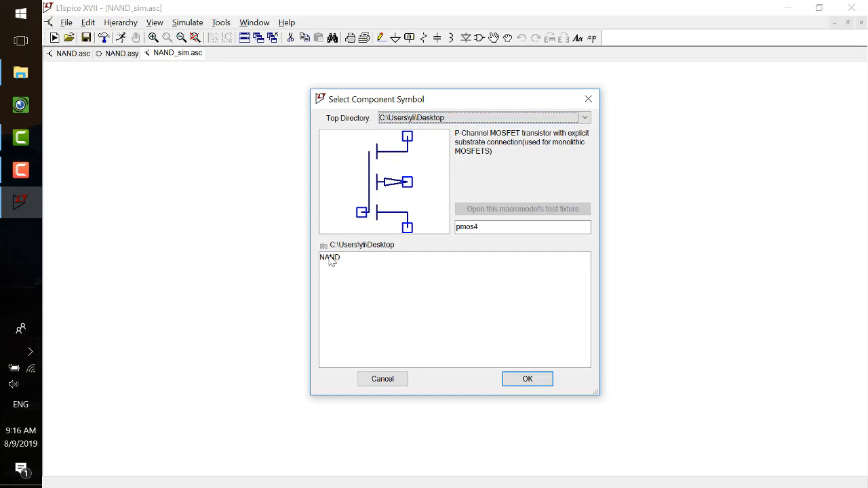
click(526, 378)
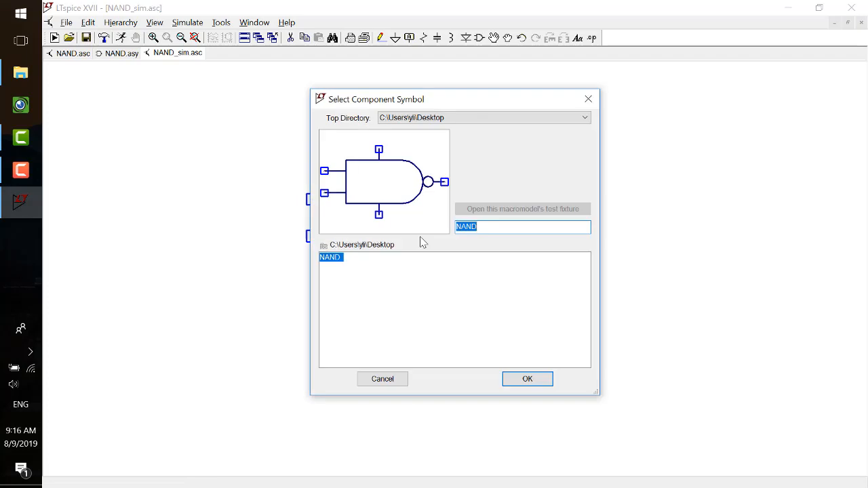
click(583, 116)
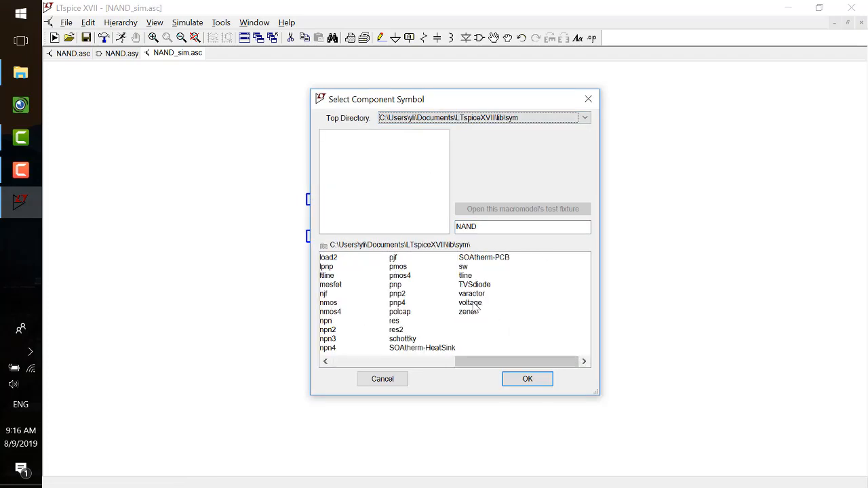
- Drop the NAND gate and voltage sources V2 and V3 onto the schematic
click(526, 378)
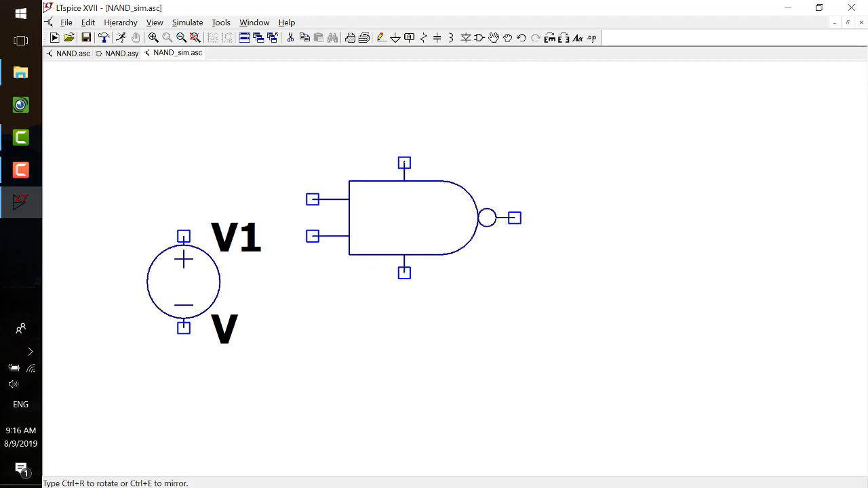
click(238, 336)
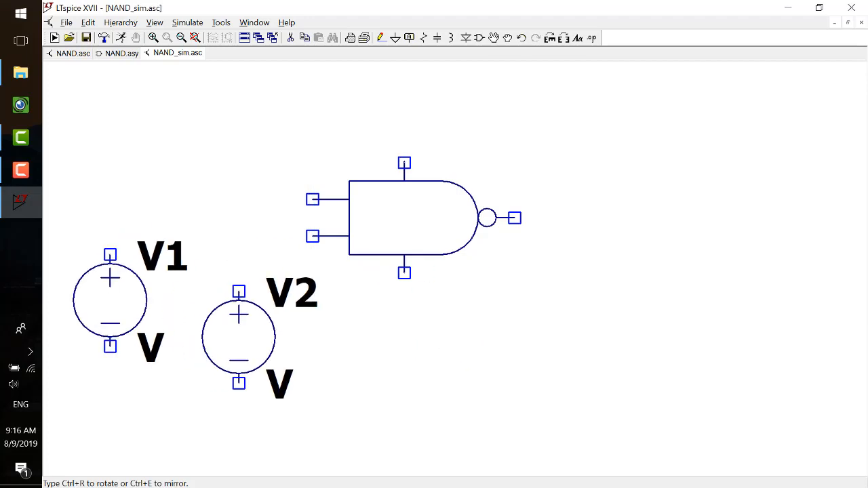
click(404, 407)
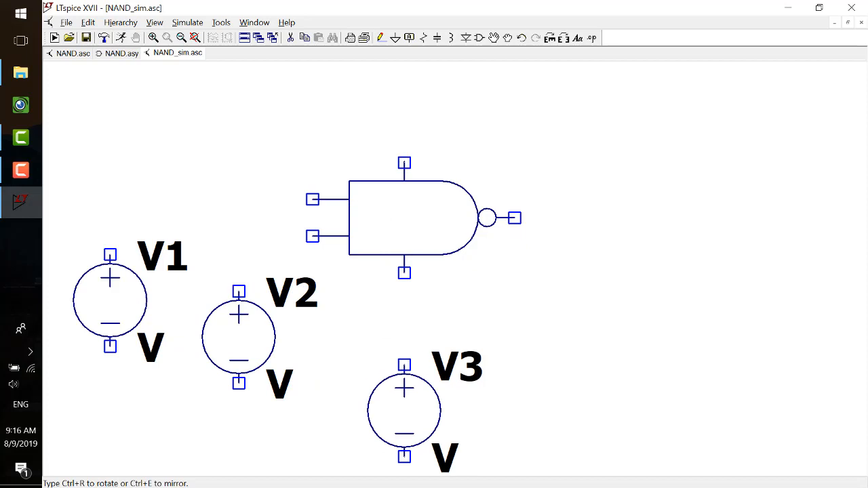
- Drag V3 around until it sits to the lower right of the gate
drag(404, 409, 569, 317)
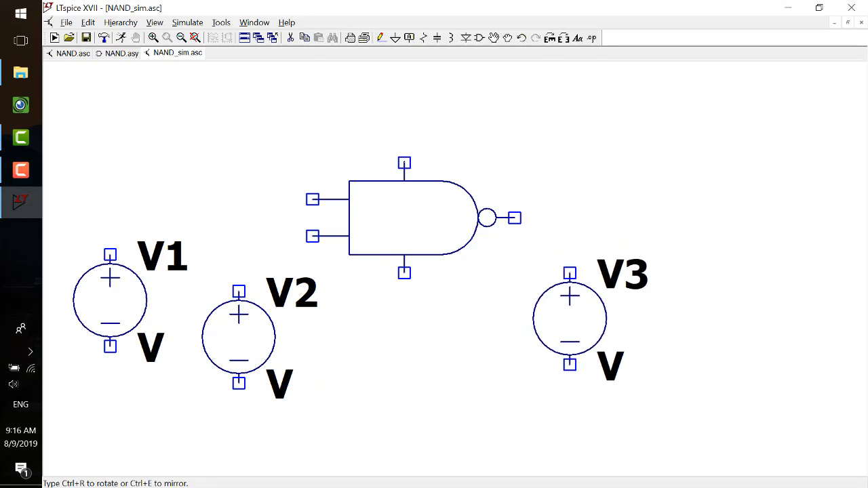
drag(570, 318, 699, 189)
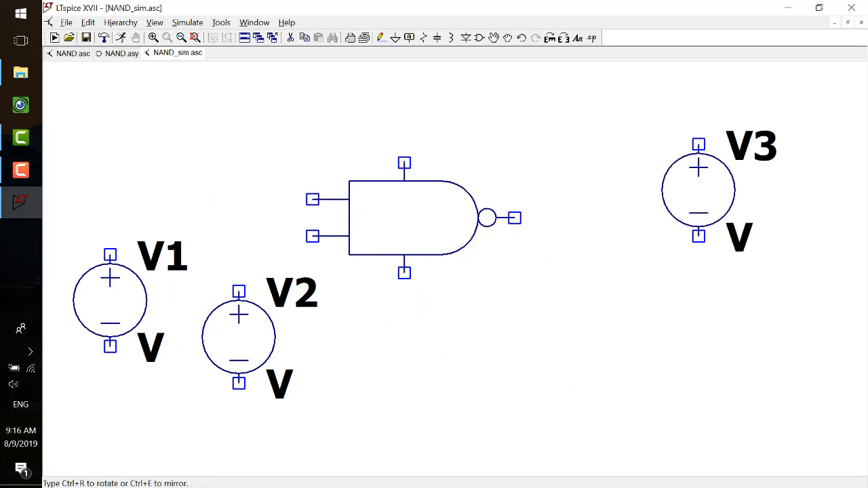
drag(699, 190, 92, 440)
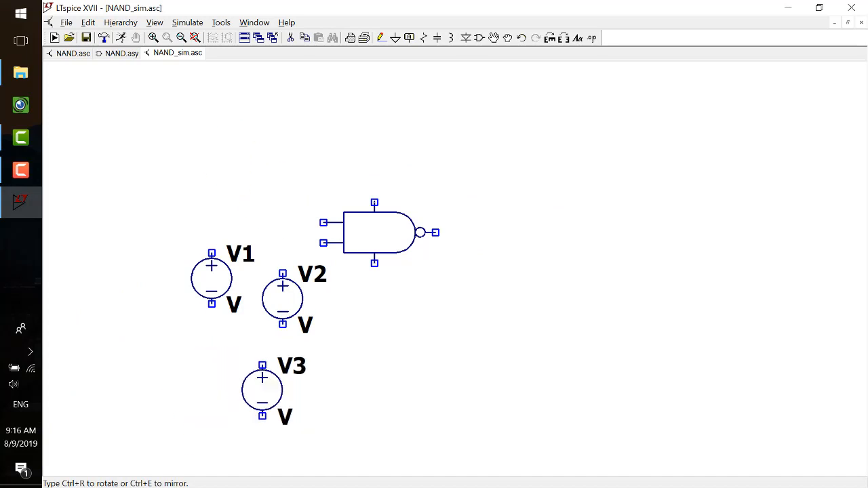
drag(263, 391, 548, 329)
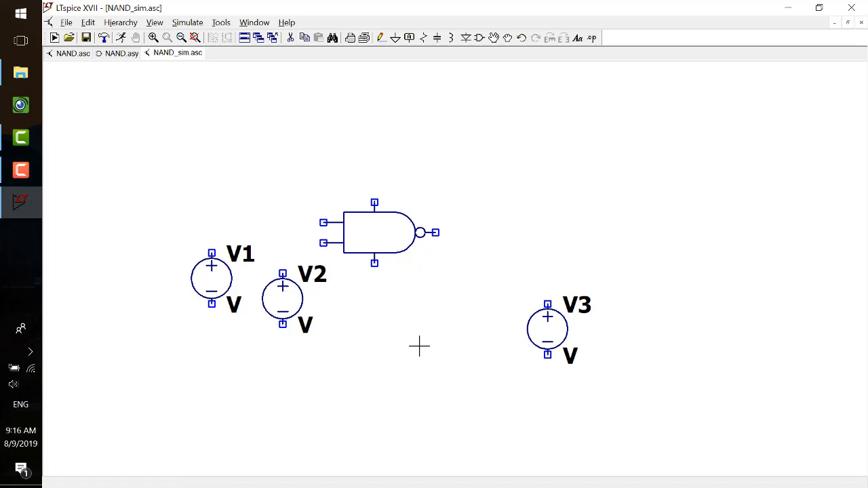
mouse_move(545, 225)
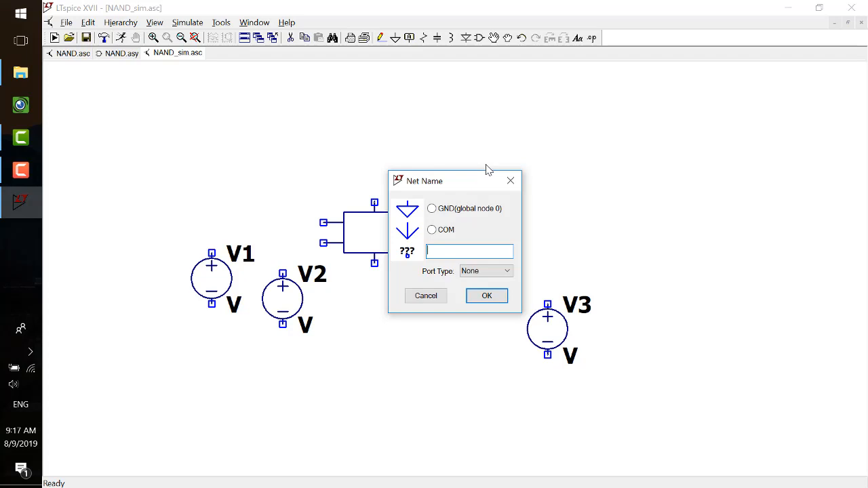
- Position a VDD net label by the gate's top supply pin
drag(454, 181, 629, 138)
text(VDD)
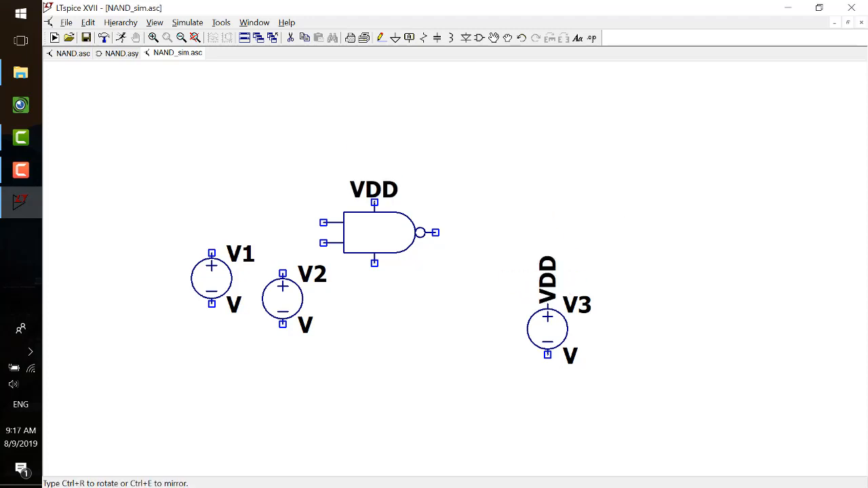
mouse_move(374, 204)
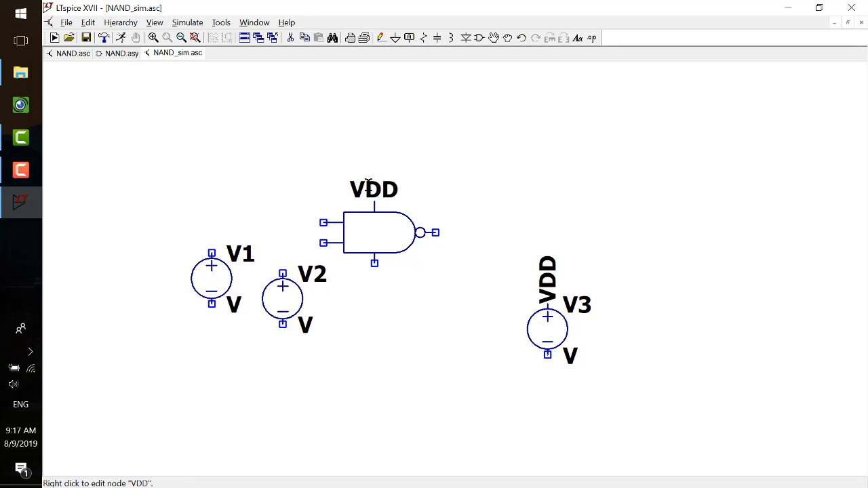
mouse_move(412, 203)
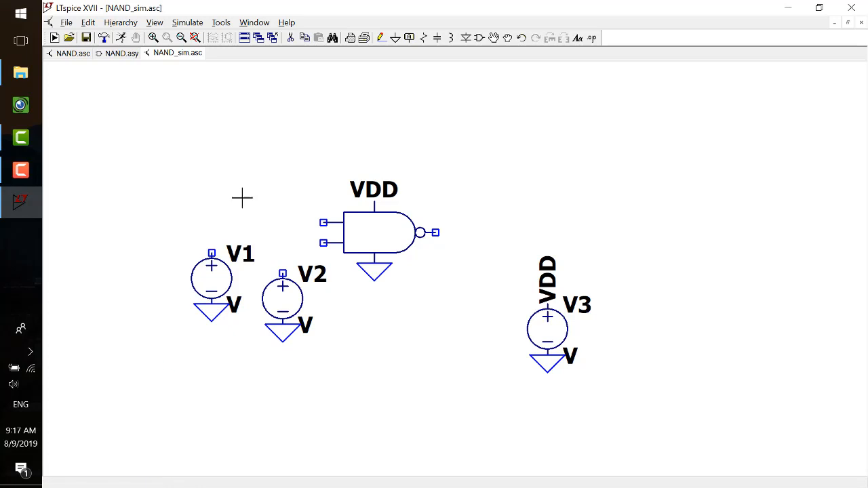
mouse_move(348, 77)
text(VA)
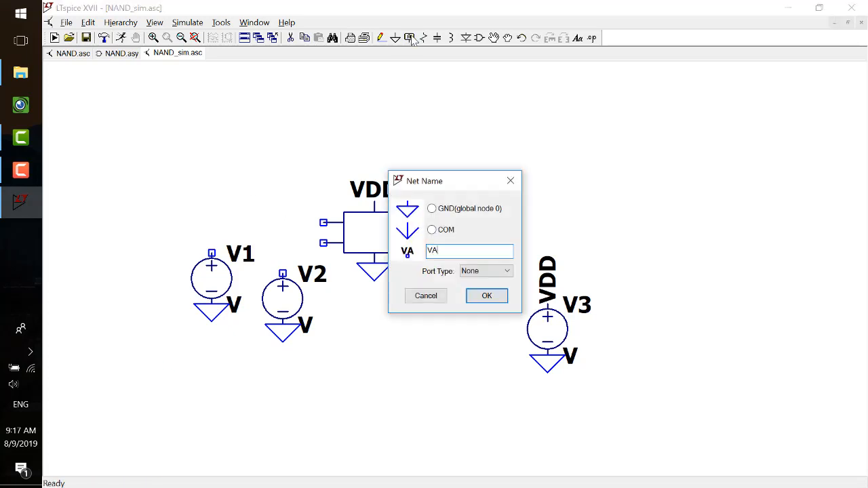
- Confirm the VA net label on V1 and select V1 to edit its source
click(485, 296)
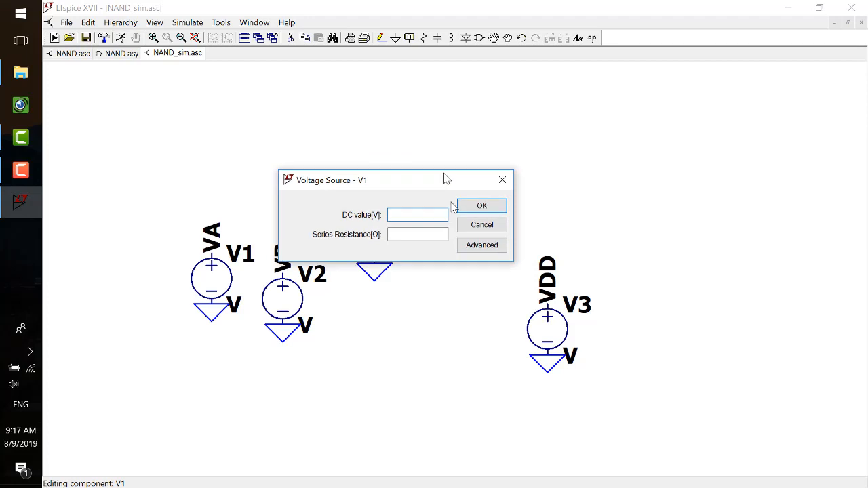
click(481, 244)
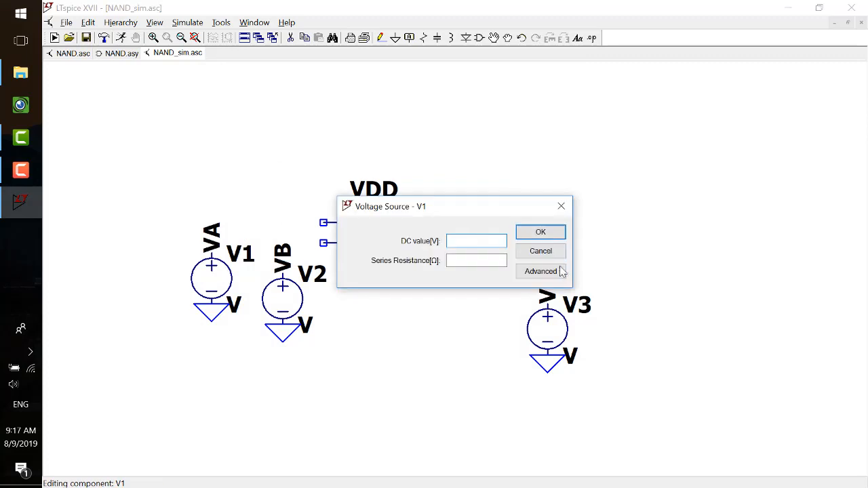
- In V1's advanced settings, set the PULSE levels to 0 V initial and 5 V on
click(540, 271)
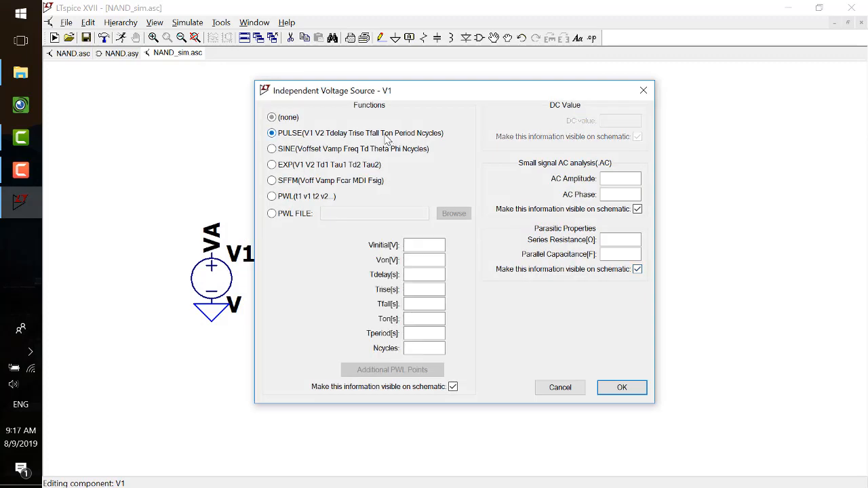
click(423, 244)
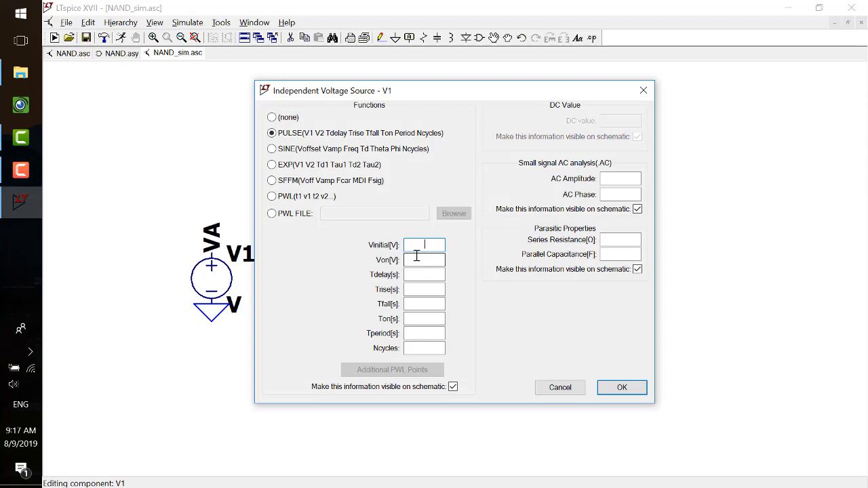
text(0)
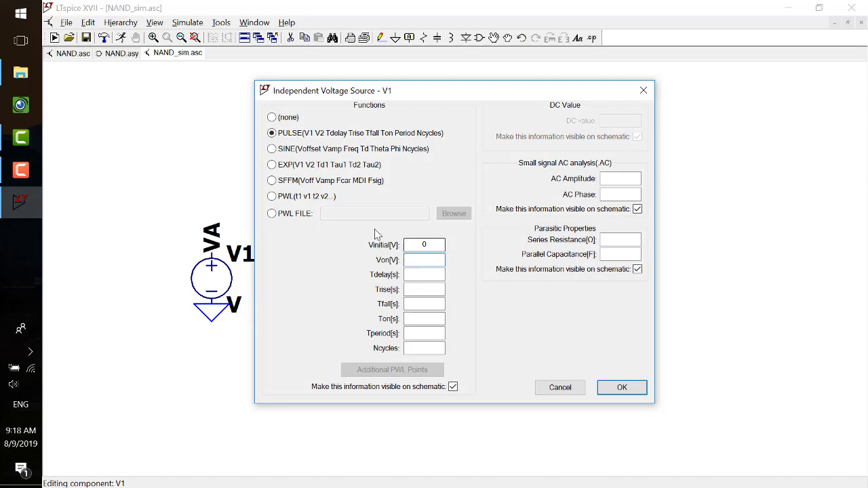
text(5)
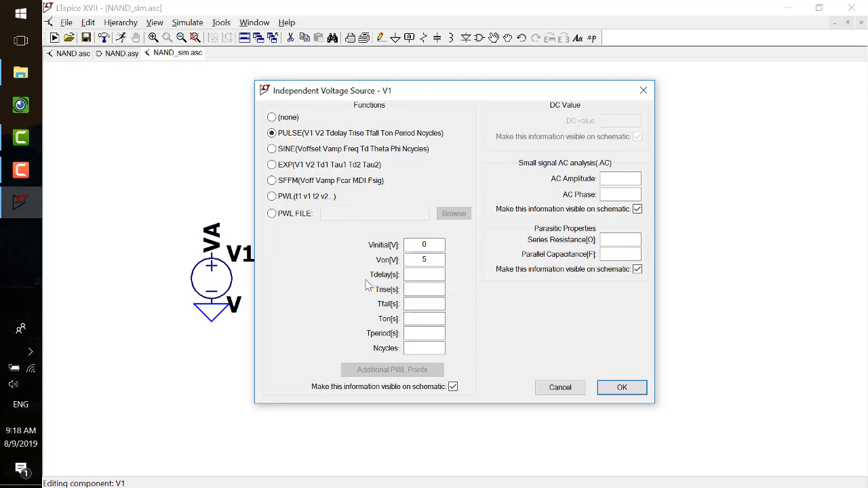
click(423, 274)
text(0)
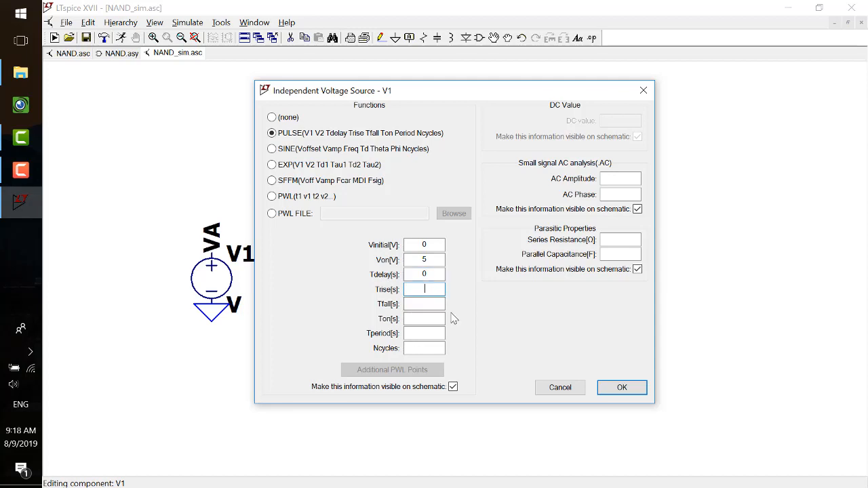
mouse_move(488, 323)
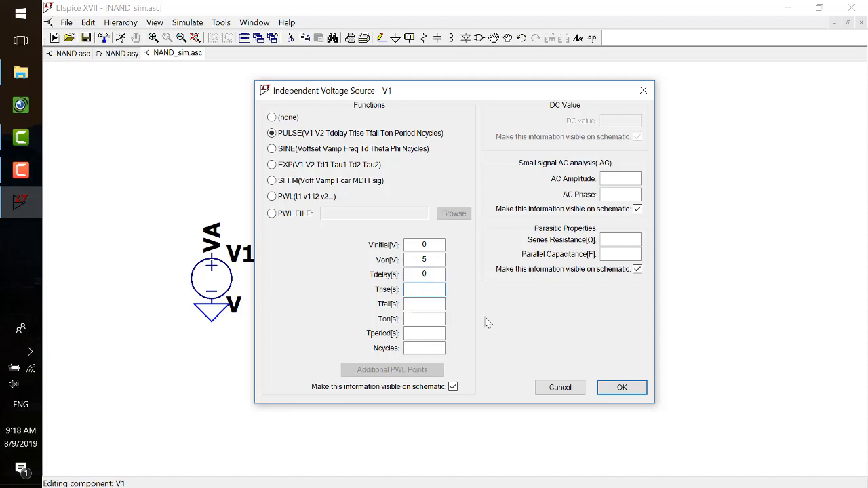
- Enter Trise 1n, Tfall 1n and Ton 10u, moving on to the Tperiod field
text(1n)
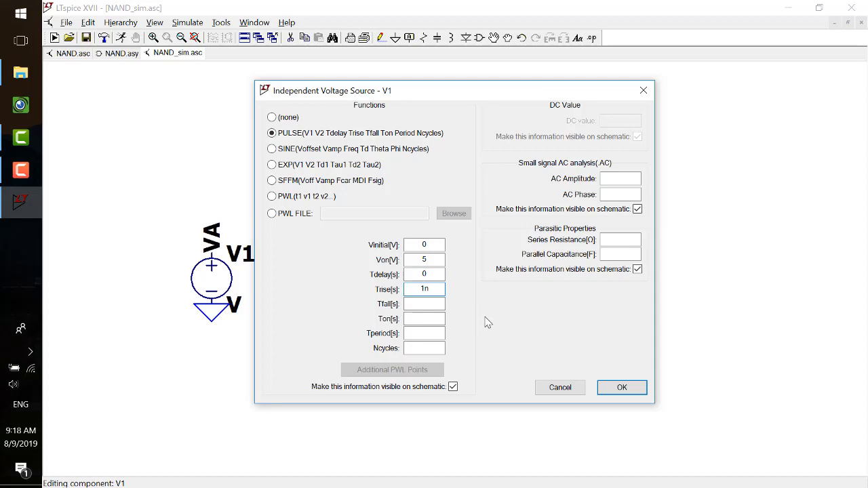
text(1n)
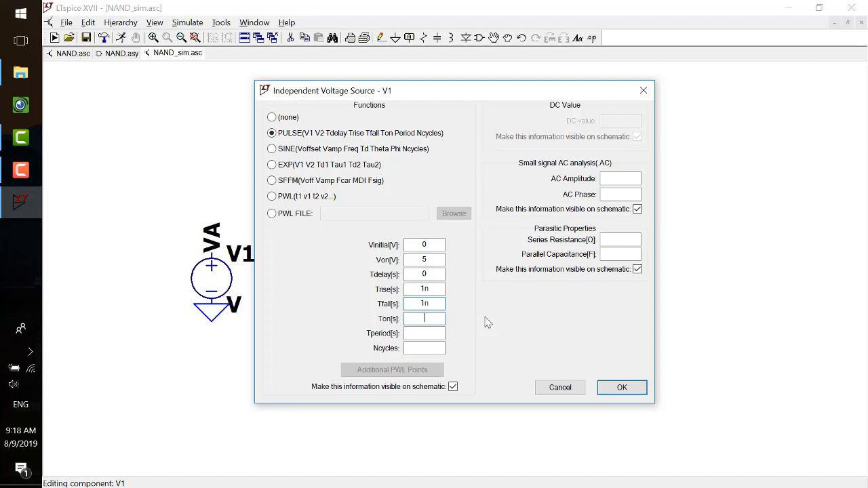
click(423, 318)
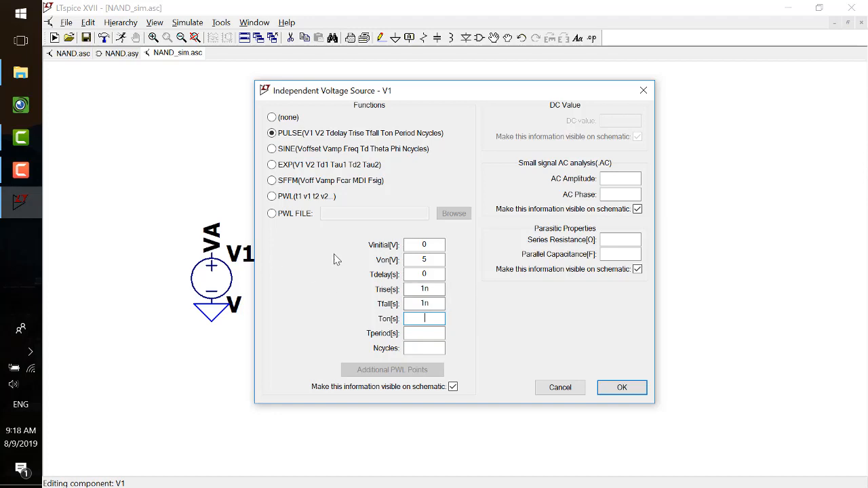
mouse_move(626, 332)
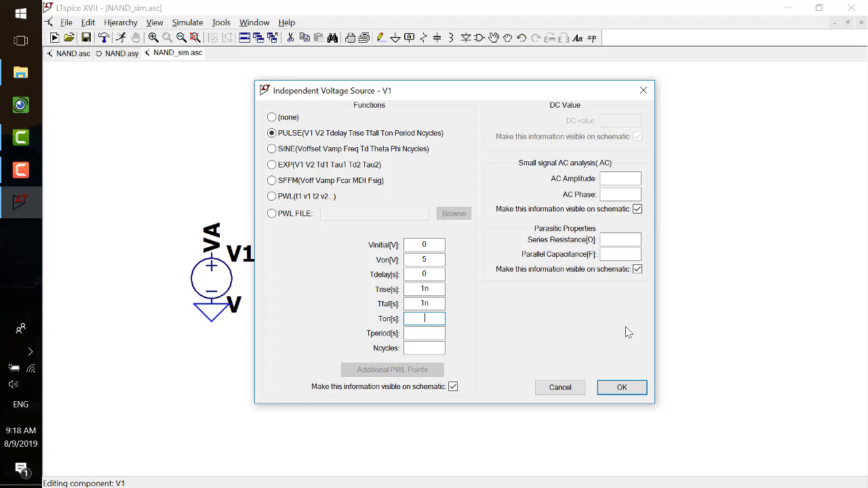
text(1)
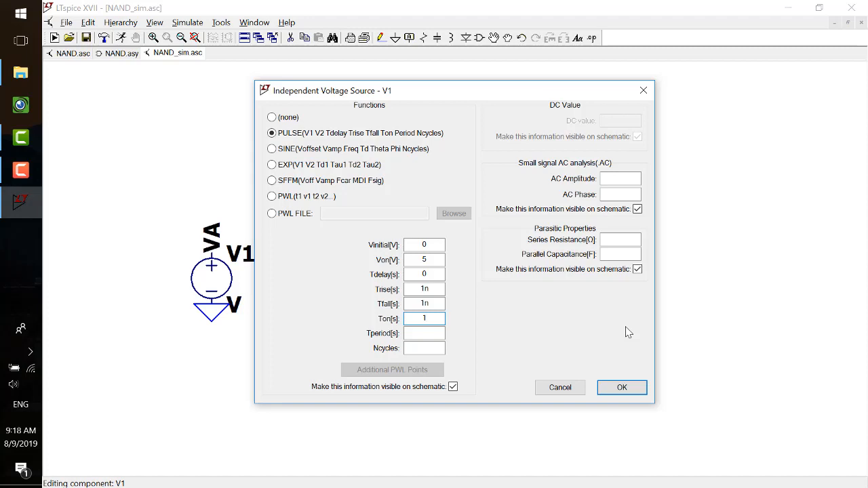
text(10u)
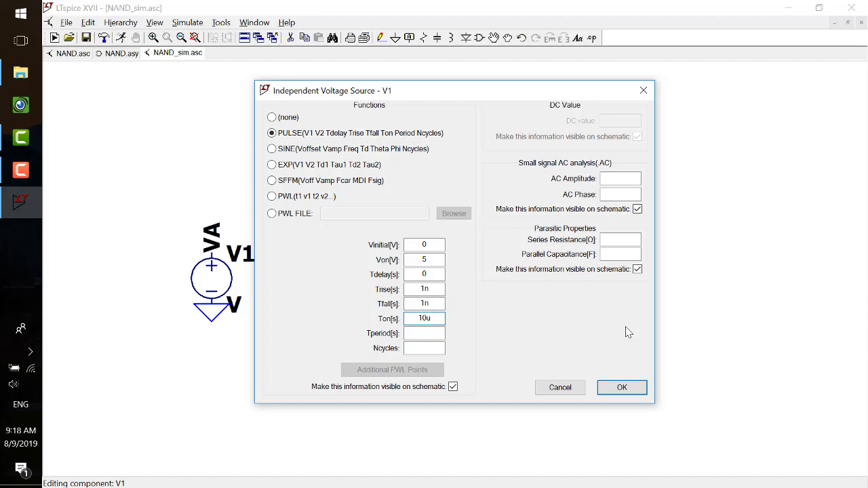
click(423, 334)
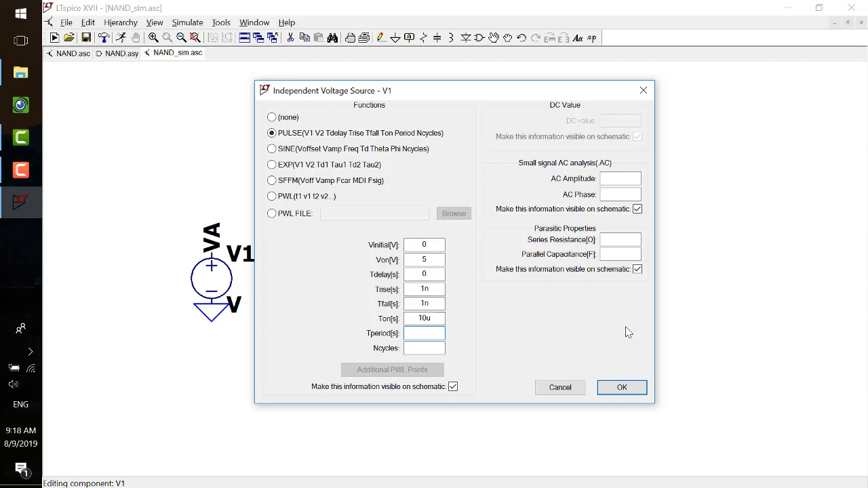
- Launch Paint from the Start menu search
click(19, 13)
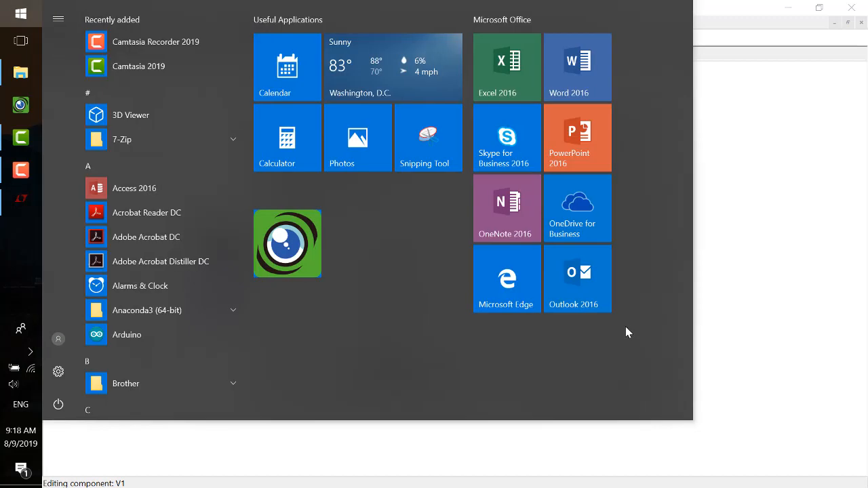
text(paint)
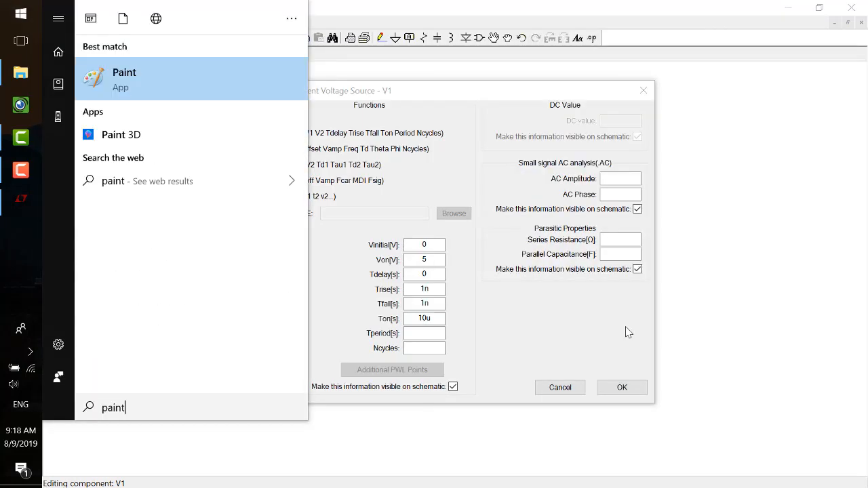
click(125, 79)
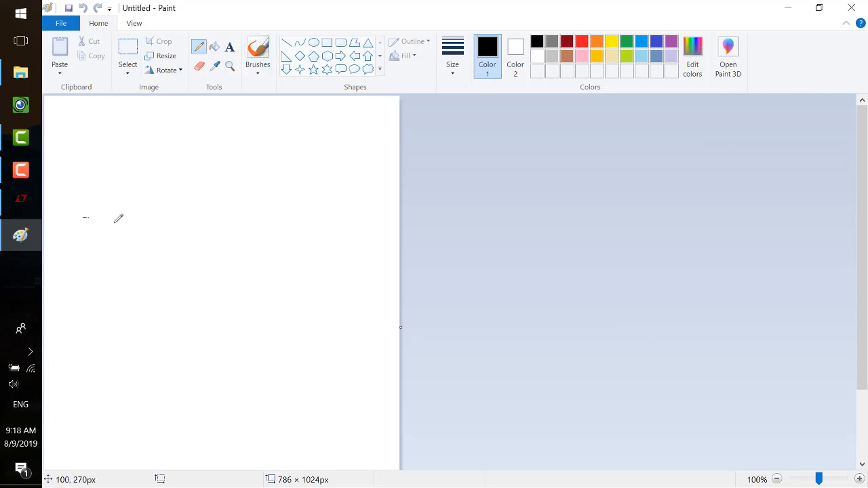
- Sketch the first input's pulse waveform by hand and mark the 10ns pulse-width label
drag(82, 219, 201, 214)
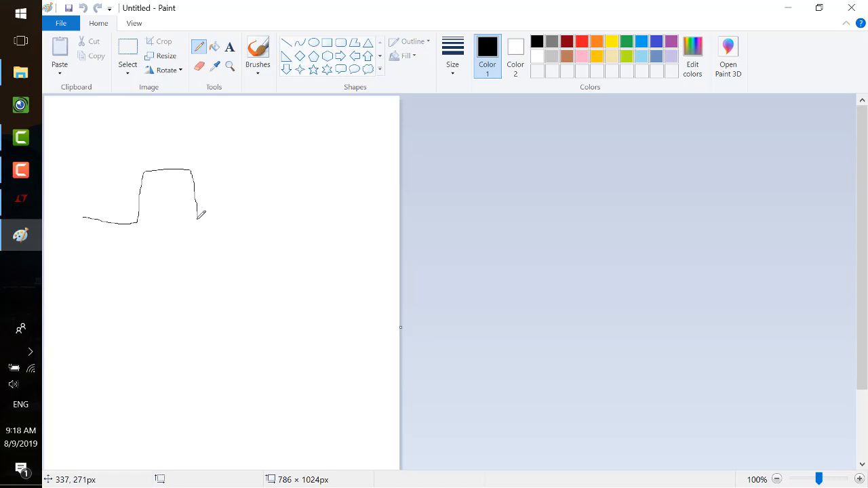
drag(195, 218, 328, 166)
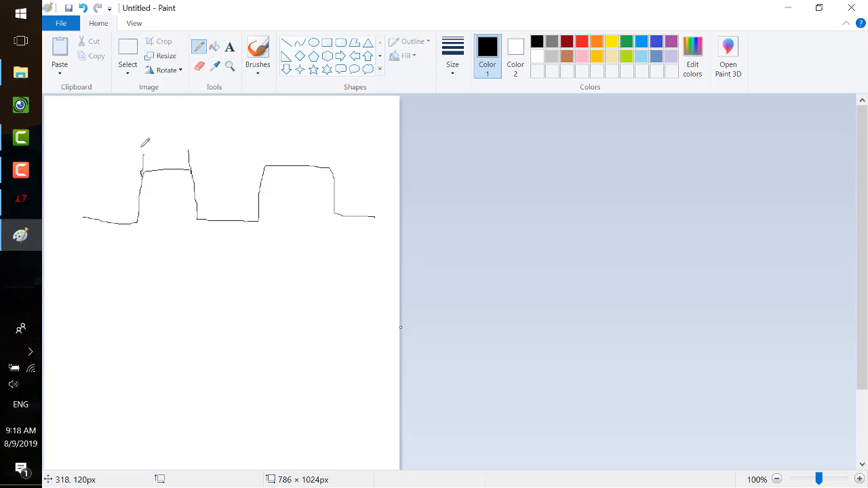
mouse_move(175, 142)
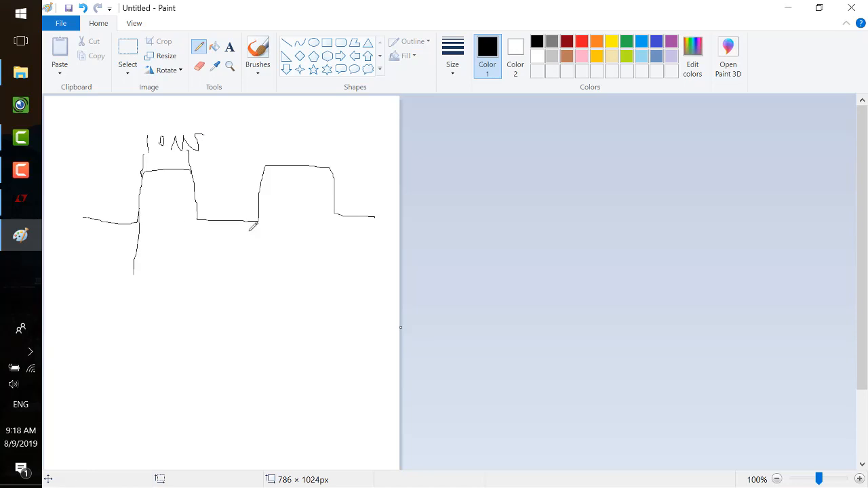
drag(258, 216, 268, 293)
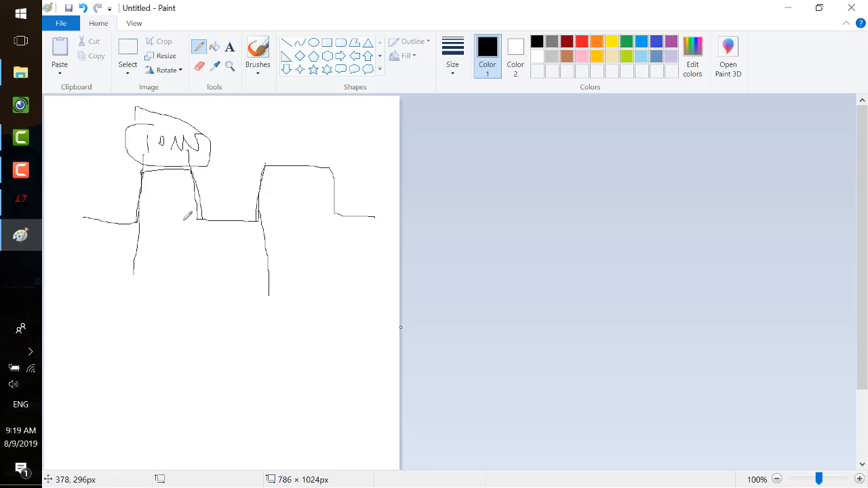
mouse_move(175, 244)
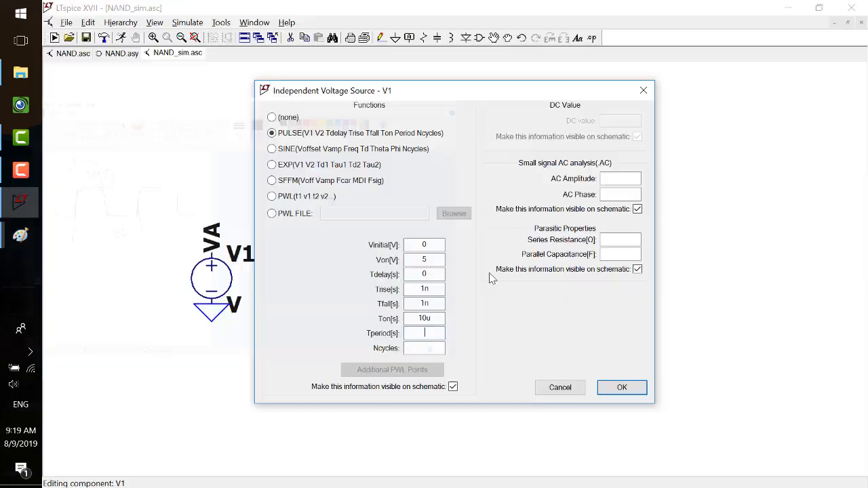
- Set V1's period to 21u so it reads PULSE(0 5 0 1n 1n 10u 21u)
text(21)
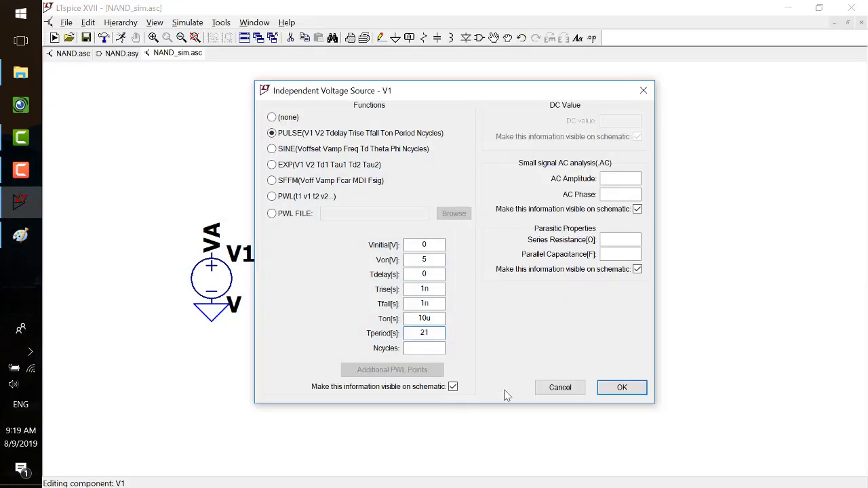
click(621, 387)
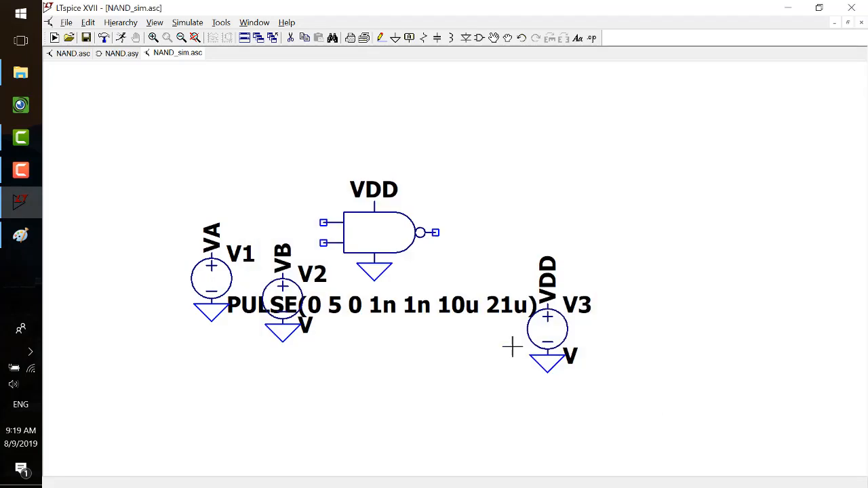
mouse_move(349, 306)
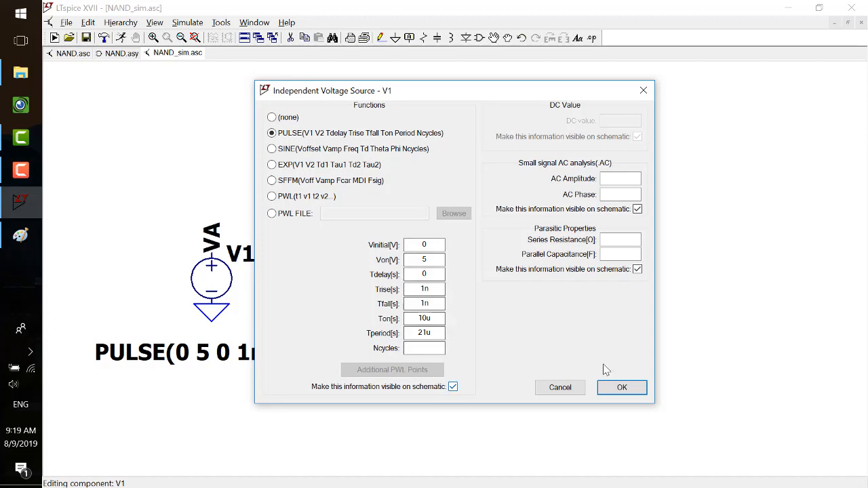
click(621, 388)
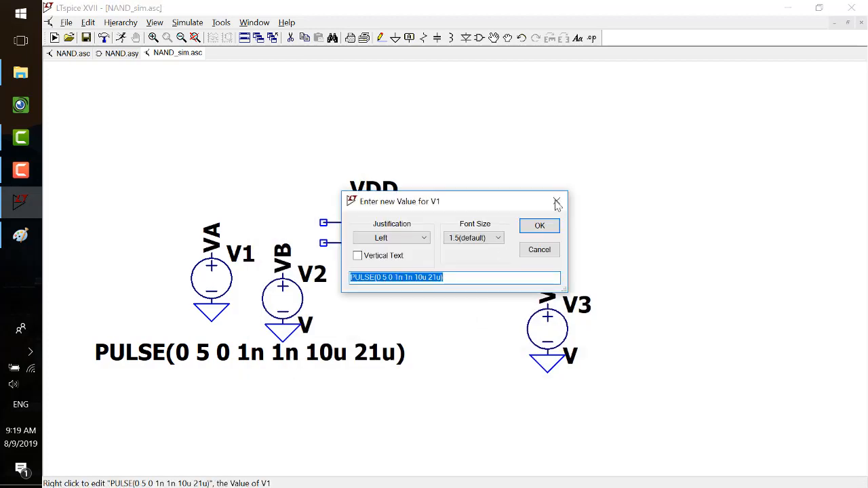
- Check V1's PULSE value text on the schematic and close the editor unchanged
click(539, 225)
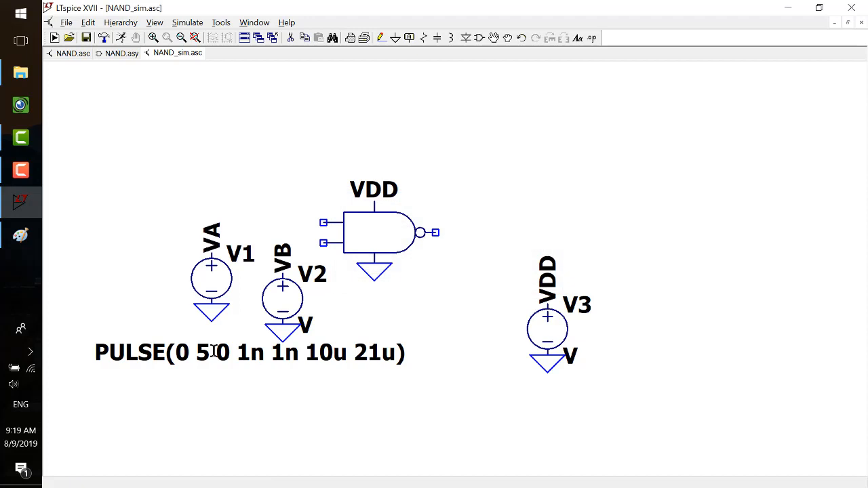
right_click(212, 353)
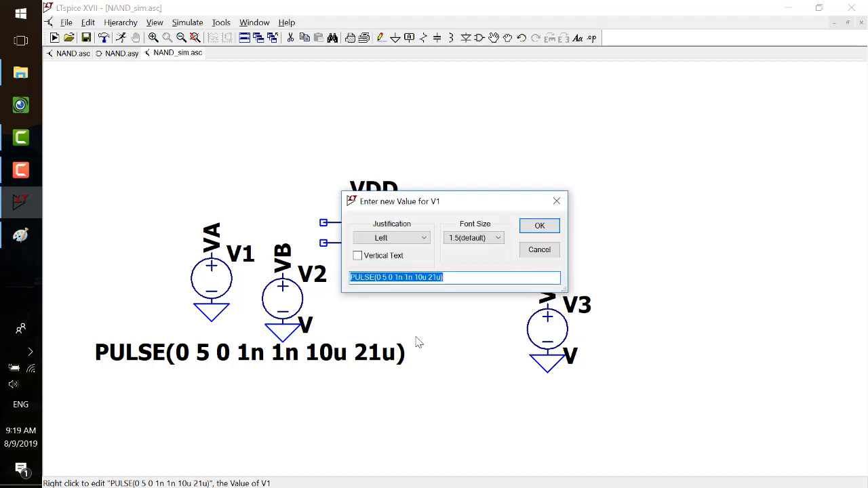
click(539, 250)
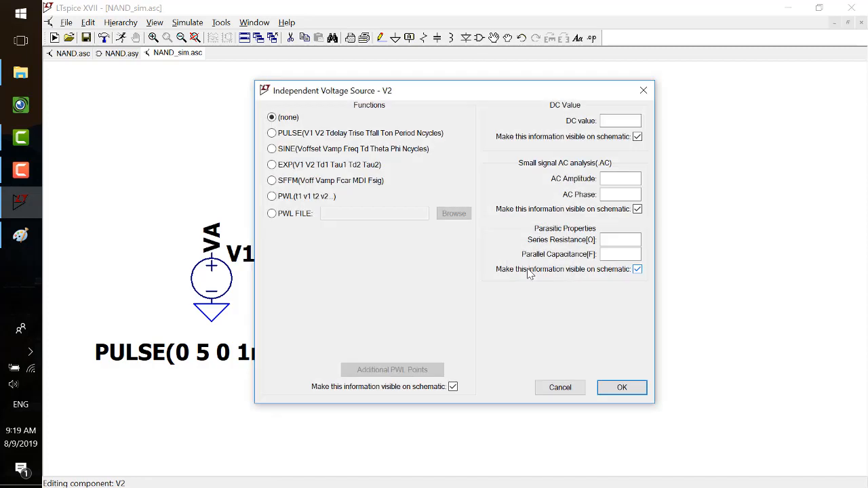
- Make V2 a PULSE source with Vinitial 0, Von 5 and a 5us delay
click(271, 133)
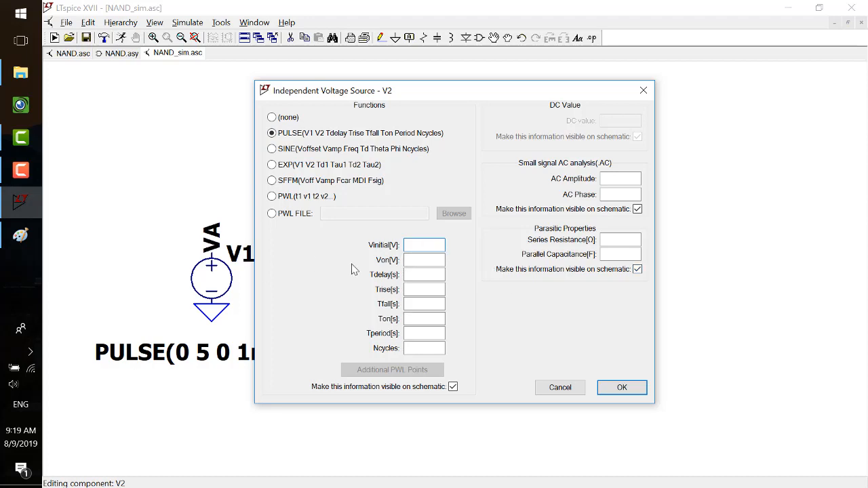
click(423, 244)
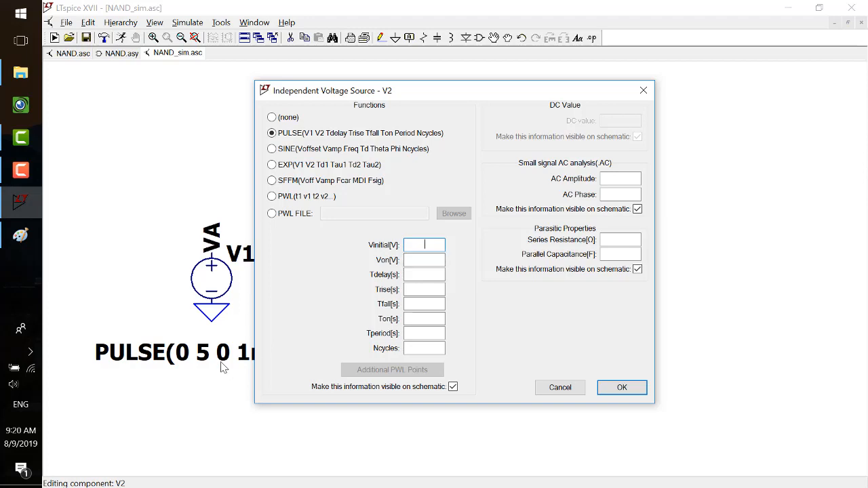
mouse_move(292, 347)
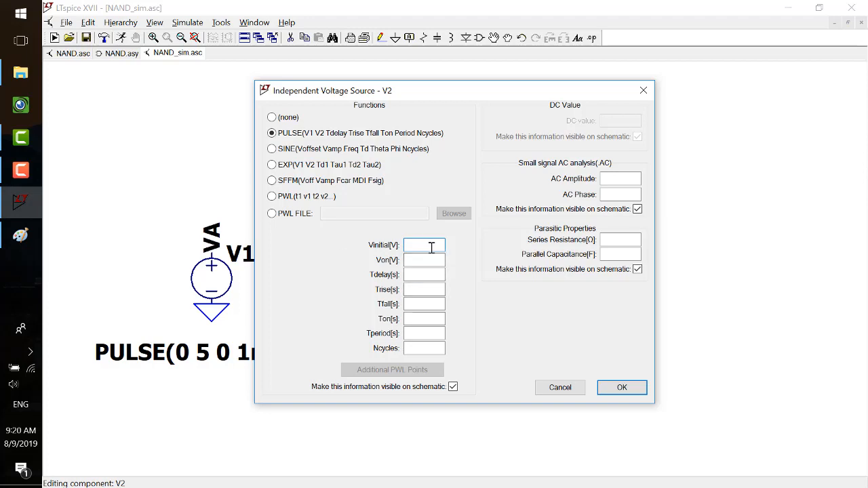
text(0)
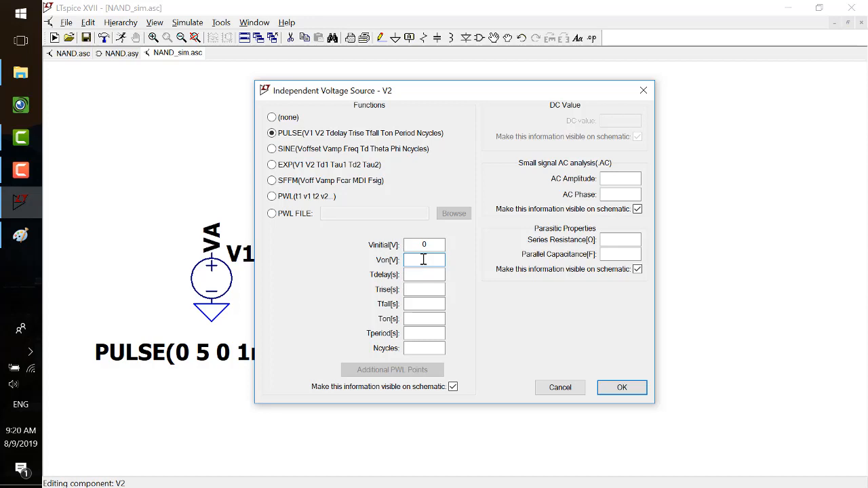
text(5)
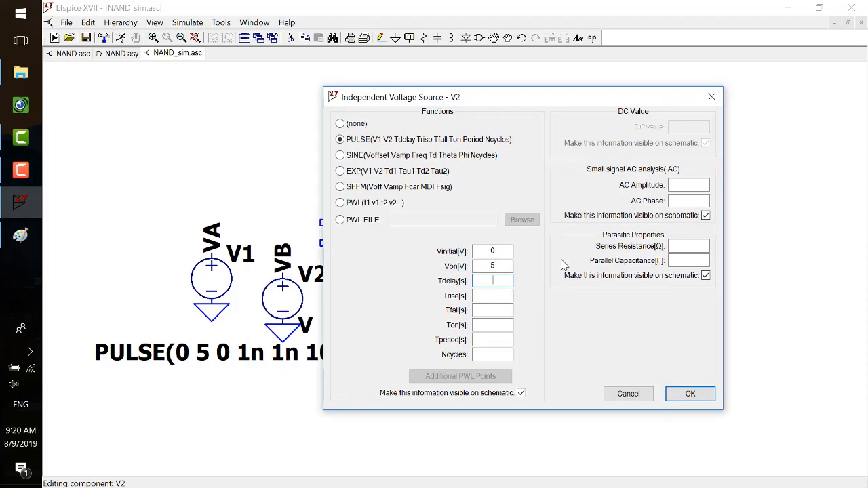
text(5us)
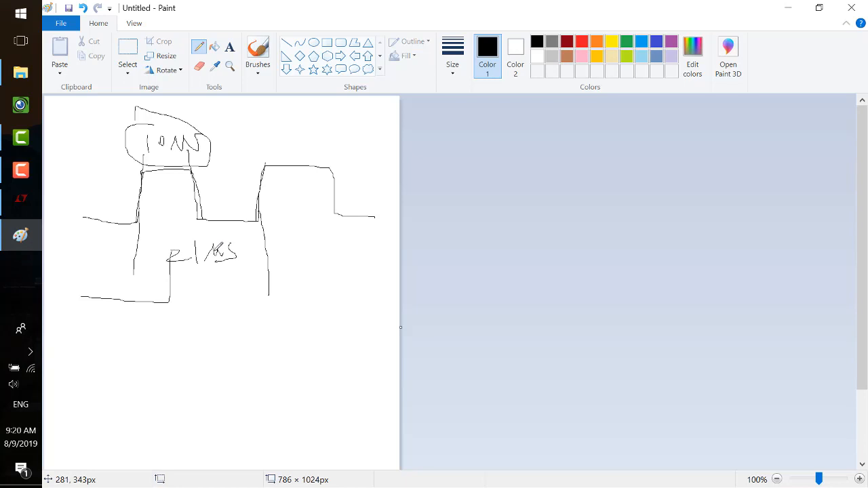
- Sketch the second input's offset square wave below the first in Paint
drag(171, 250, 382, 248)
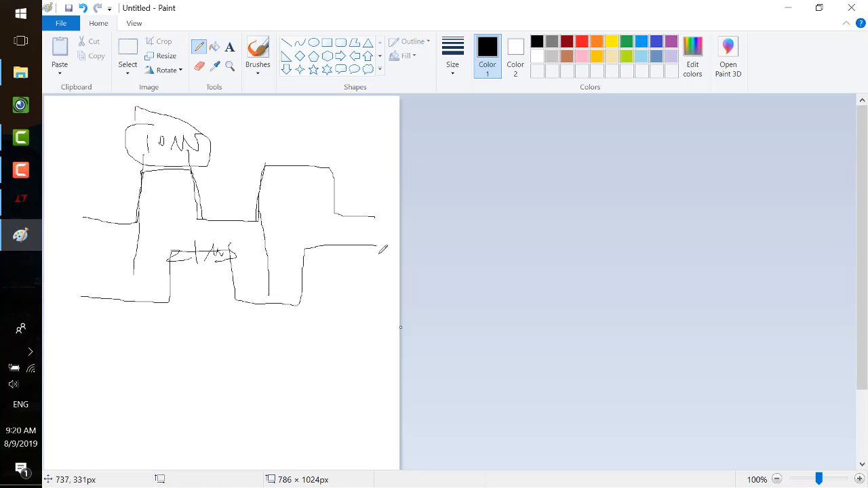
drag(380, 250, 379, 304)
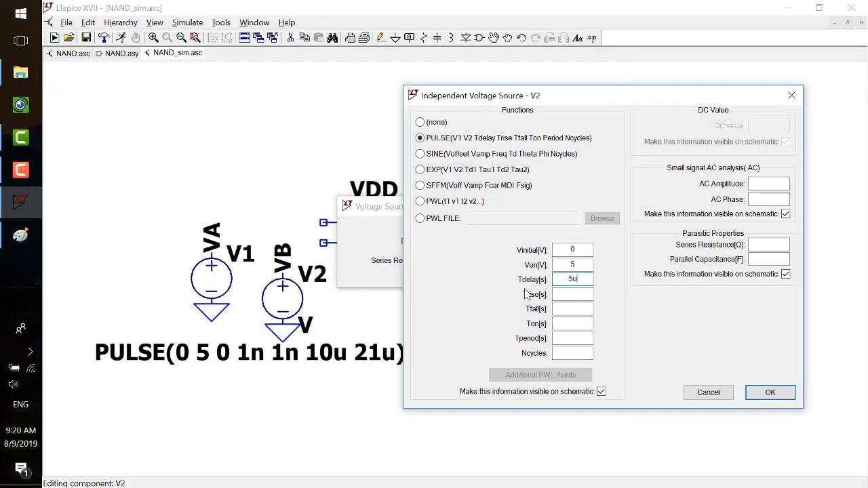
- Finish V2's pulse with Trise 1n, Tfall 1n, Ton 10u and Tperiod 21u, giving PULSE(0 5 5u 1n 1n 10u 21u)
text(1)
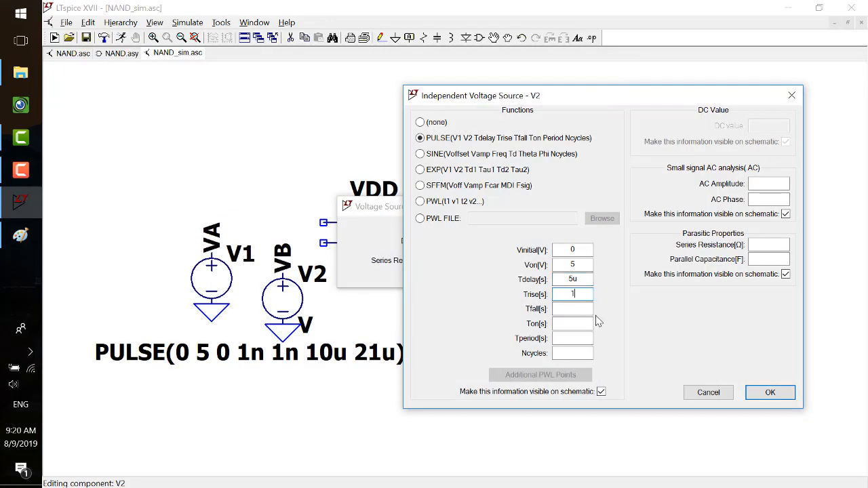
text(1n)
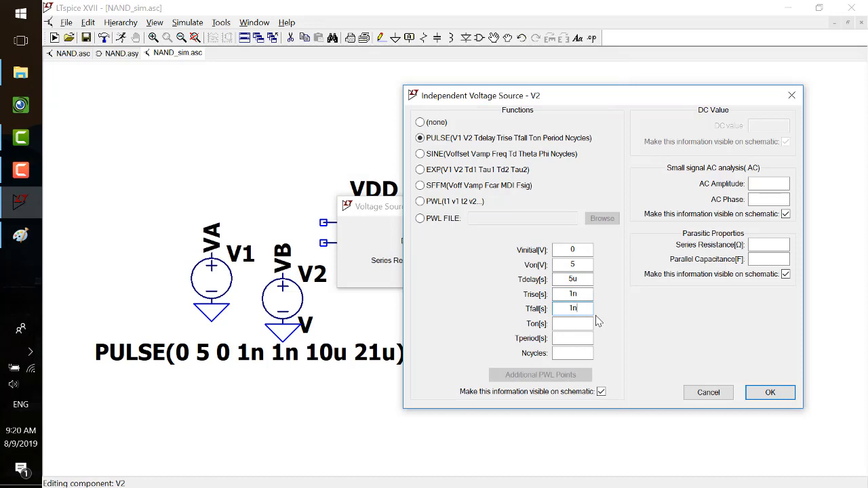
click(572, 323)
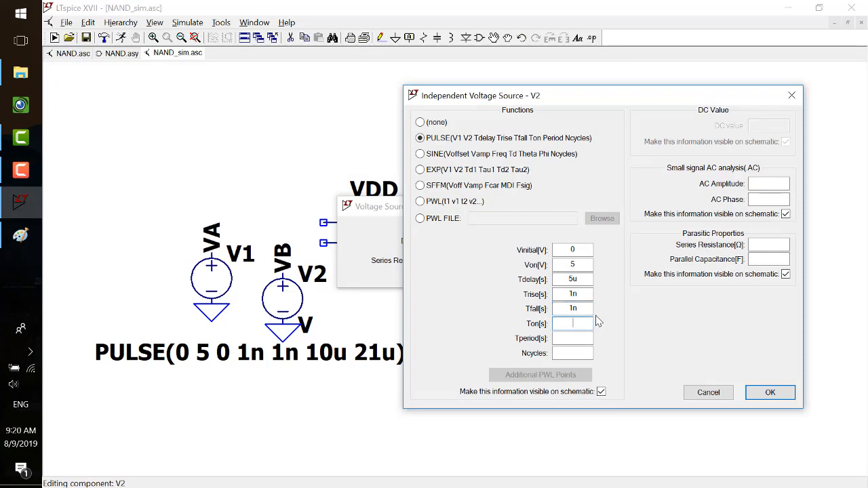
text(10u)
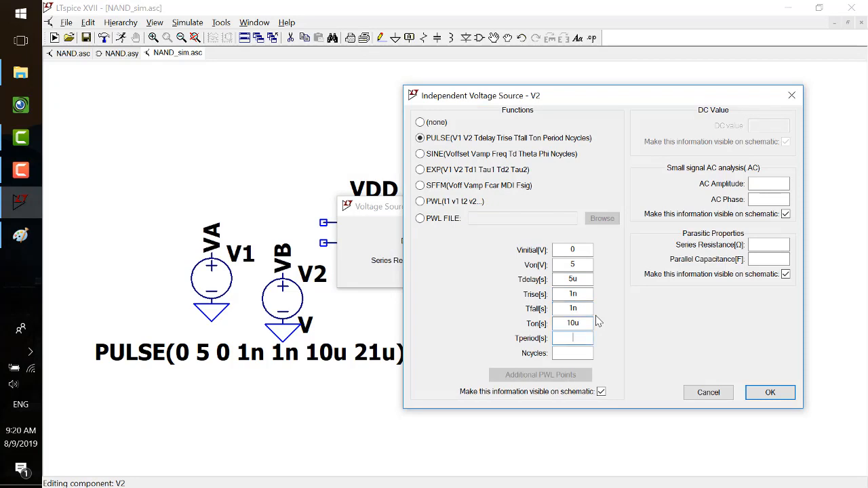
text(21u)
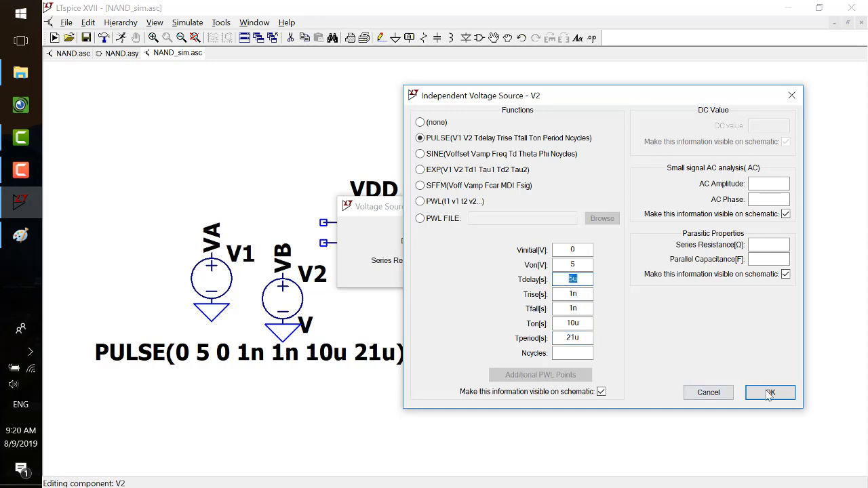
click(770, 392)
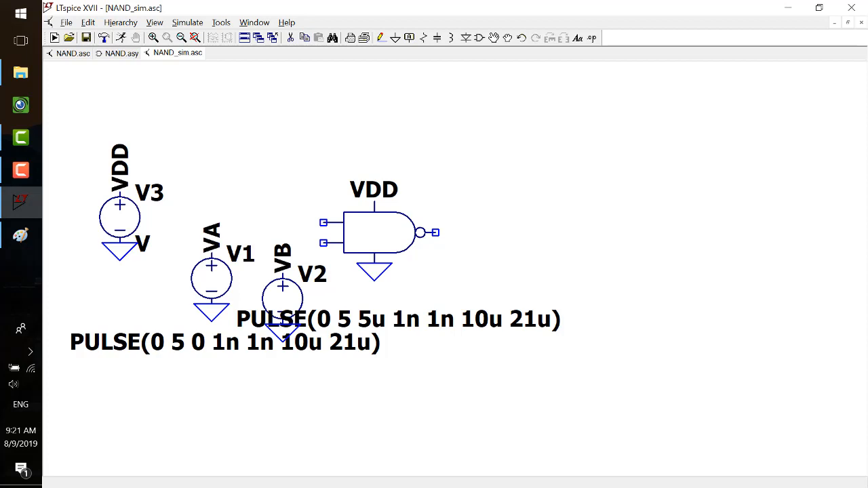
- Move the NAND gate so its input pins meet the VA, VB and VDD labels
click(306, 224)
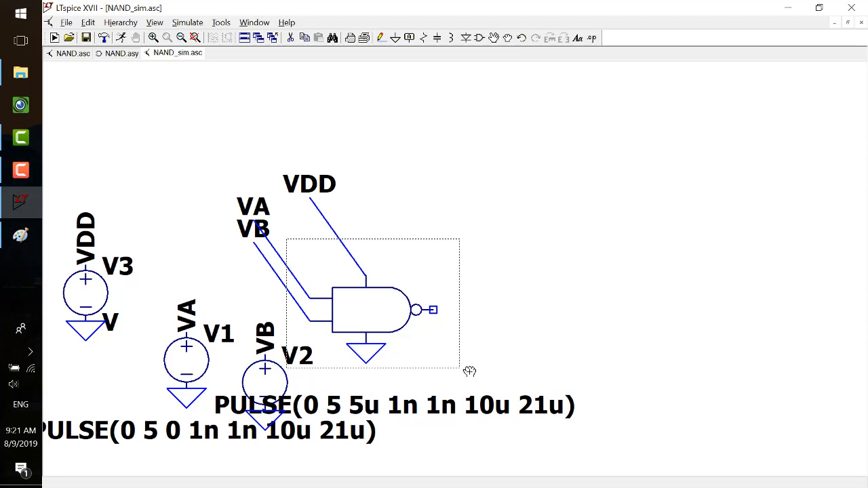
drag(372, 309, 377, 219)
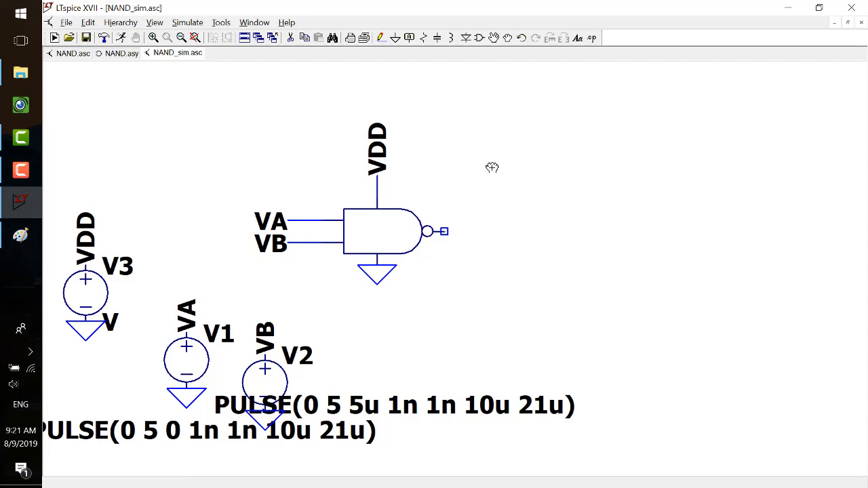
- Label the gate's output net VOUT and attach it to the output pin
click(408, 38)
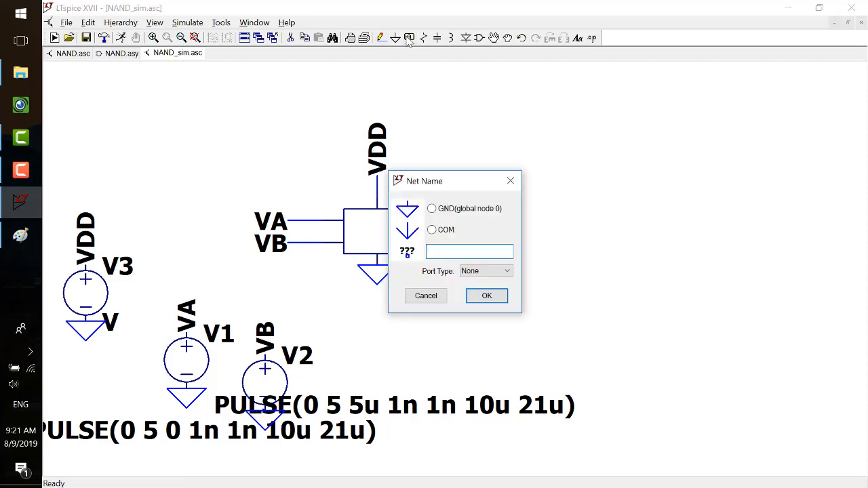
text(VOUT)
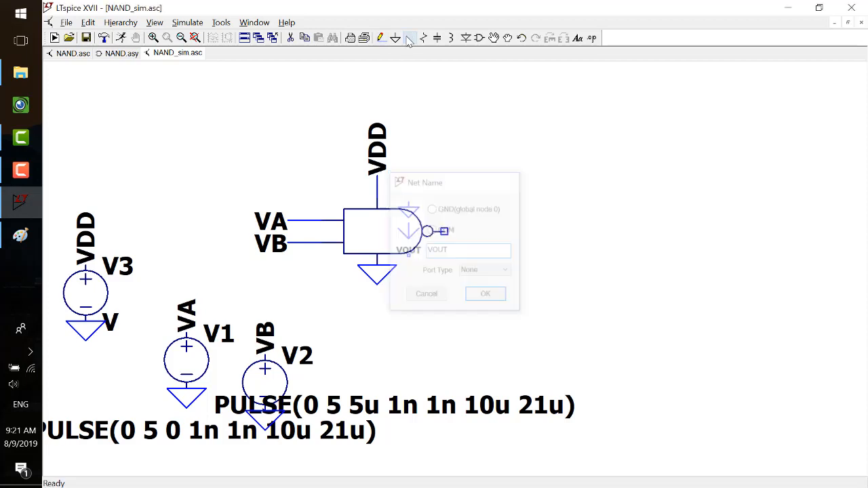
click(485, 293)
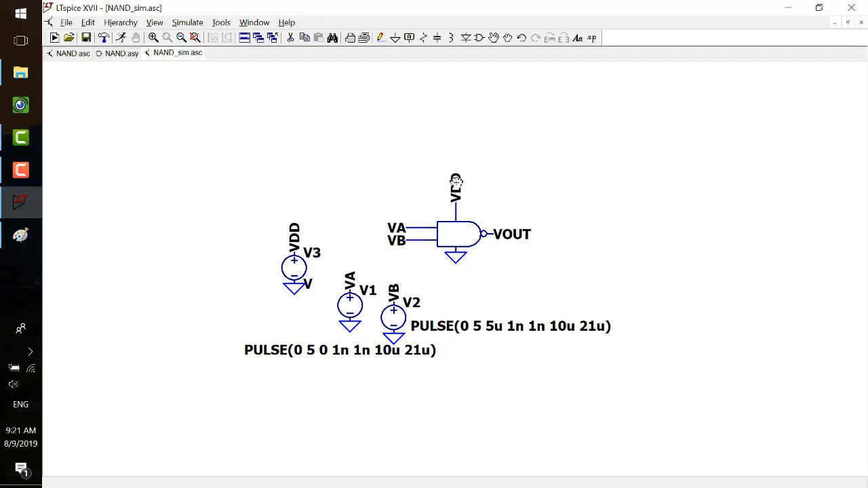
double_click(294, 269)
text(5)
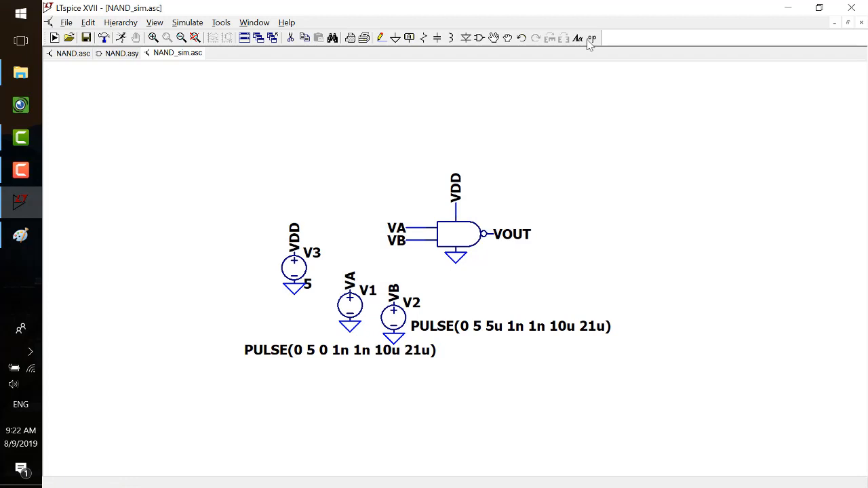
- Start a SPICE directive with the line .include models.txt
click(591, 38)
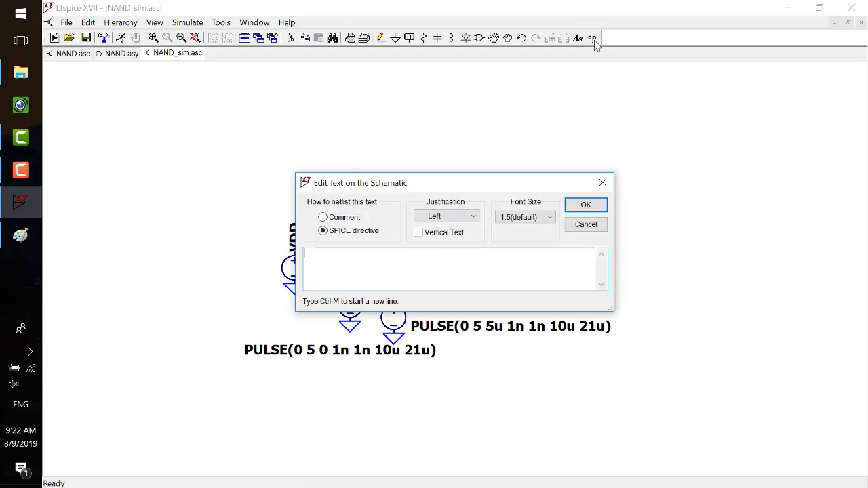
text(.include)
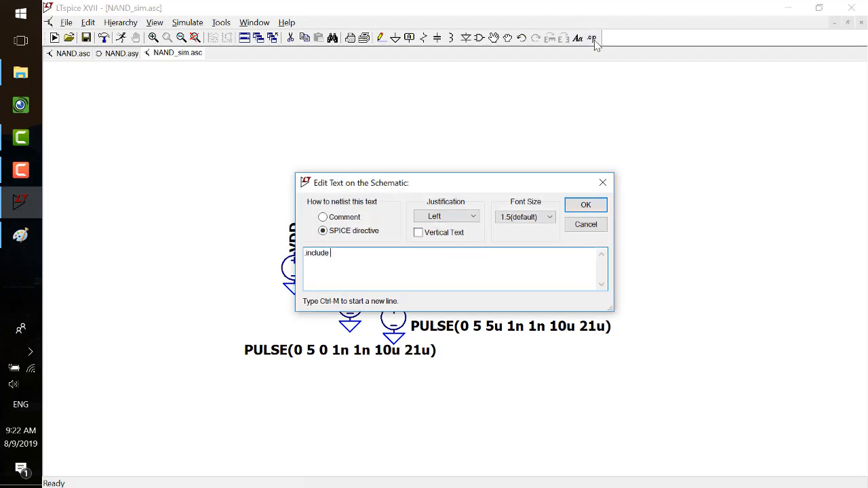
text(mod)
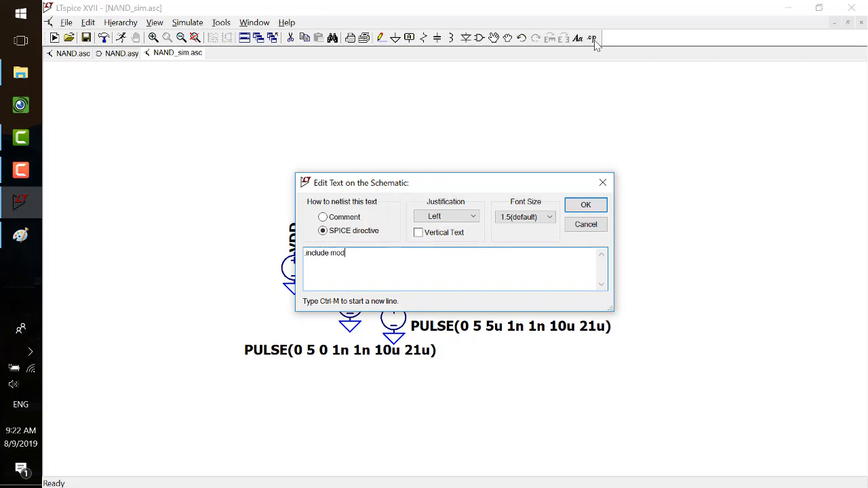
text(els.txt)
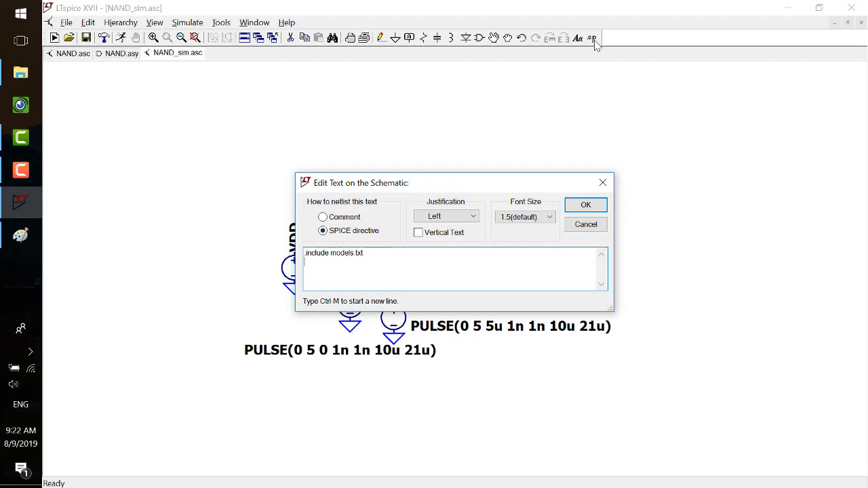
- Add .tran 0 210u 1u on a second line and place the directive on the schematic
text(.tr)
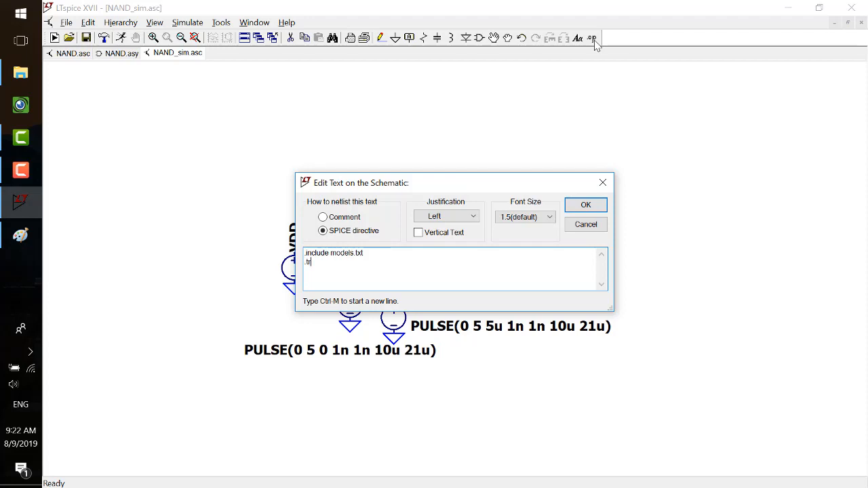
text(an)
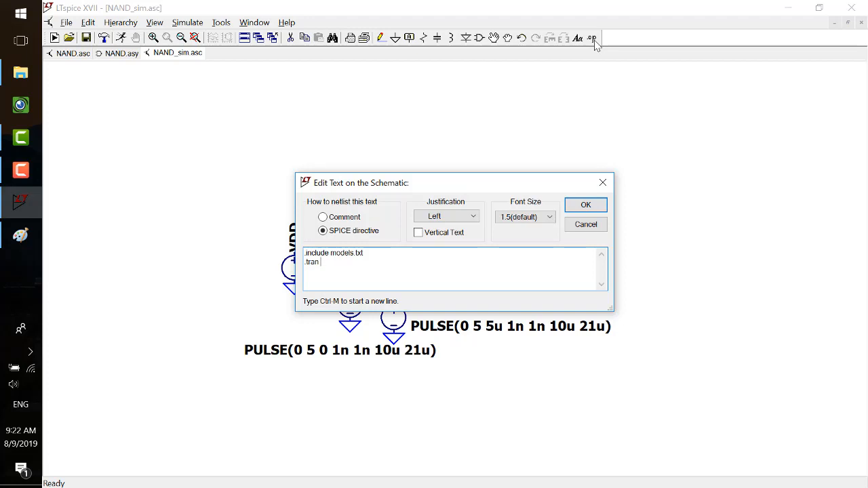
text(0)
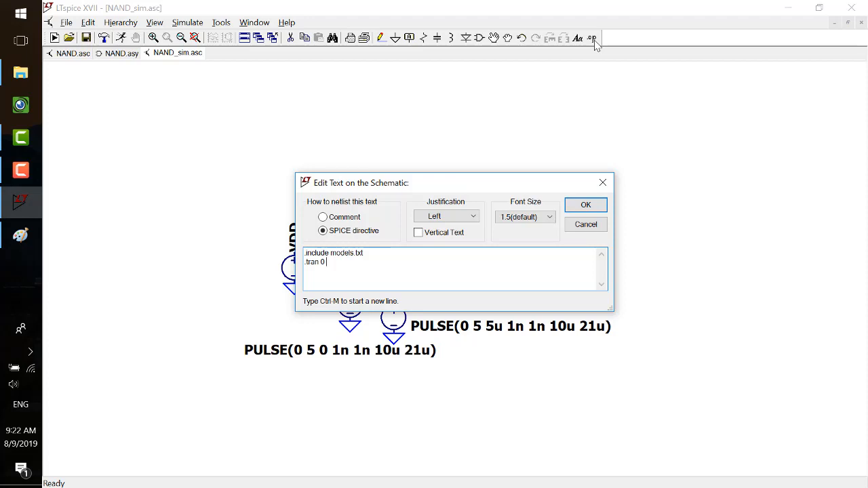
text(2t)
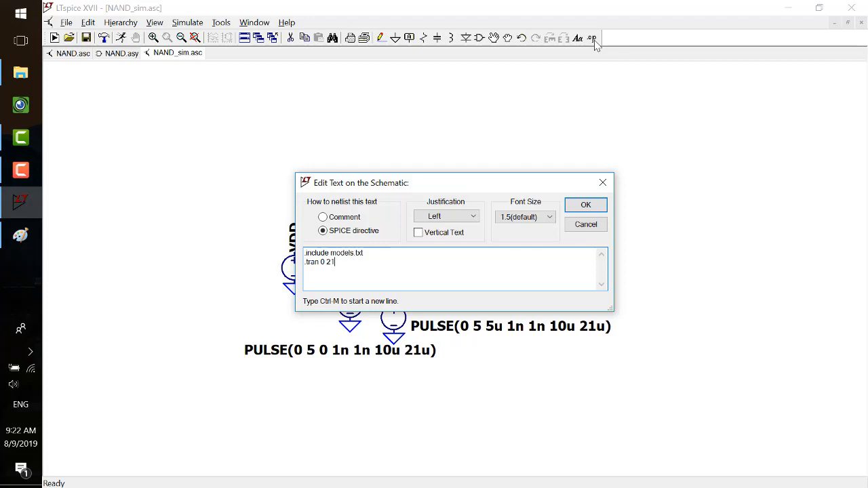
text(0u 01)
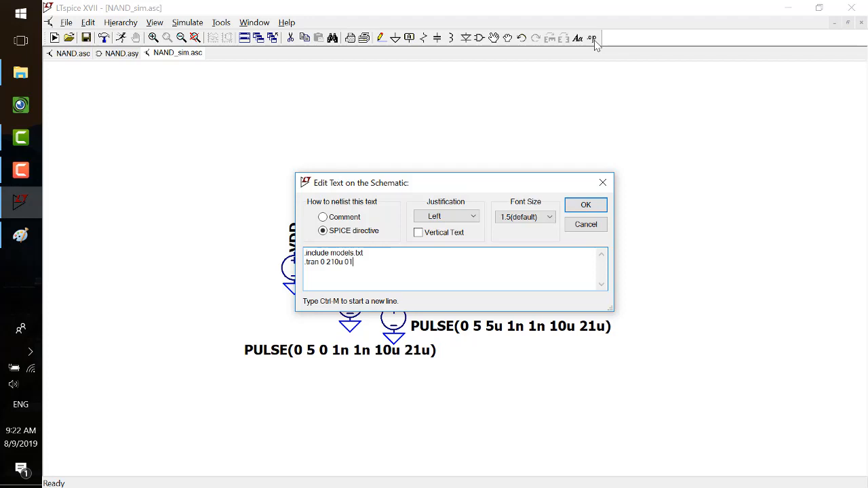
text(.)
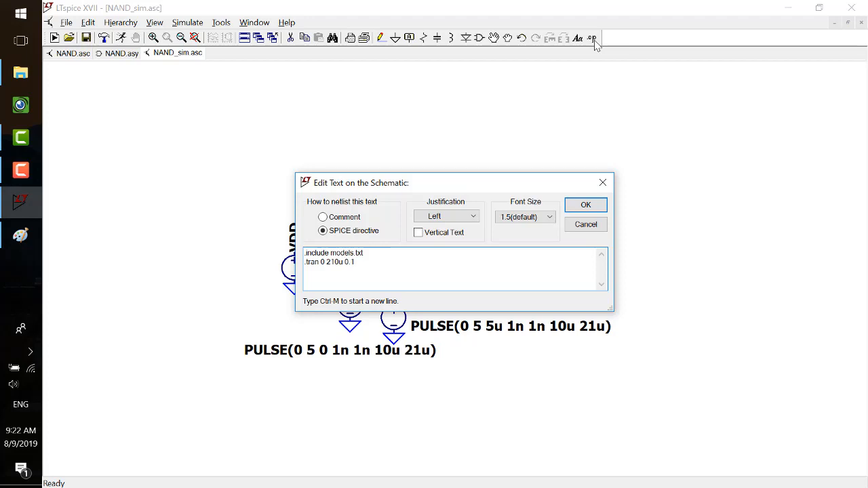
text(u)
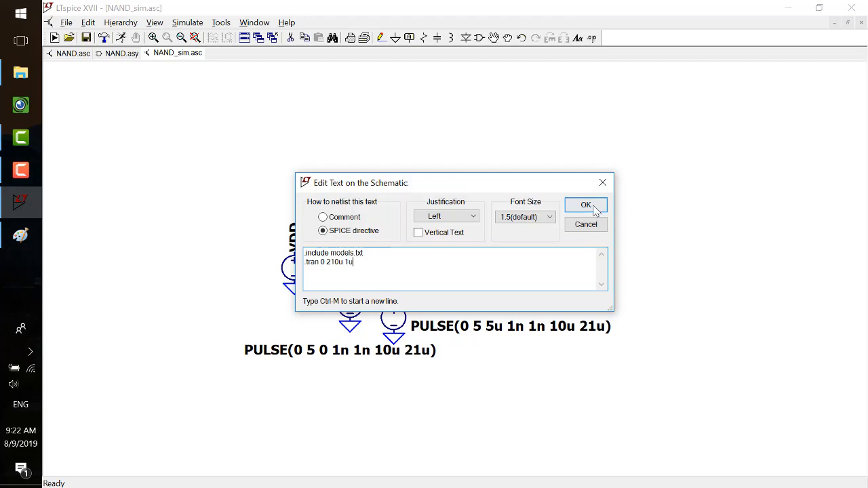
click(585, 206)
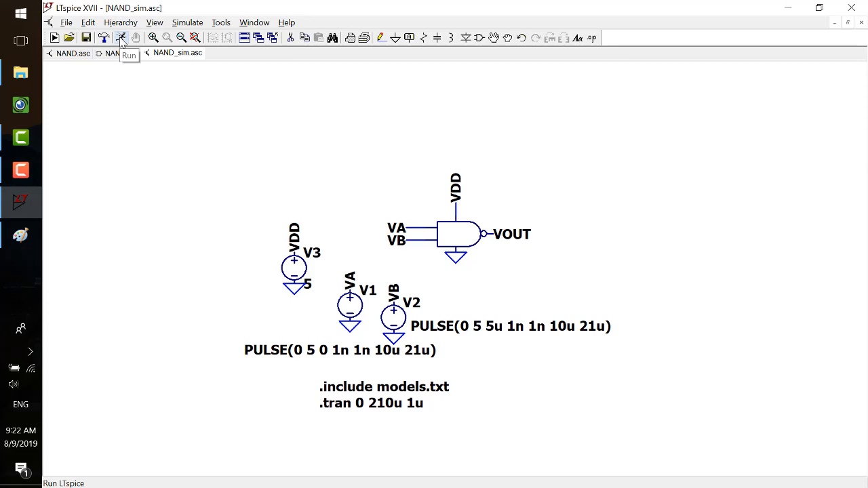
- Run the transient simulation and plot the VA and VB input voltages, then open the plot's options
click(121, 38)
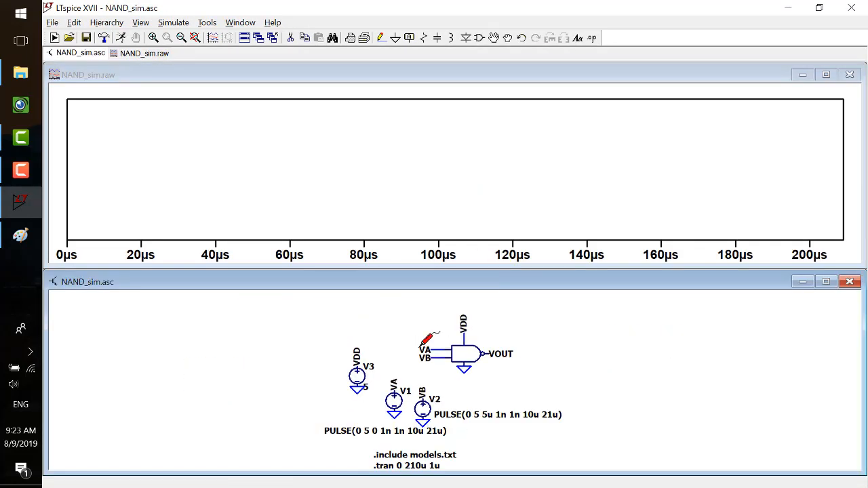
click(428, 352)
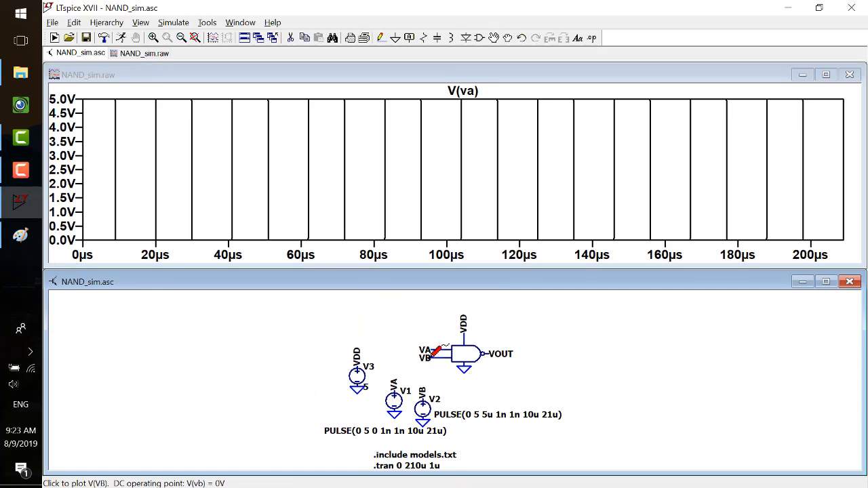
click(426, 358)
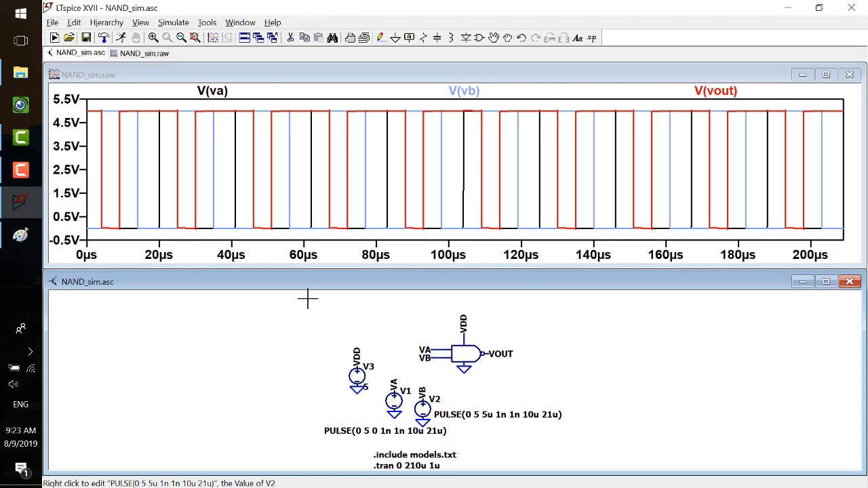
mouse_move(323, 152)
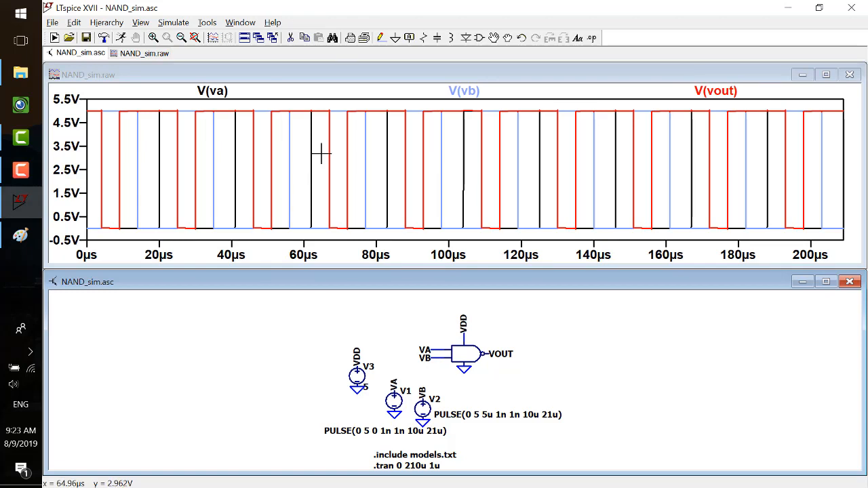
right_click(323, 156)
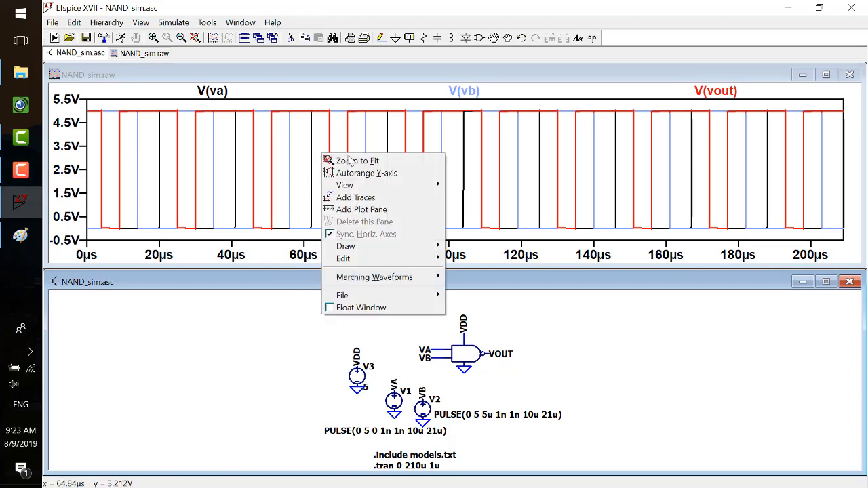
mouse_move(358, 160)
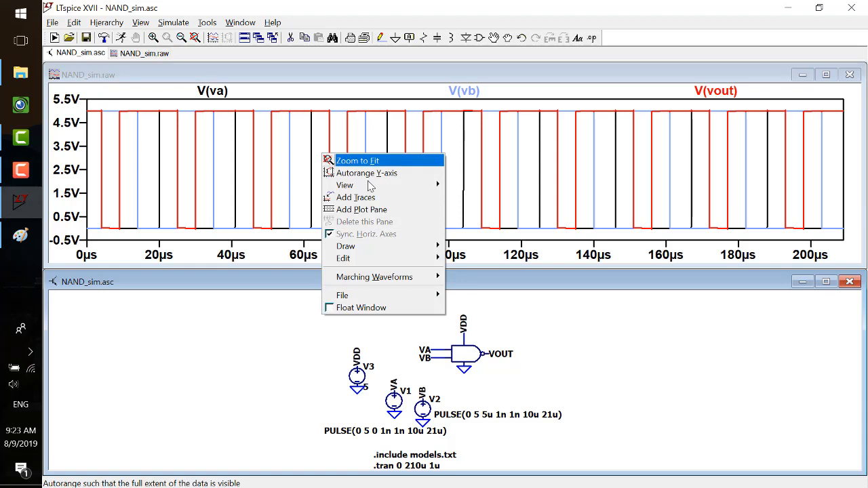
mouse_move(365, 222)
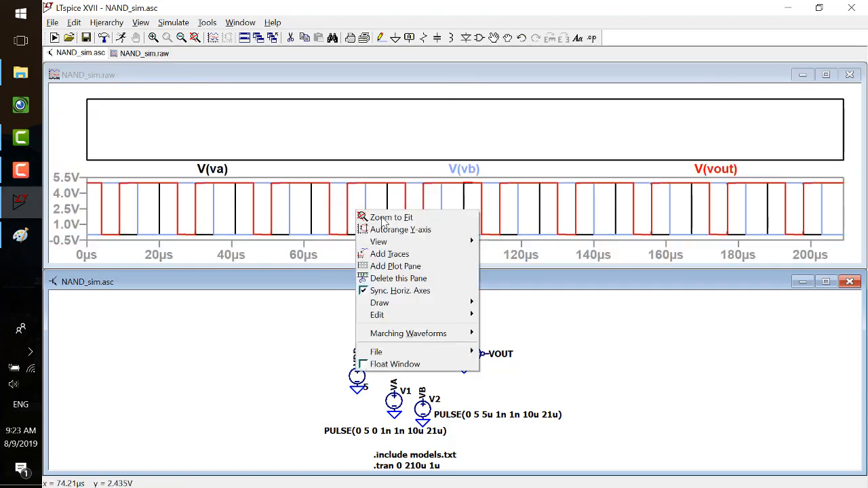
- Add another plot pane so each trace gets its own stacked pane
click(396, 266)
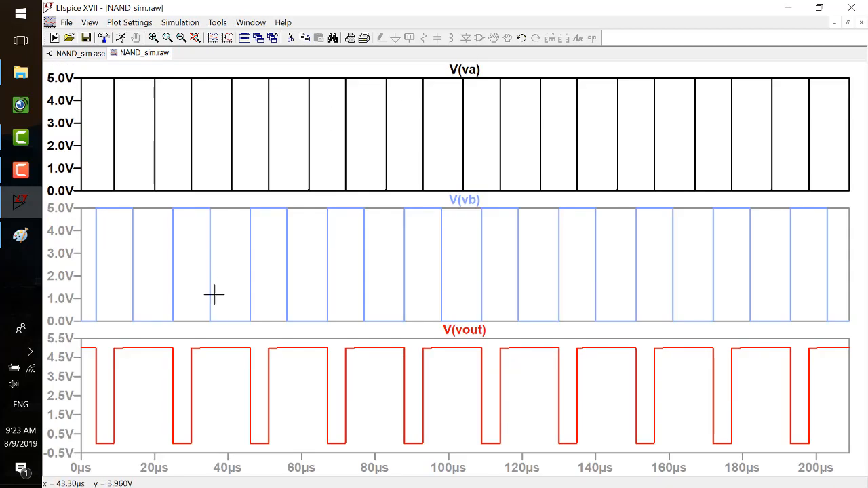
mouse_move(108, 190)
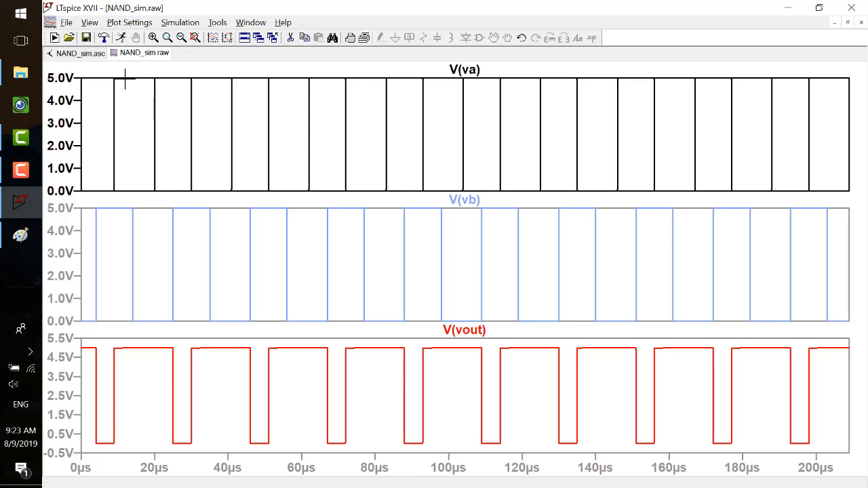
mouse_move(110, 83)
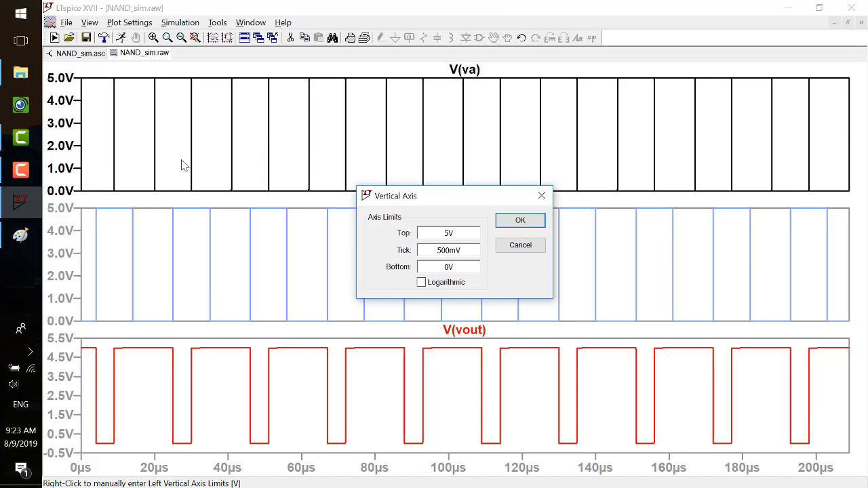
- Set the V(va) pane's vertical axis to run from -0.5V to 5.5V
click(520, 220)
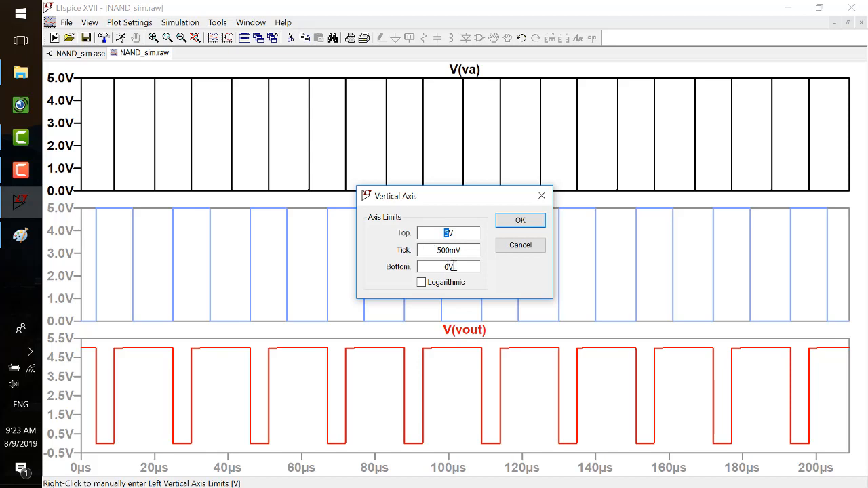
text(6)
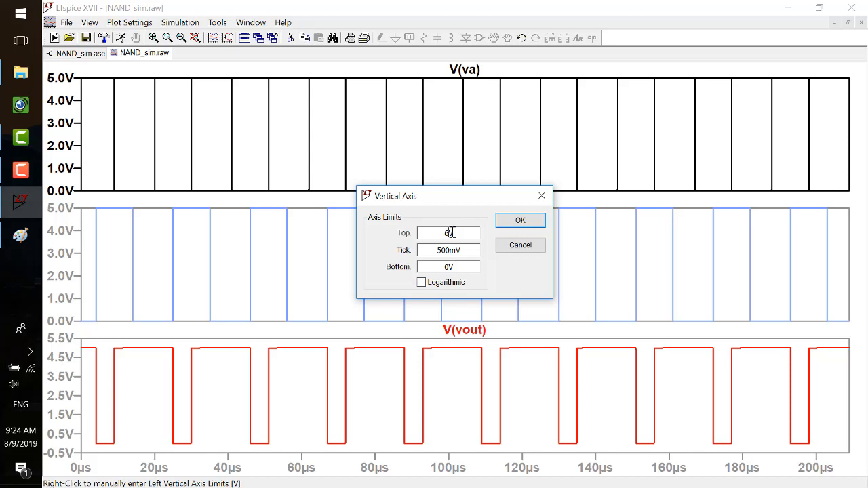
text(5.5V)
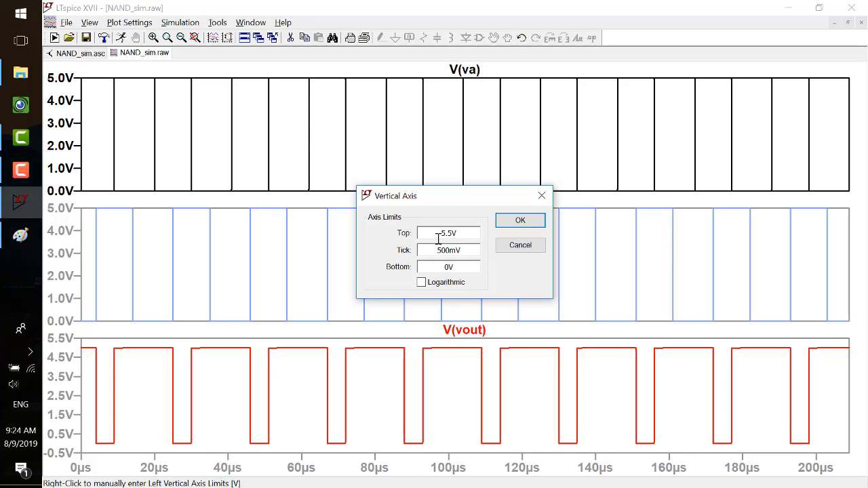
click(447, 265)
text(-0.5)
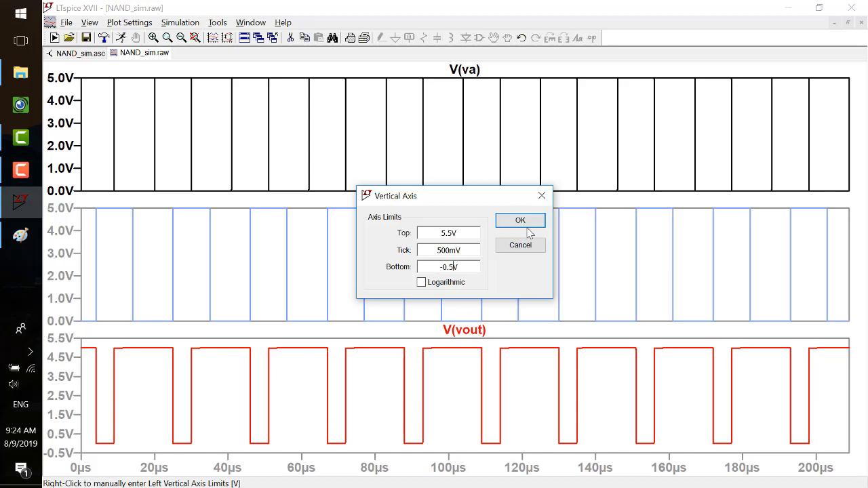
click(520, 220)
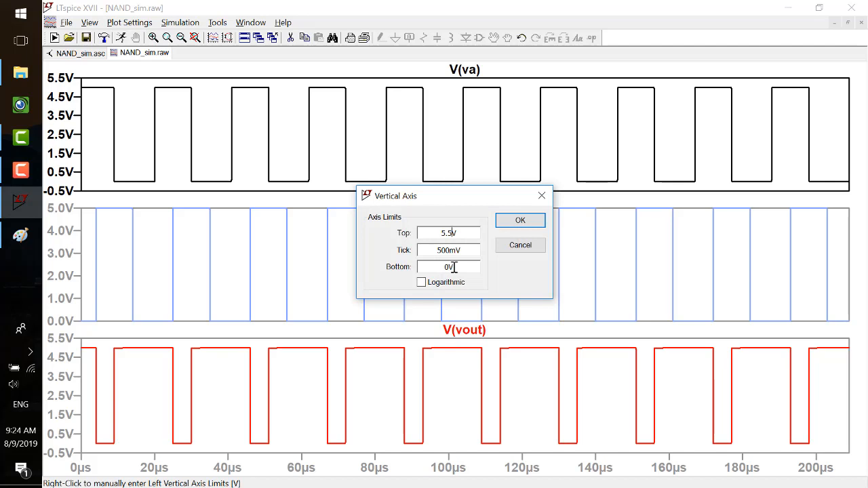
- Apply the same -0.5V to 5.5V limits to the V(vb) pane, then switch to Paint
text(0.5V)
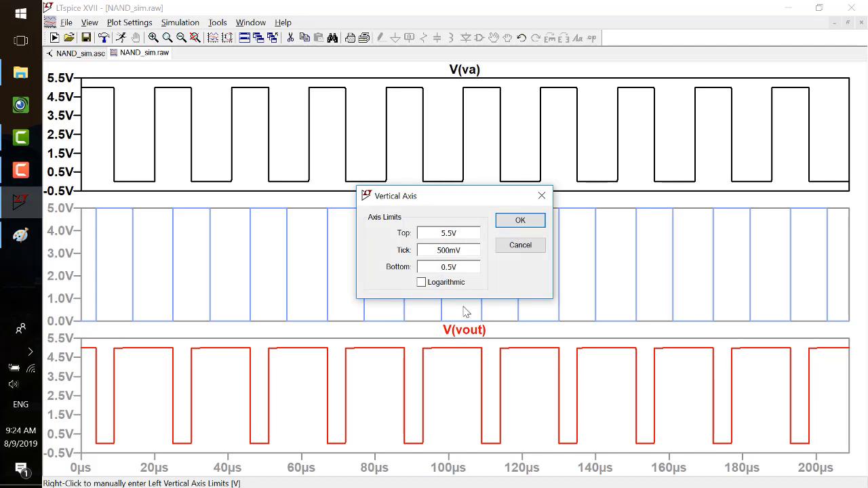
text(-0.5V)
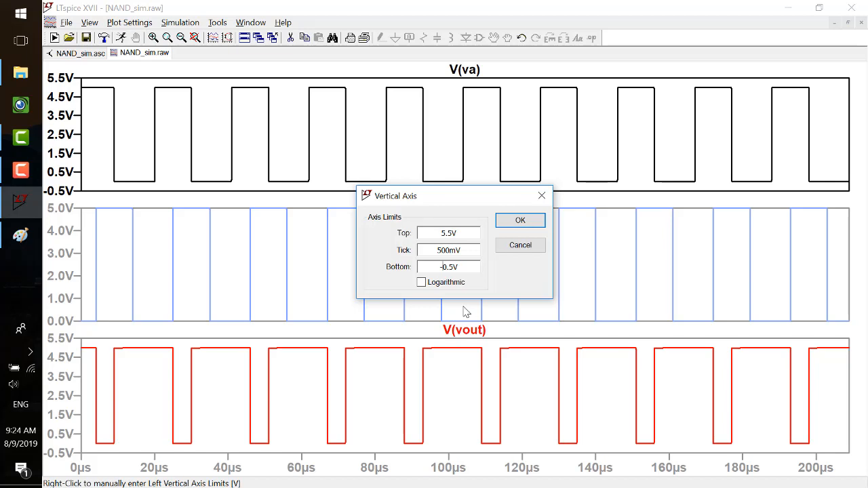
click(521, 220)
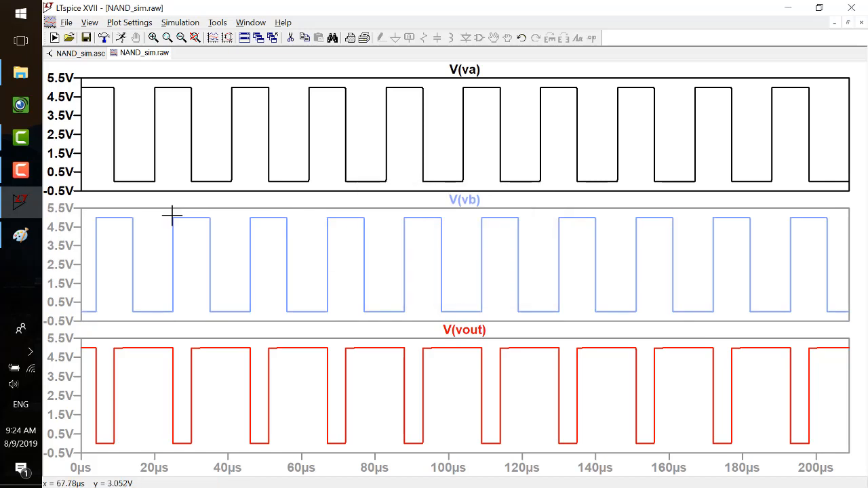
mouse_move(396, 179)
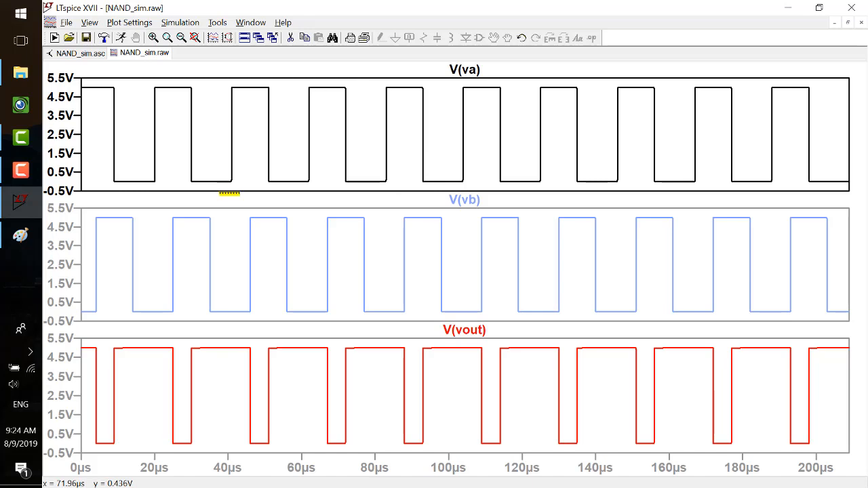
mouse_move(111, 244)
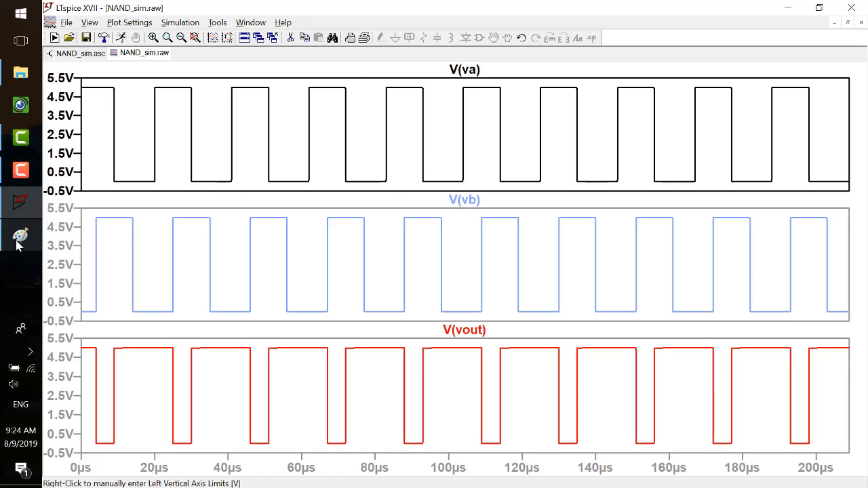
click(20, 236)
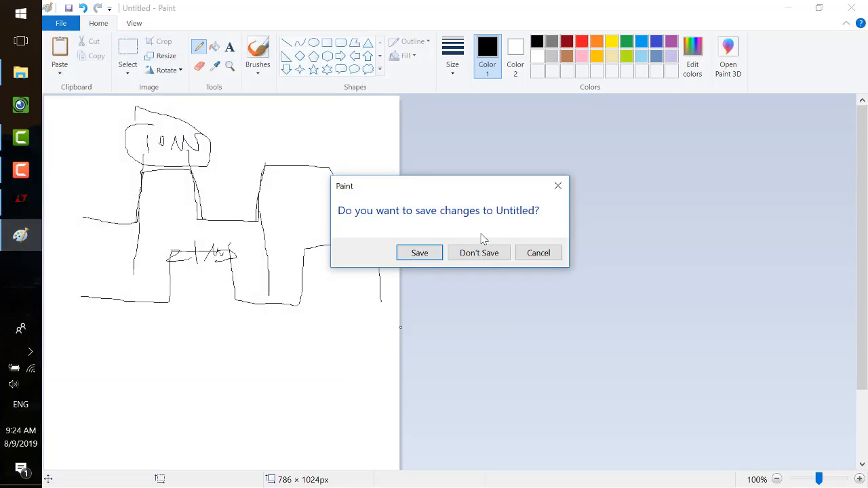
- Discard the old sketch and type the heading 'NAND A B Y = NOT (A and B)' in a text box
click(479, 252)
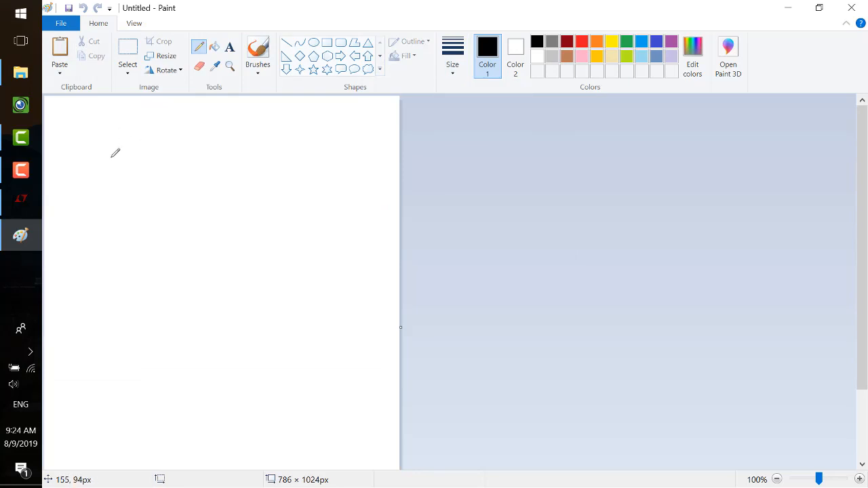
drag(114, 136, 117, 160)
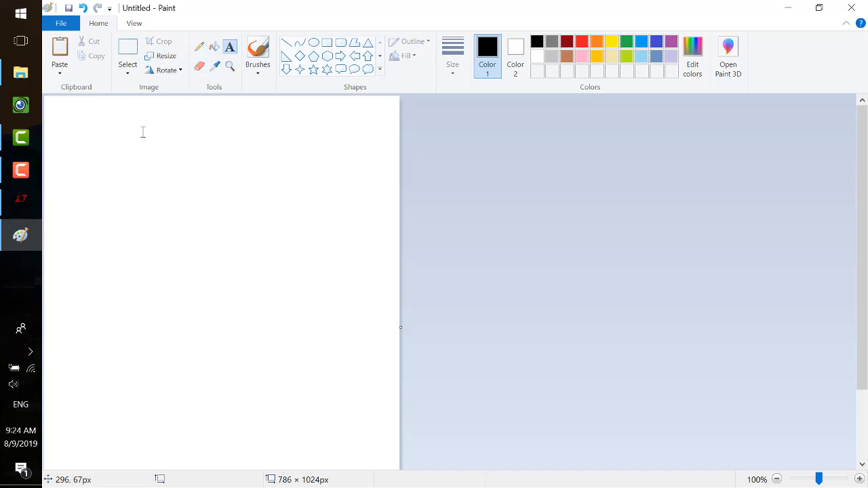
text(NAN)
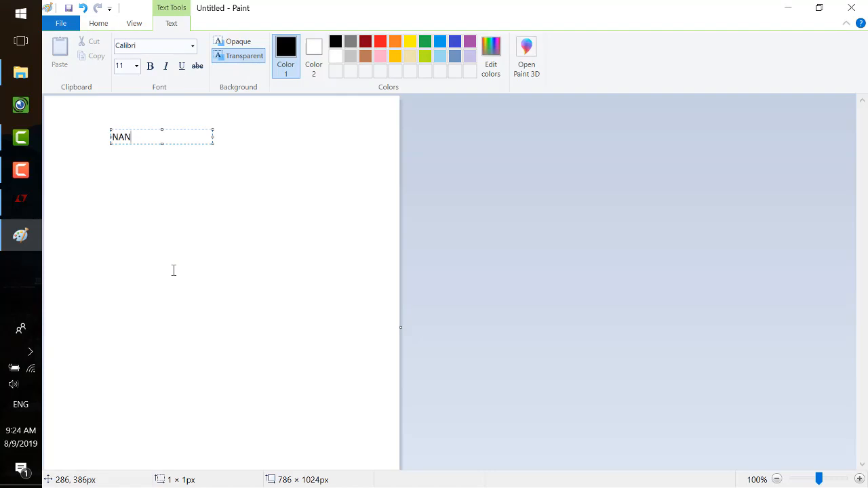
text(D)
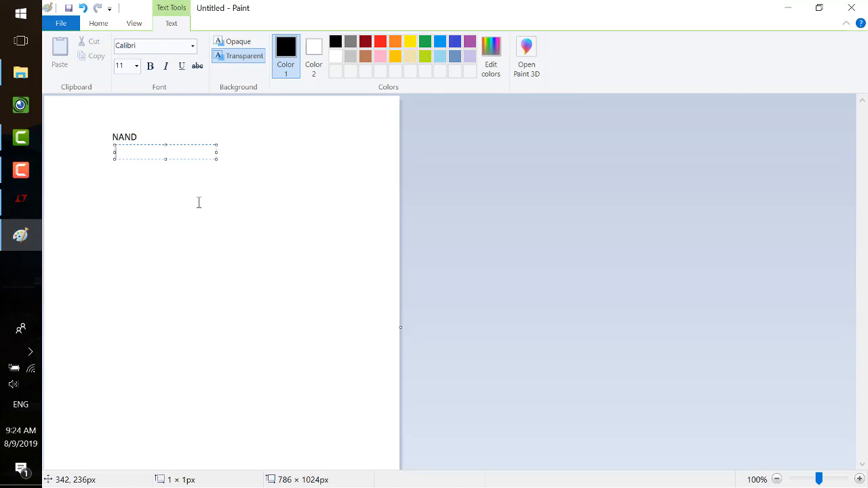
text(A)
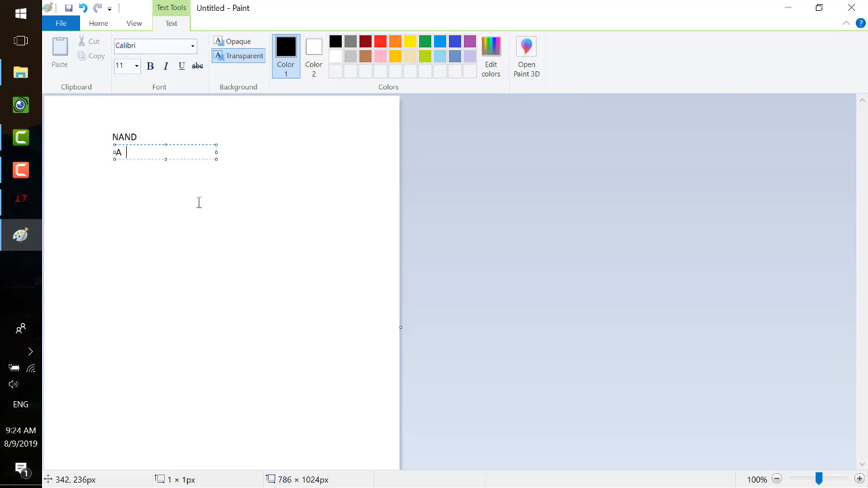
text(B)
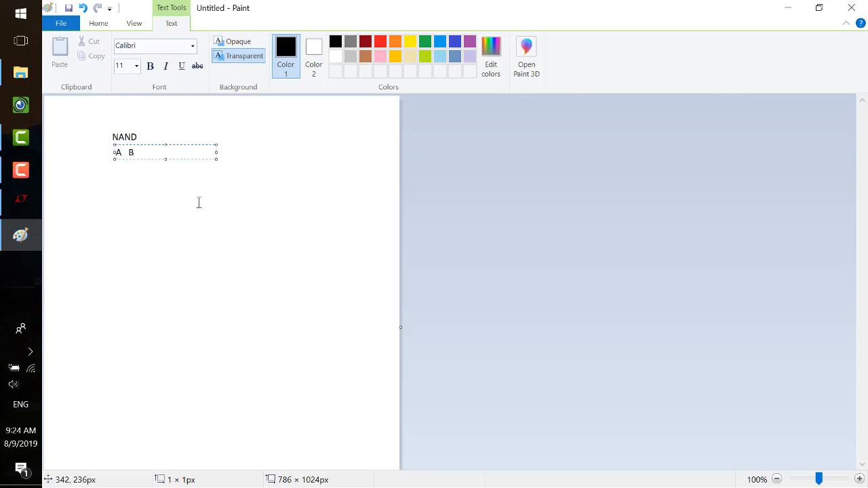
text(Y)
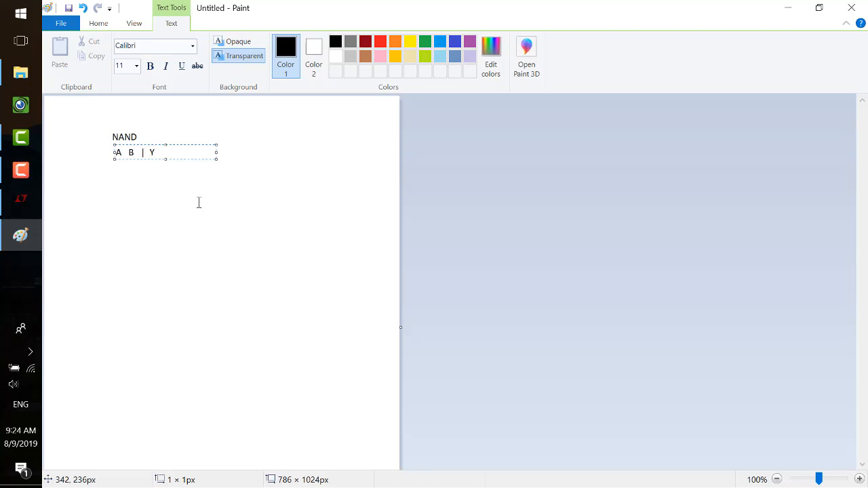
text(=)
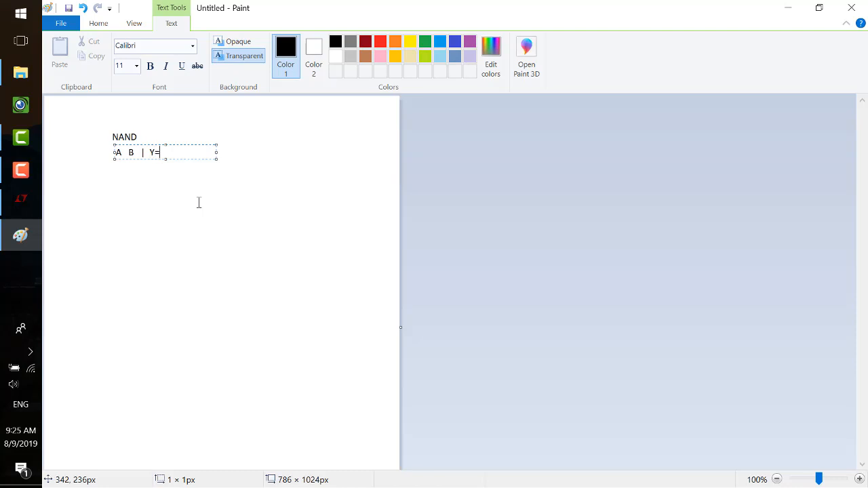
text(NOT)
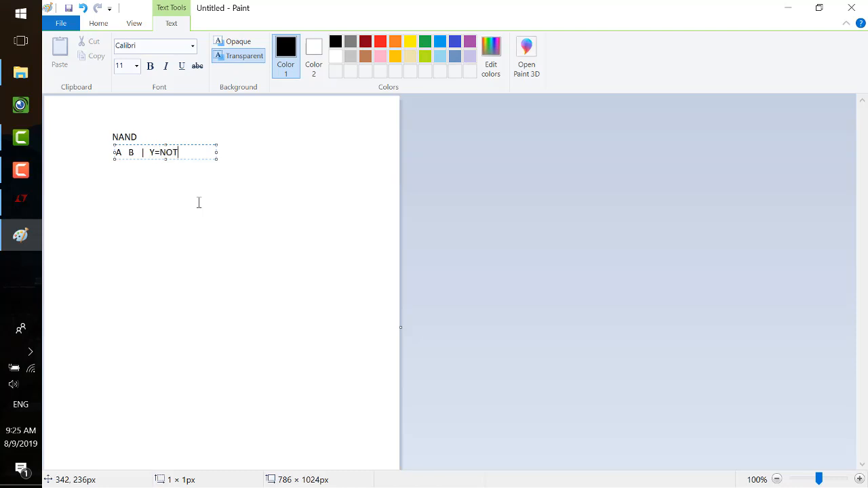
text((A)
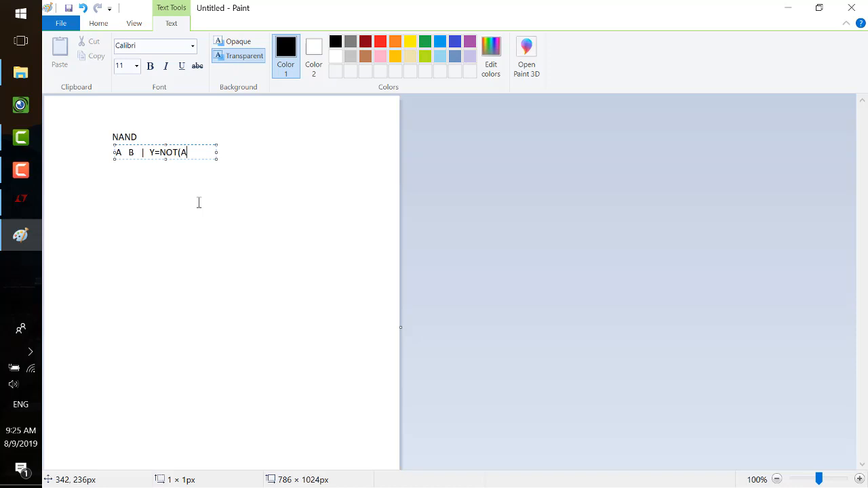
text(and)
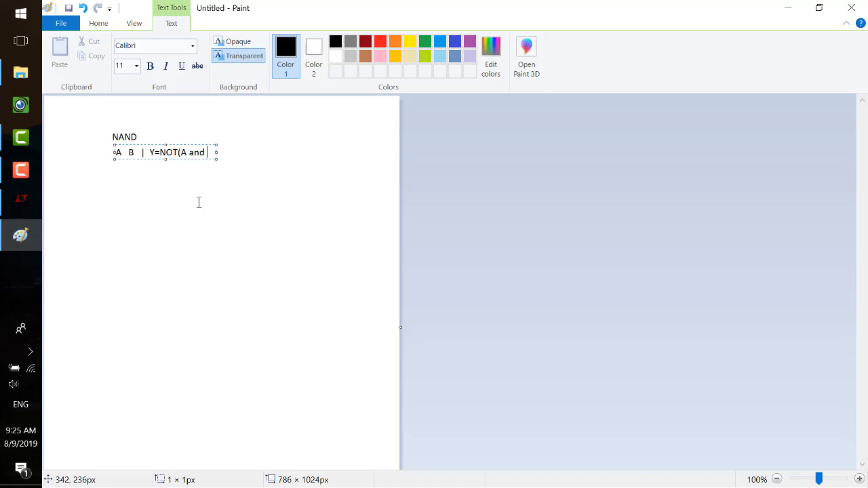
text(B))
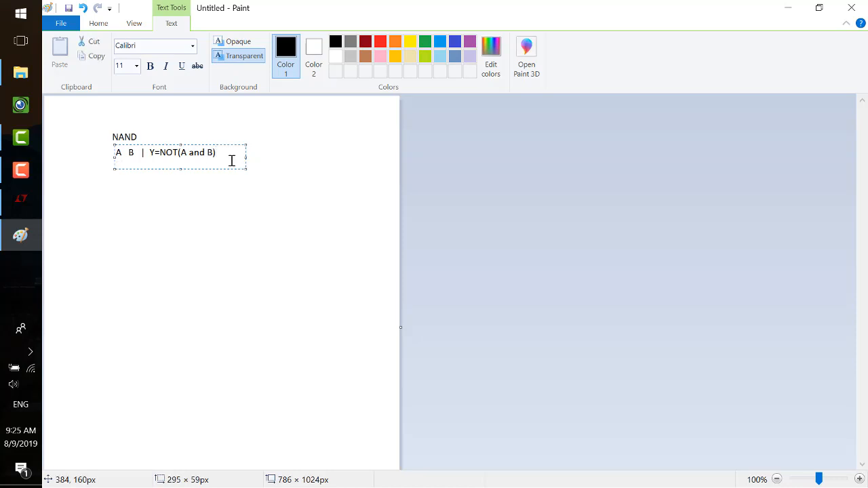
- Type the four truth-table rows: 0 0 1, 1 1 0? no — 0 0 1, 0 1 1, 1 0 1, 1 1 0
text(0)
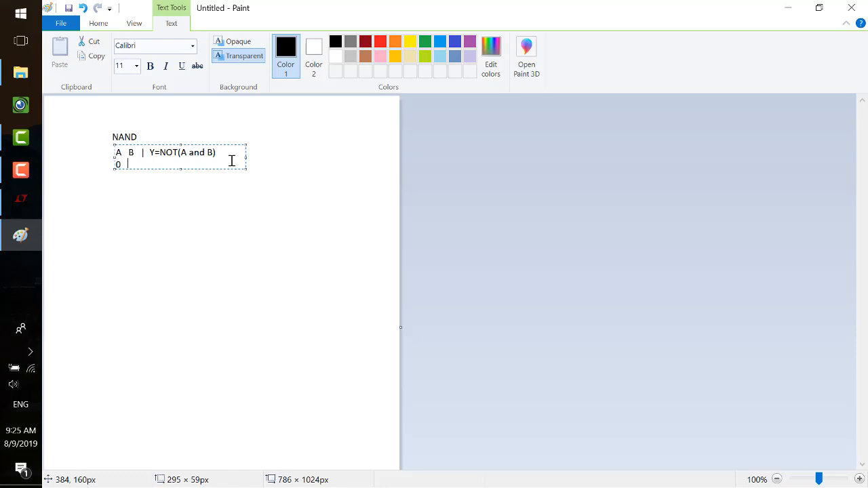
text(0)
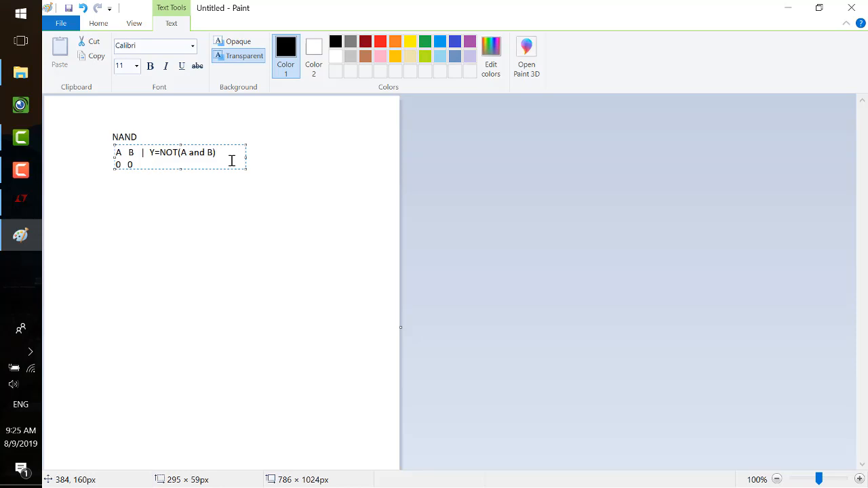
text(1)
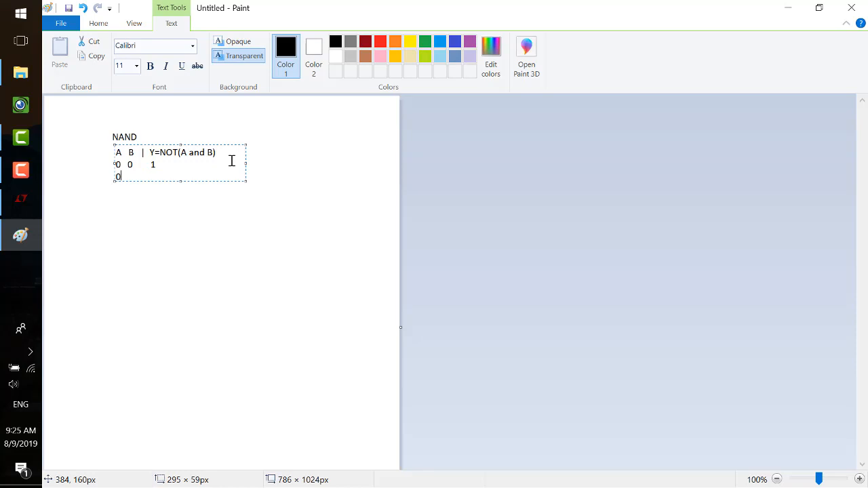
text(1)
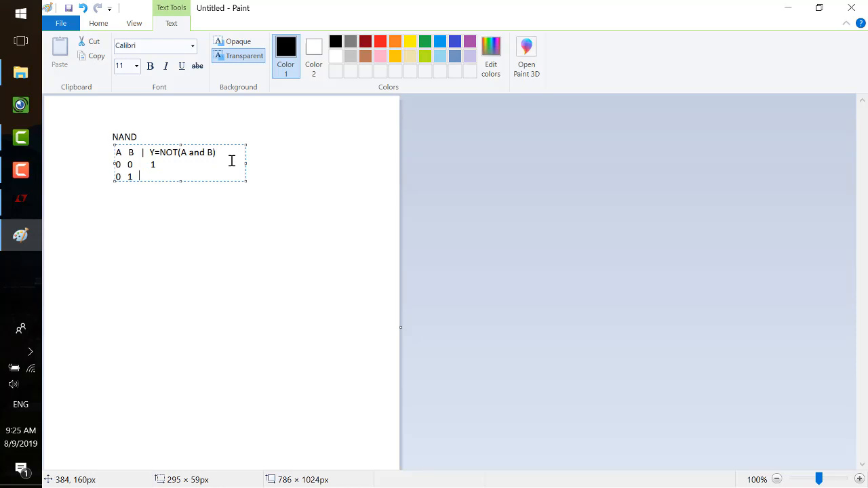
text(1)
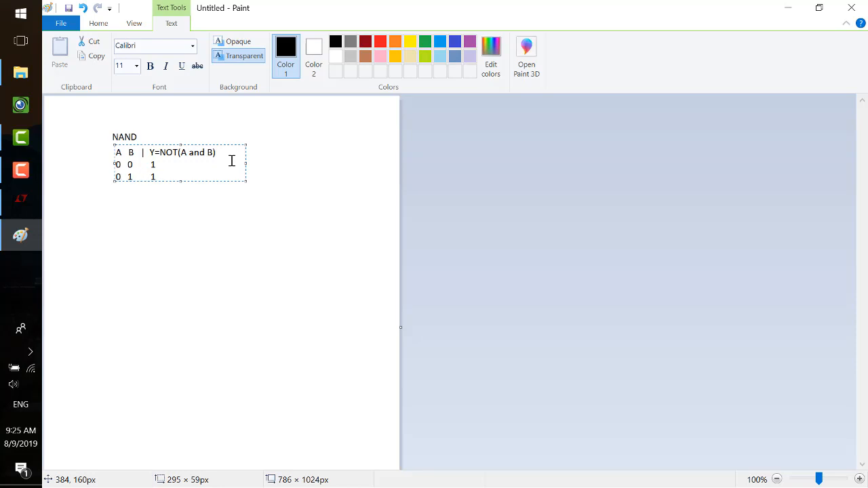
text(0)
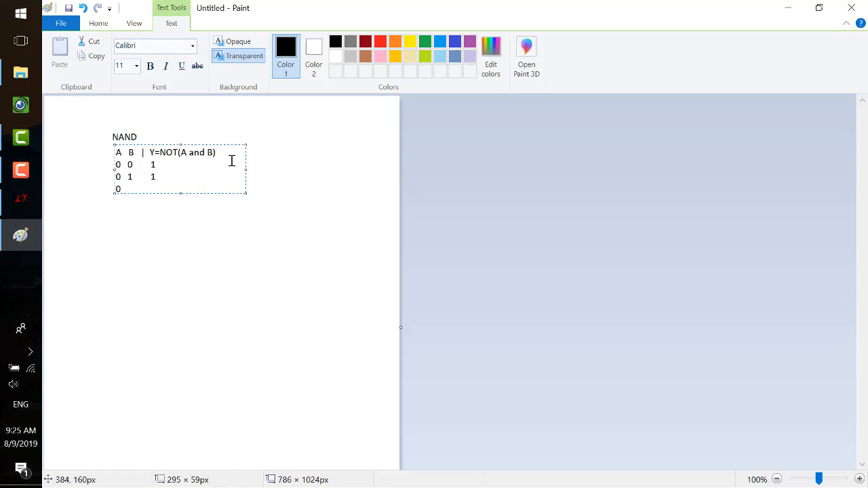
text(1)
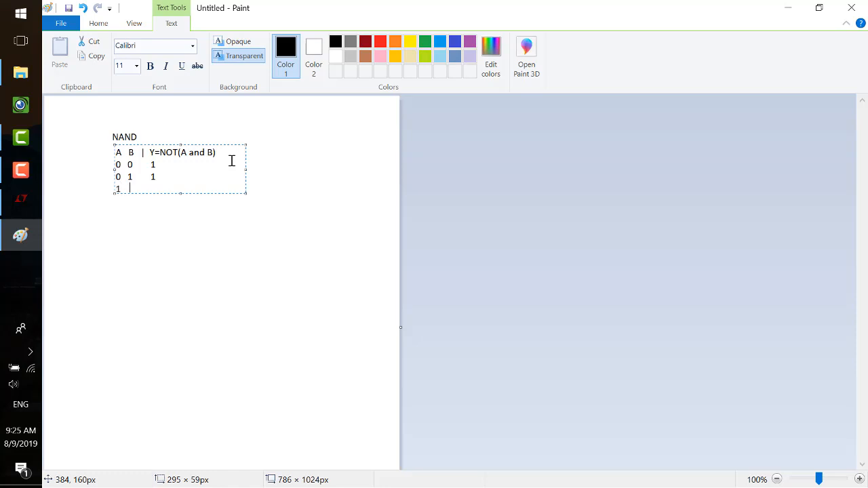
text(0)
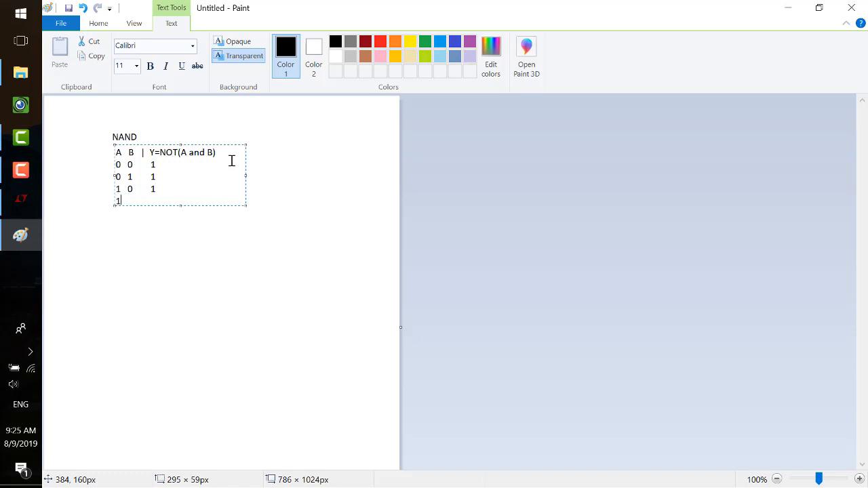
text(1)
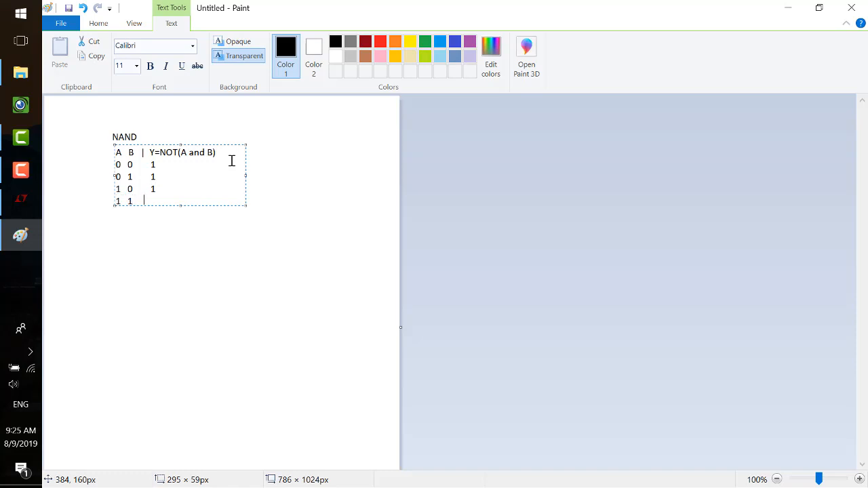
text(0)
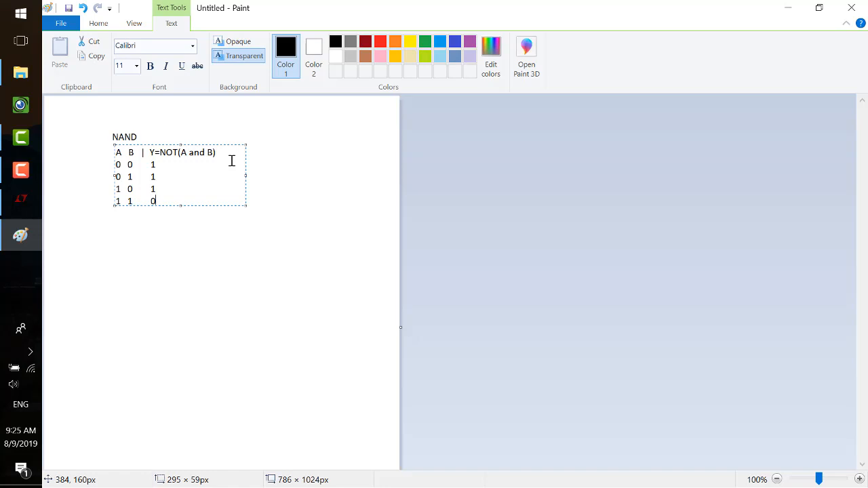
mouse_move(98, 97)
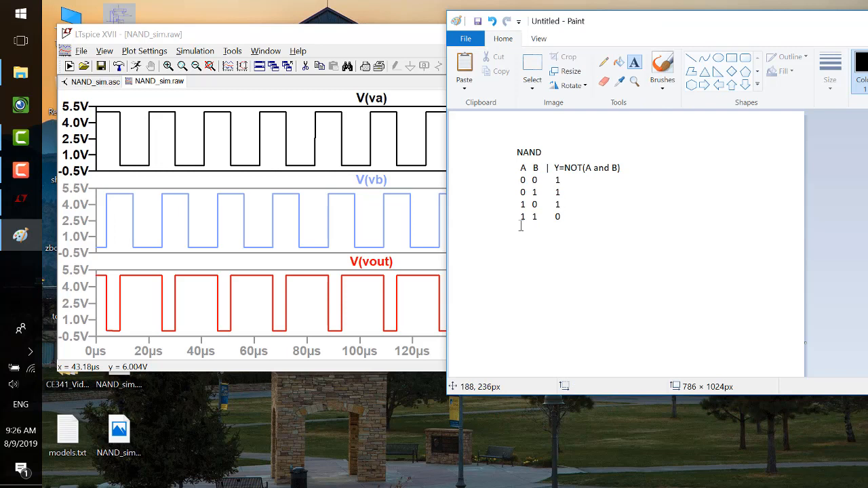
mouse_move(561, 217)
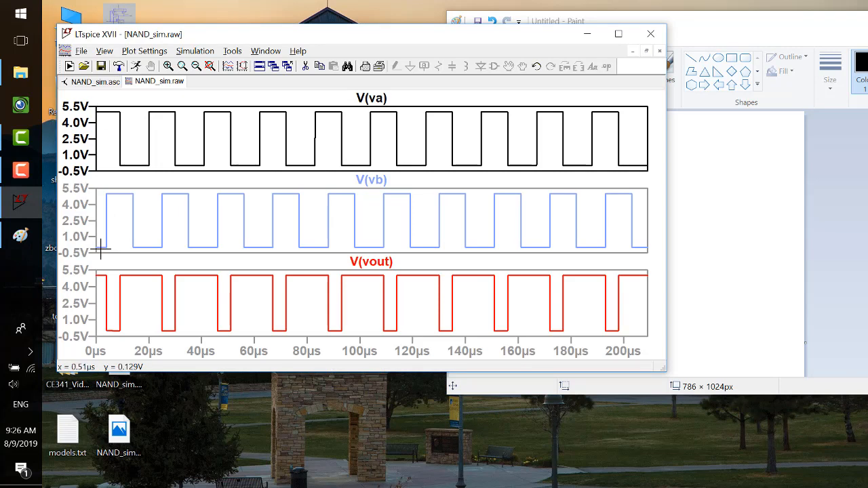
mouse_move(107, 272)
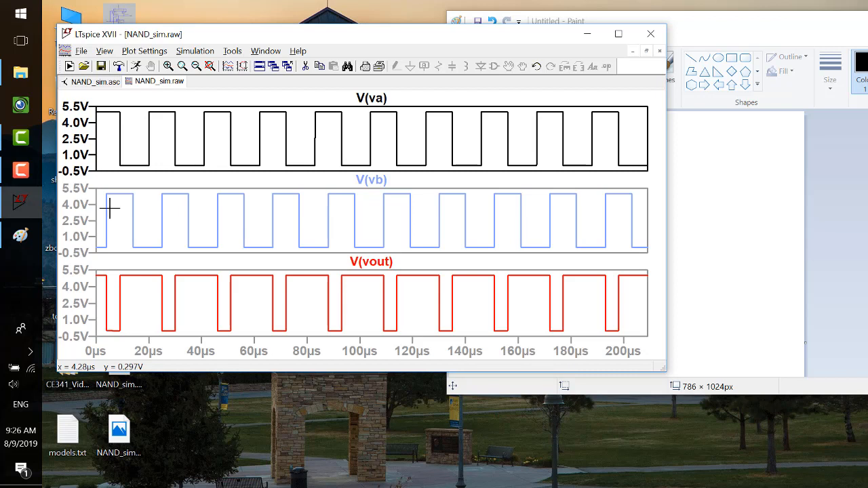
mouse_move(392, 95)
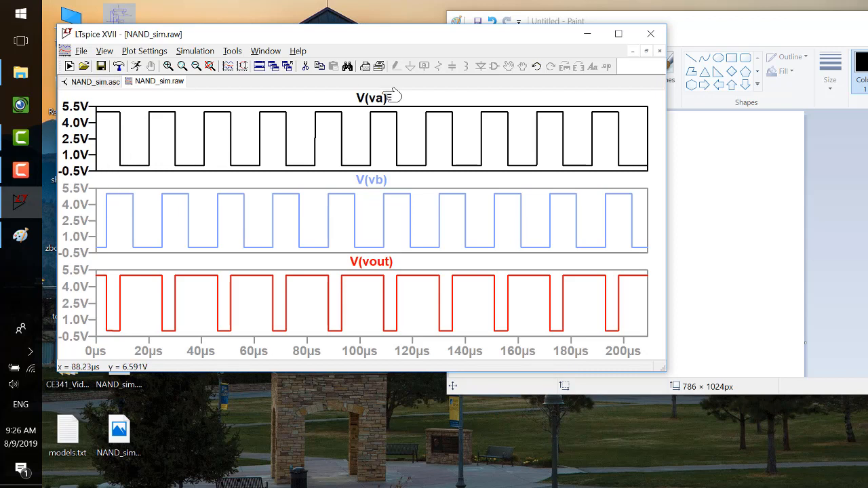
- Attach Cursor 1 to V(va) and read its first low level and the next high pulse
click(371, 97)
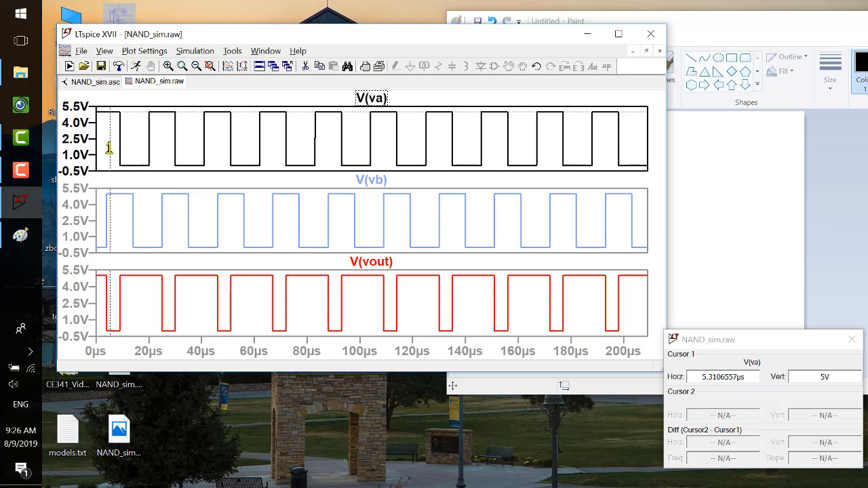
drag(108, 148, 119, 148)
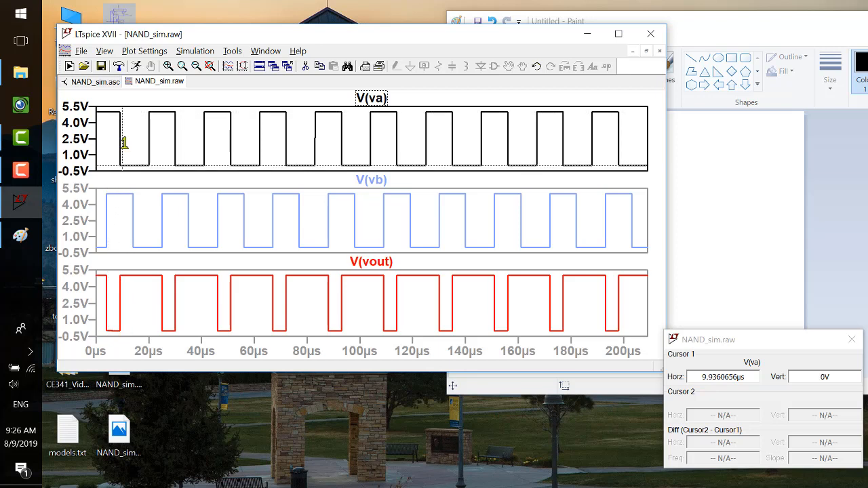
drag(122, 142, 132, 142)
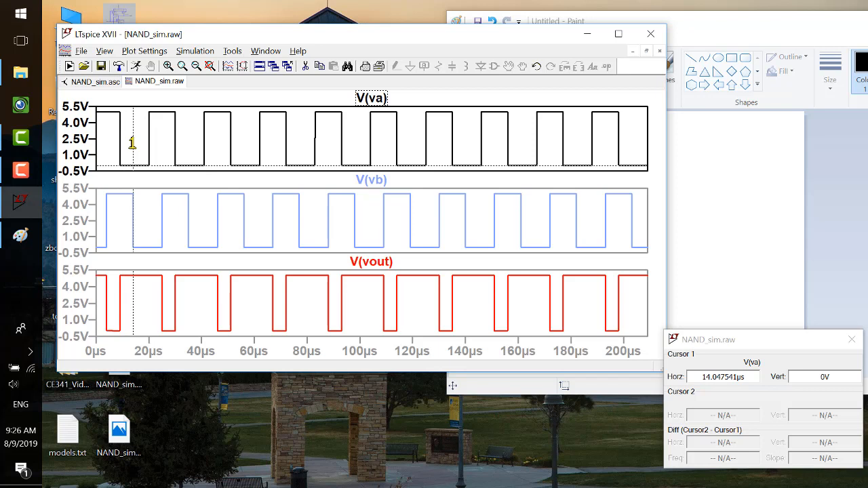
drag(133, 142, 152, 142)
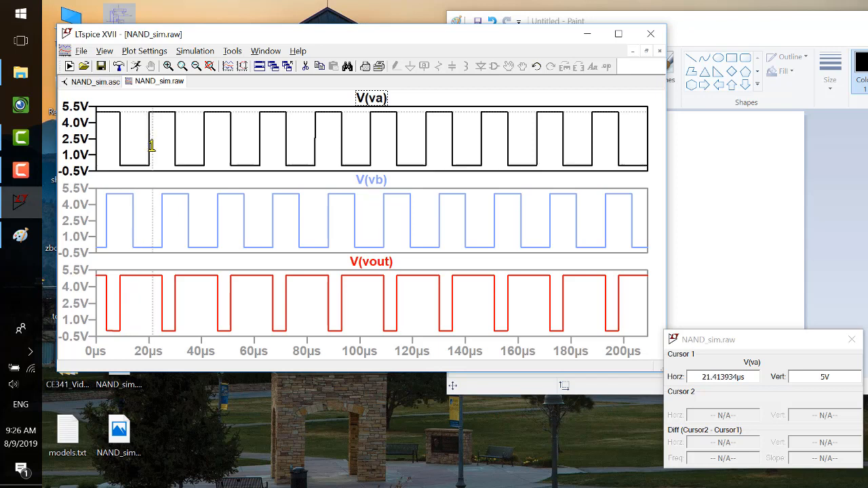
- Slide the va cursor along the high pulse, back to the low stretch, and out to about 130µs
drag(151, 146, 161, 146)
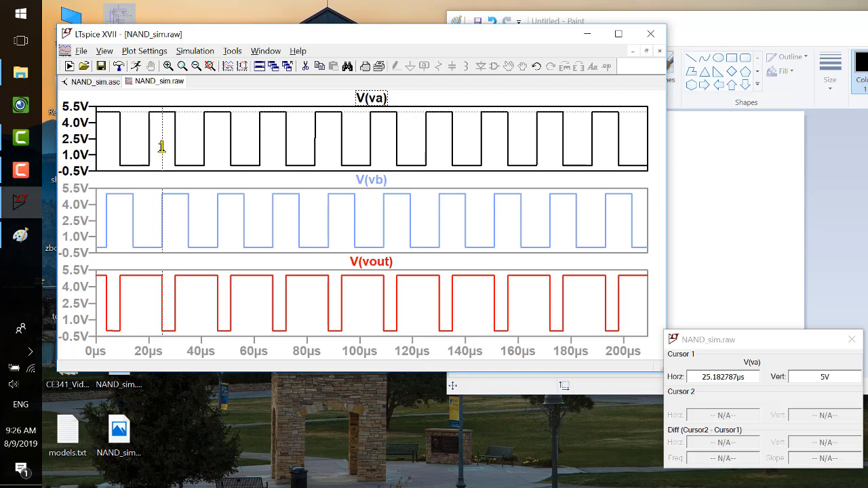
drag(163, 147, 175, 147)
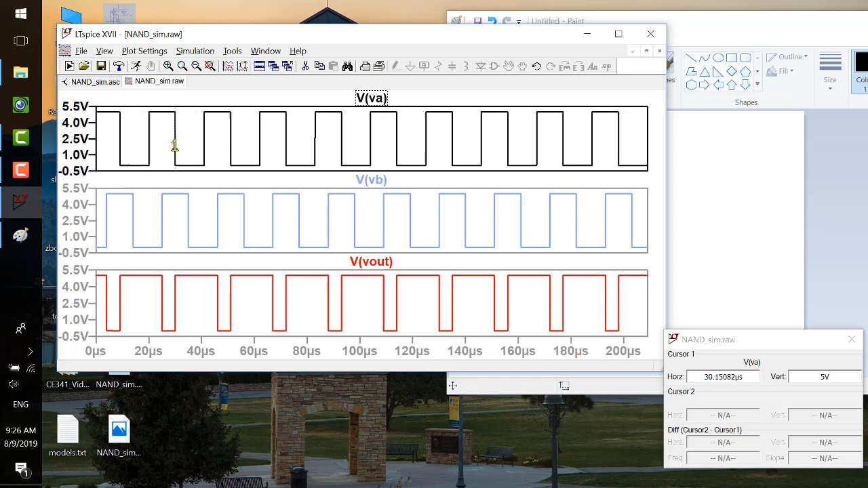
drag(175, 146, 162, 147)
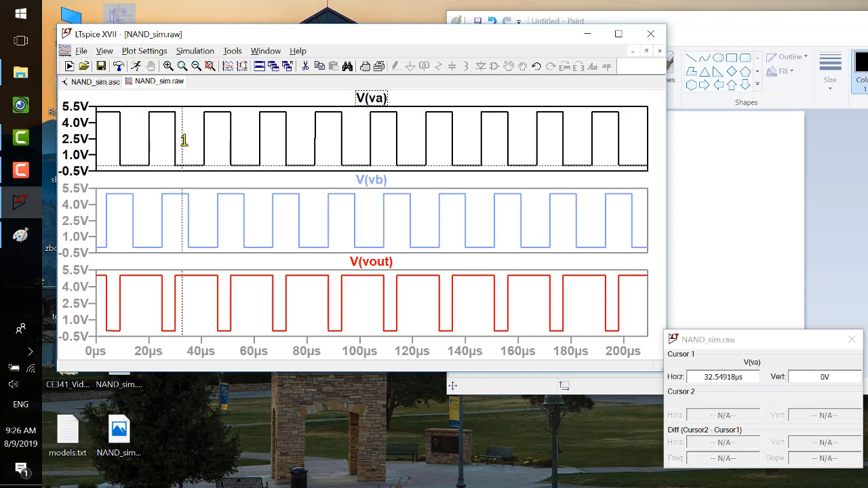
drag(183, 140, 489, 157)
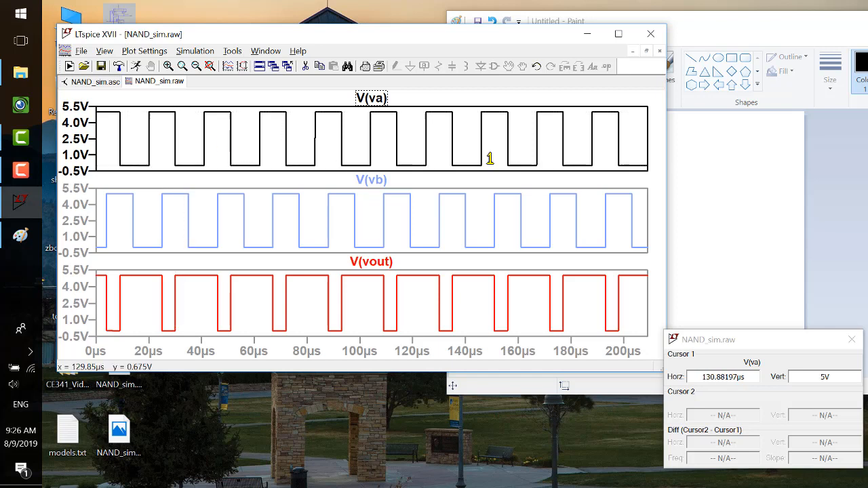
click(377, 157)
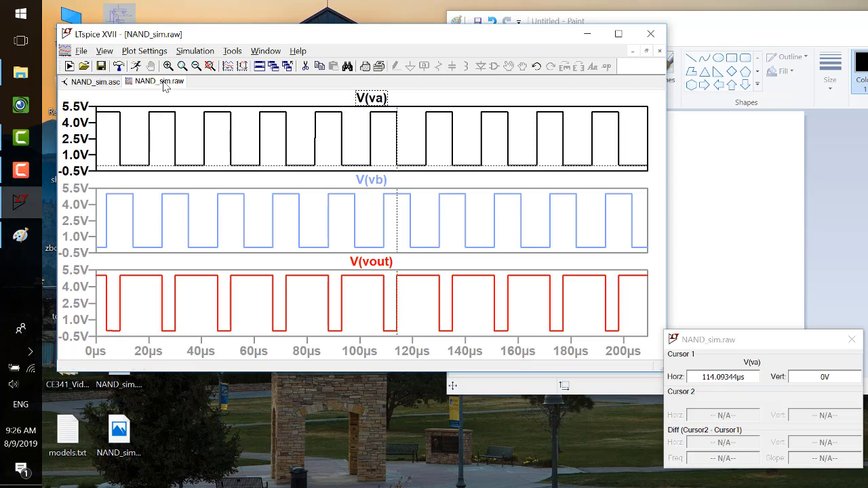
mouse_move(296, 219)
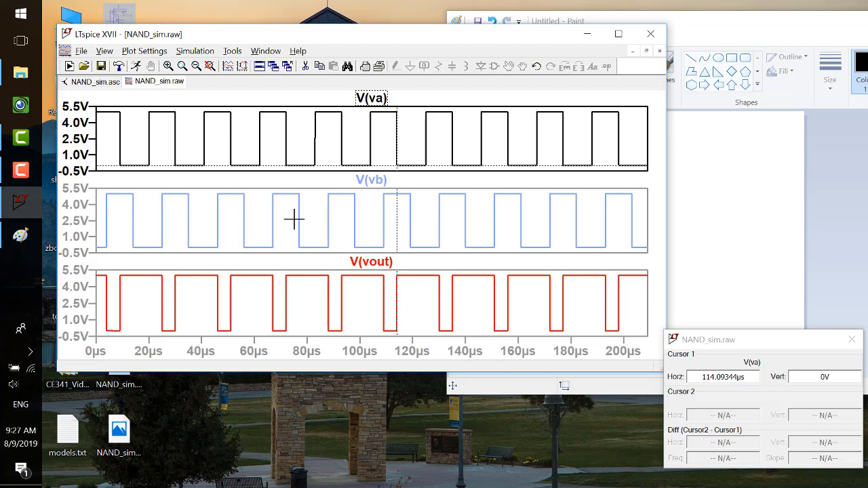
mouse_move(454, 28)
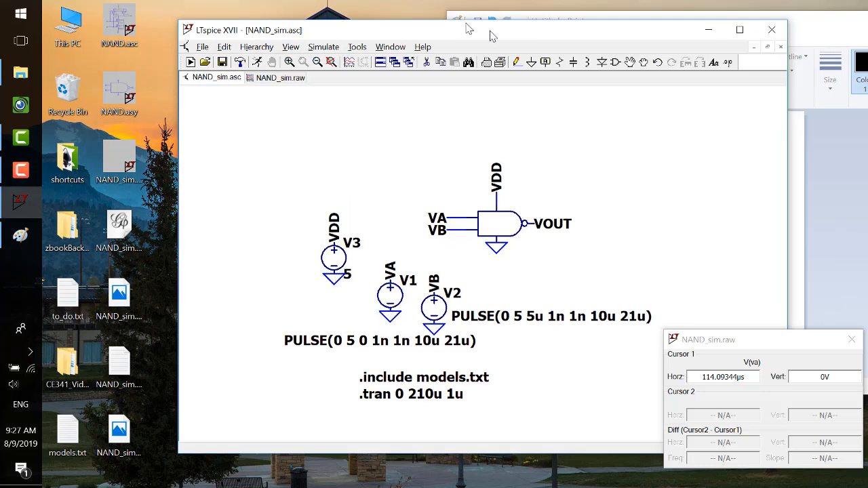
- Drag the NAND_sim.asc schematic window further to the left
drag(474, 30, 450, 21)
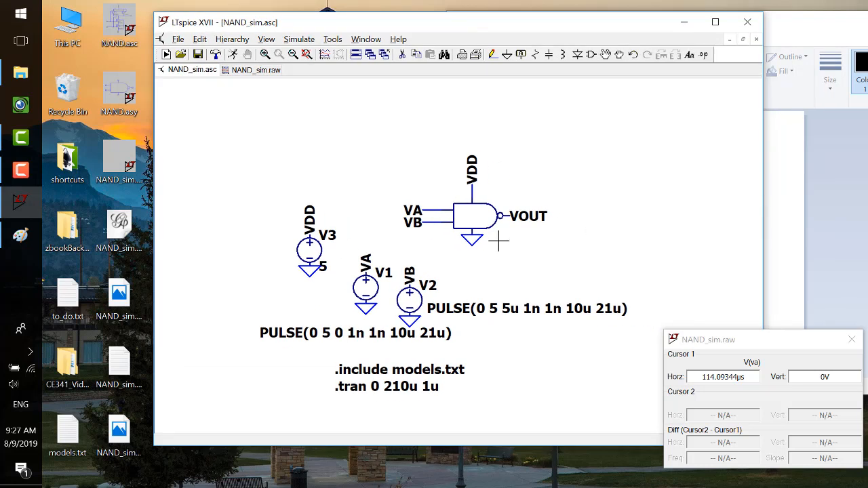
mouse_move(326, 152)
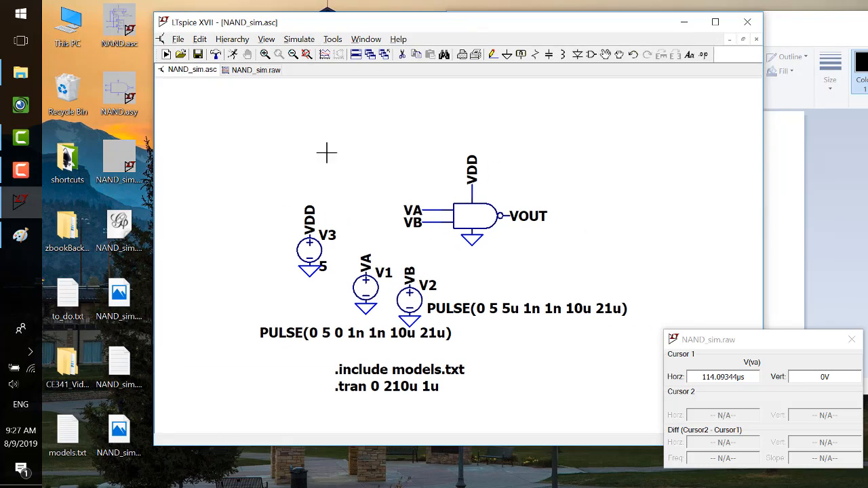
mouse_move(478, 369)
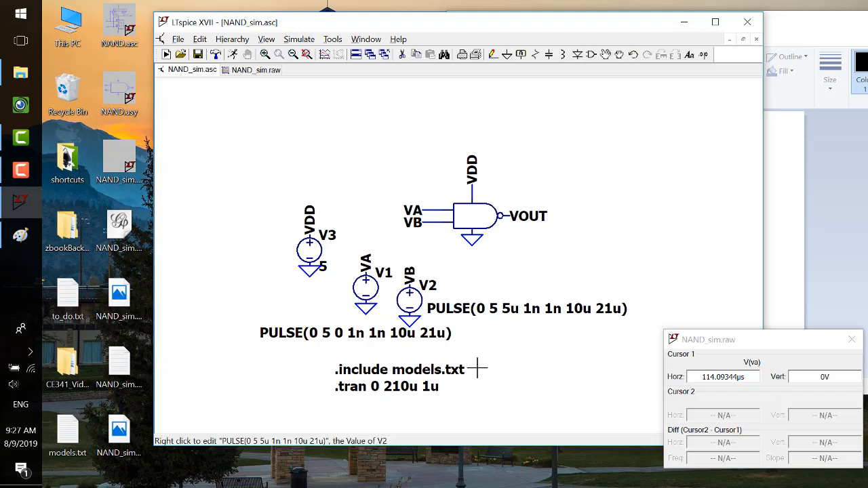
mouse_move(468, 352)
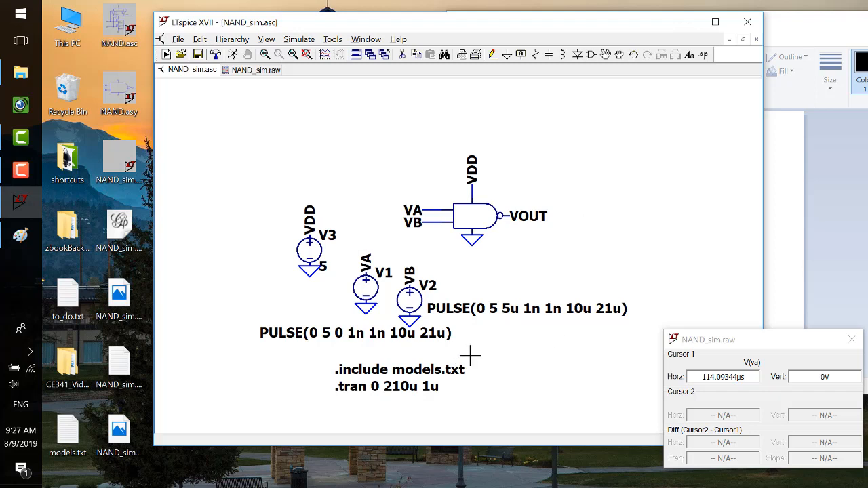
mouse_move(477, 144)
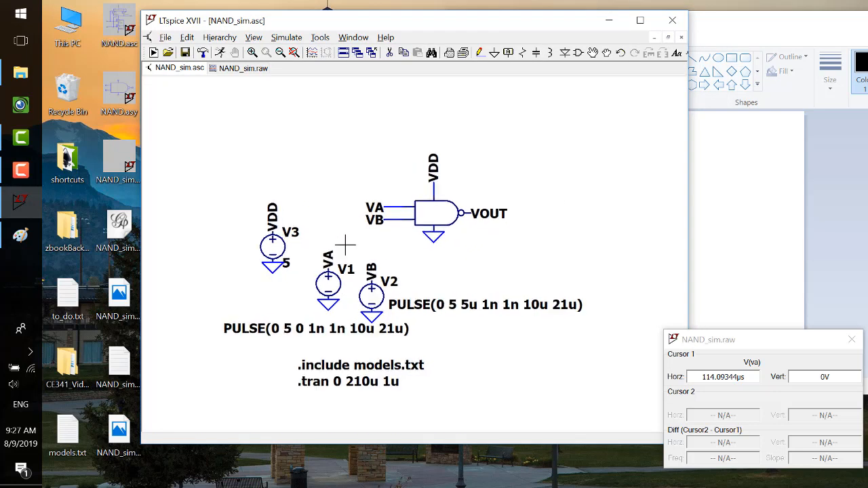
mouse_move(382, 271)
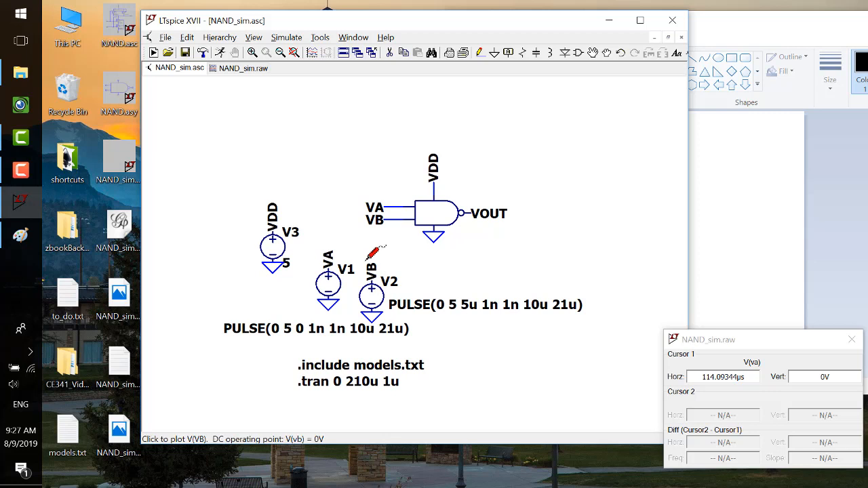
mouse_move(373, 245)
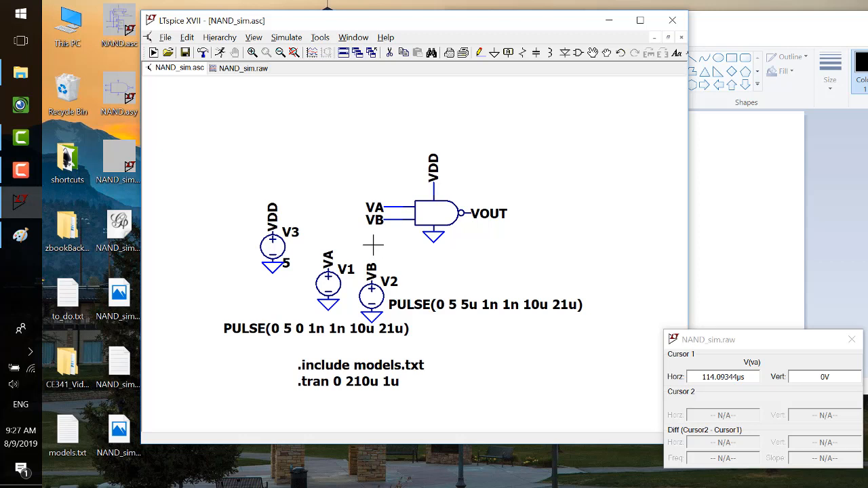
mouse_move(622, 247)
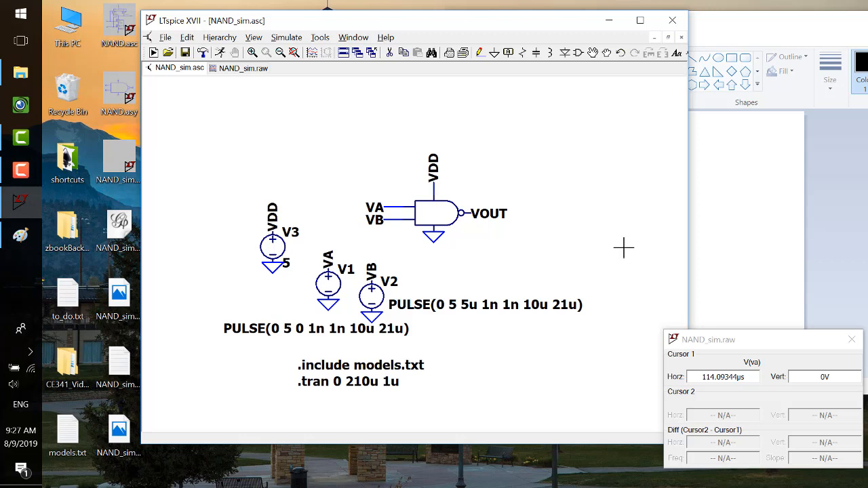